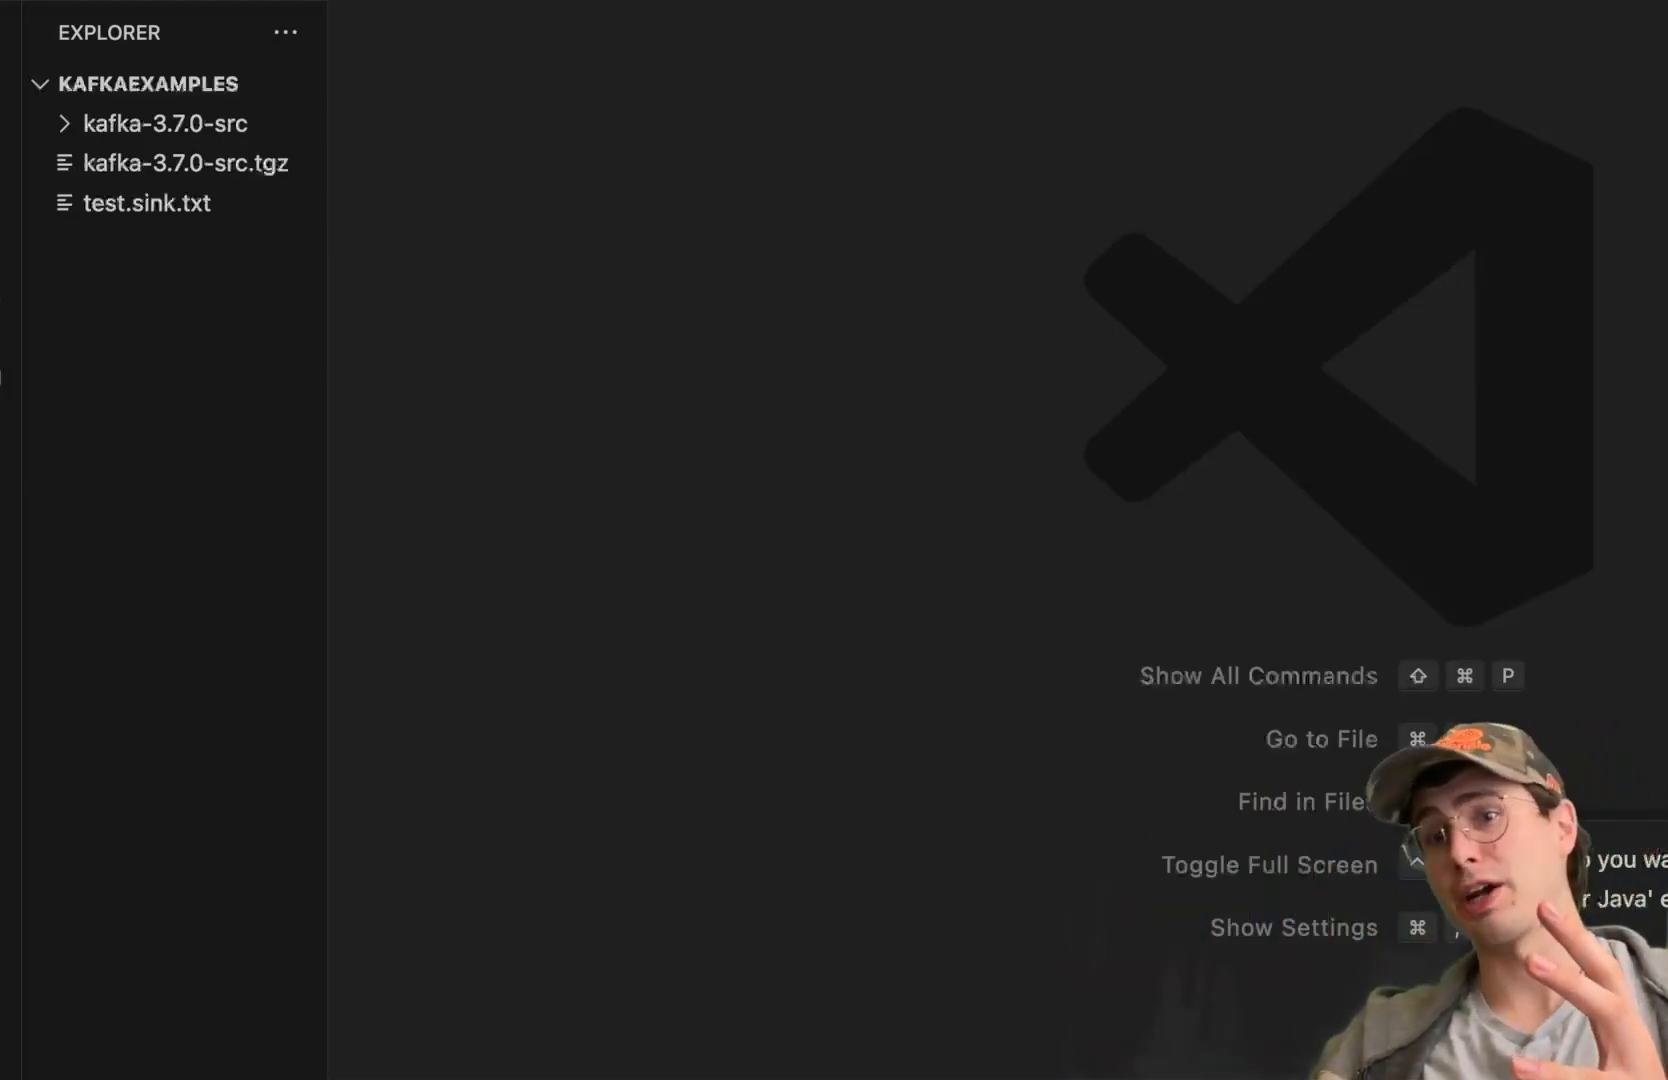
pyautogui.moveTo(350, 692)
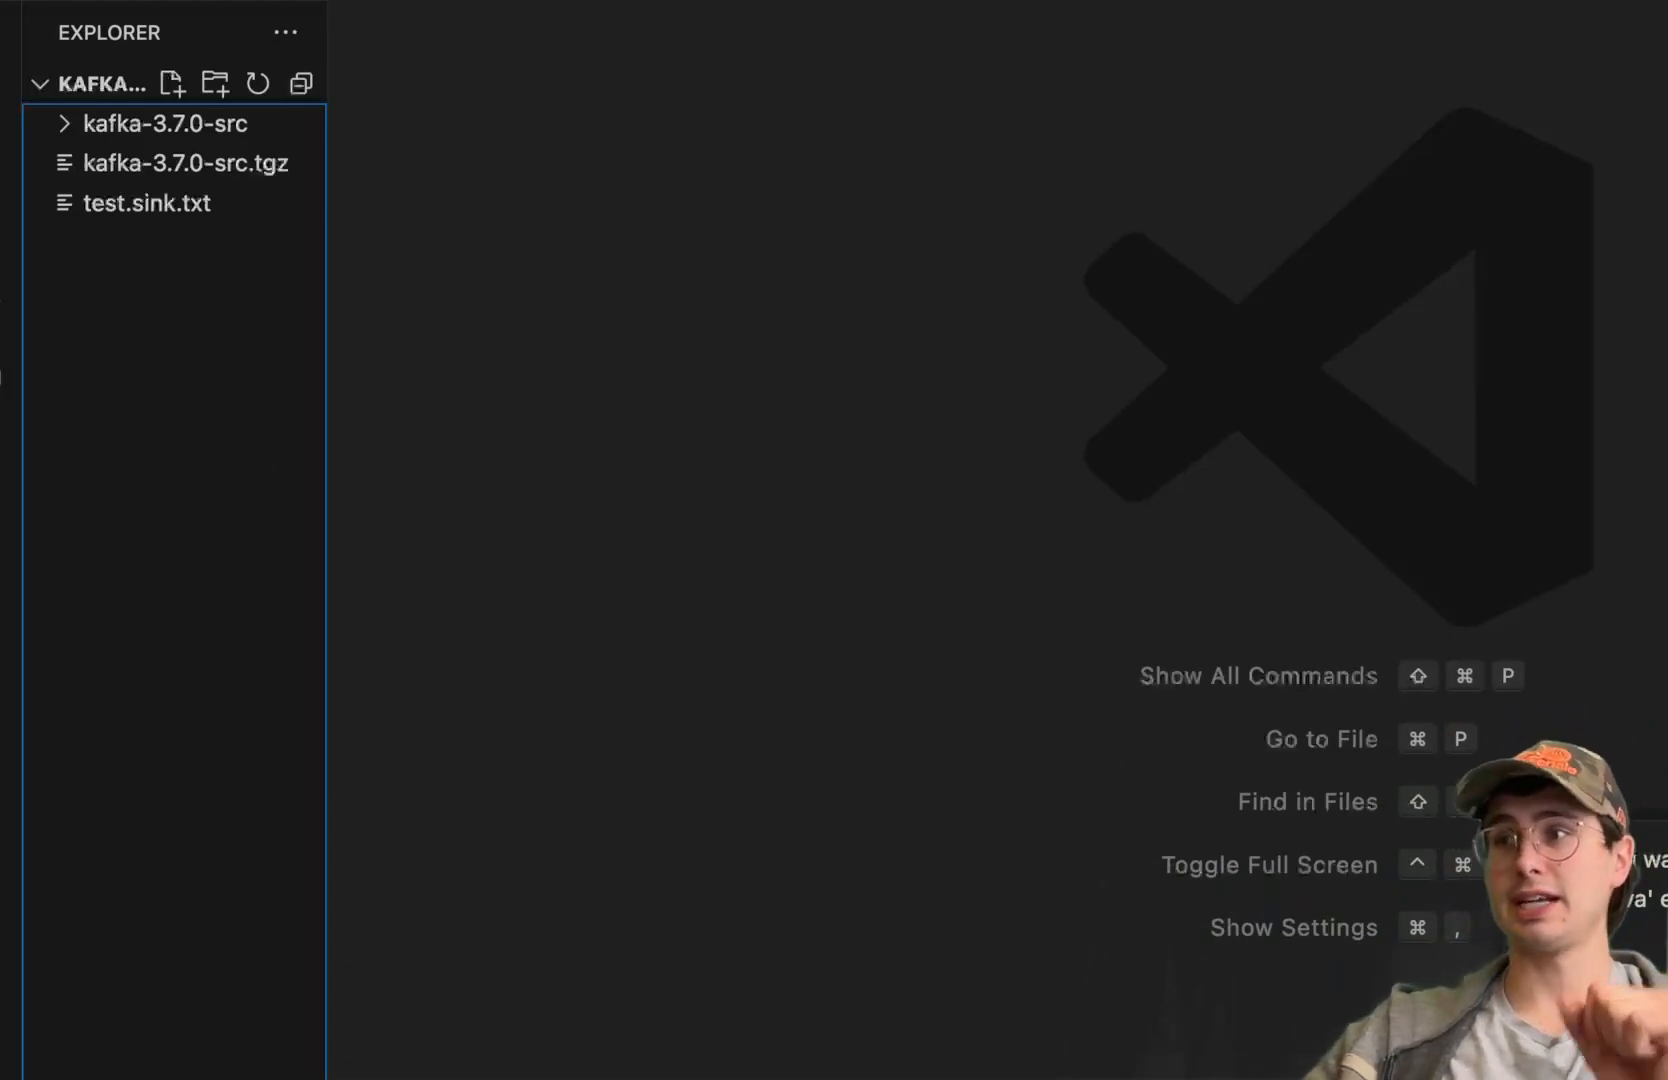
# Start a new file at the top level of the KAFKAEXAMPLES folder.
pyautogui.click(174, 82)
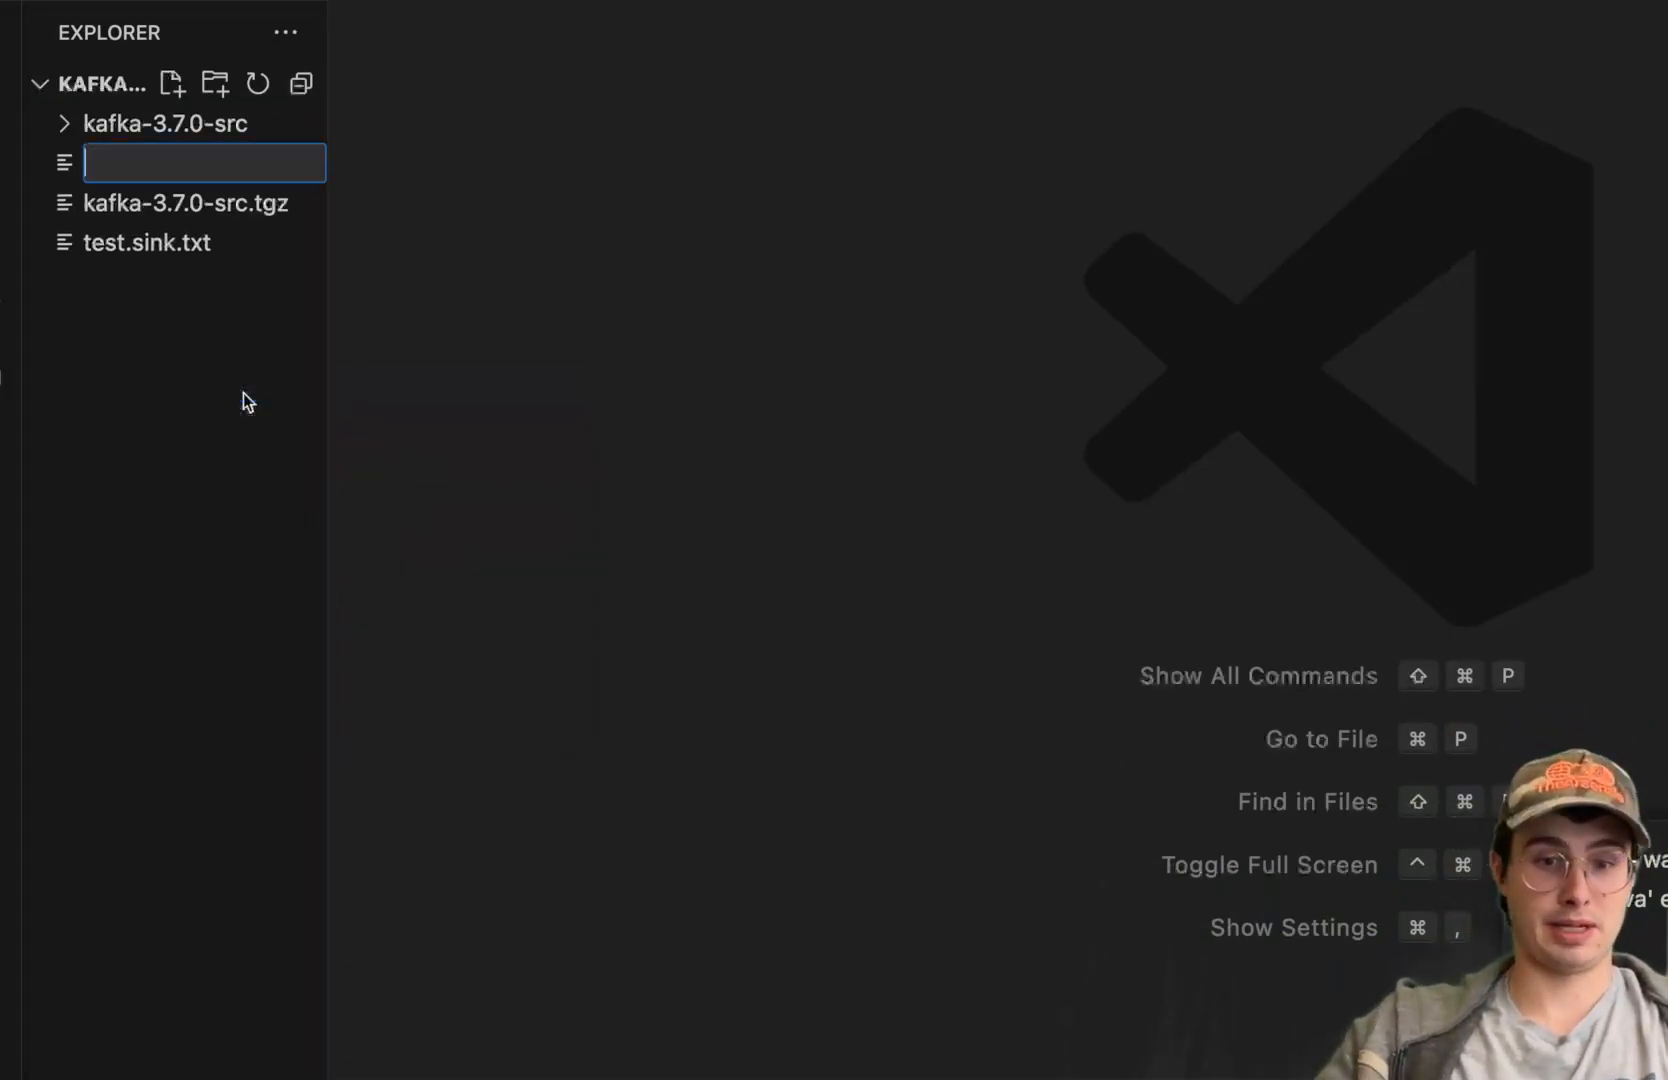
# Name the file kafkaproducer.py and import os, time, json, Observer, FileSystemEventHandler and KafkaProducer.
pyautogui.write('kafka import KafkaProducer')
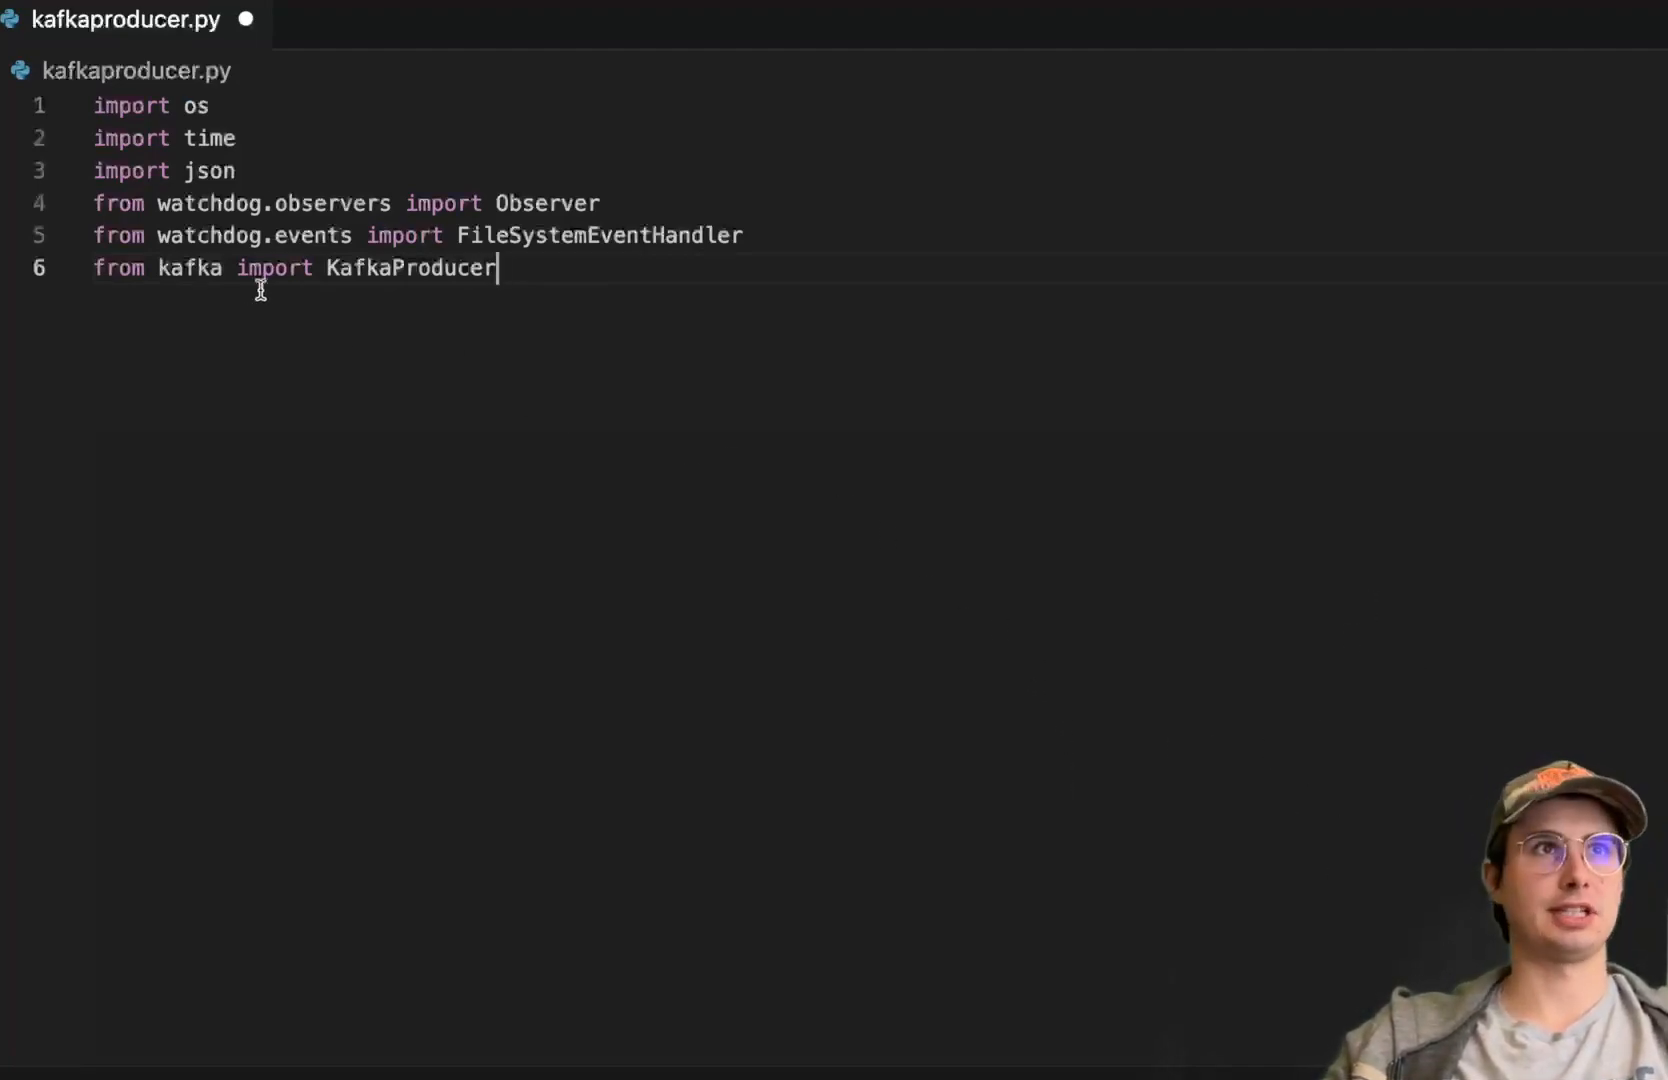
pyautogui.moveTo(274, 160)
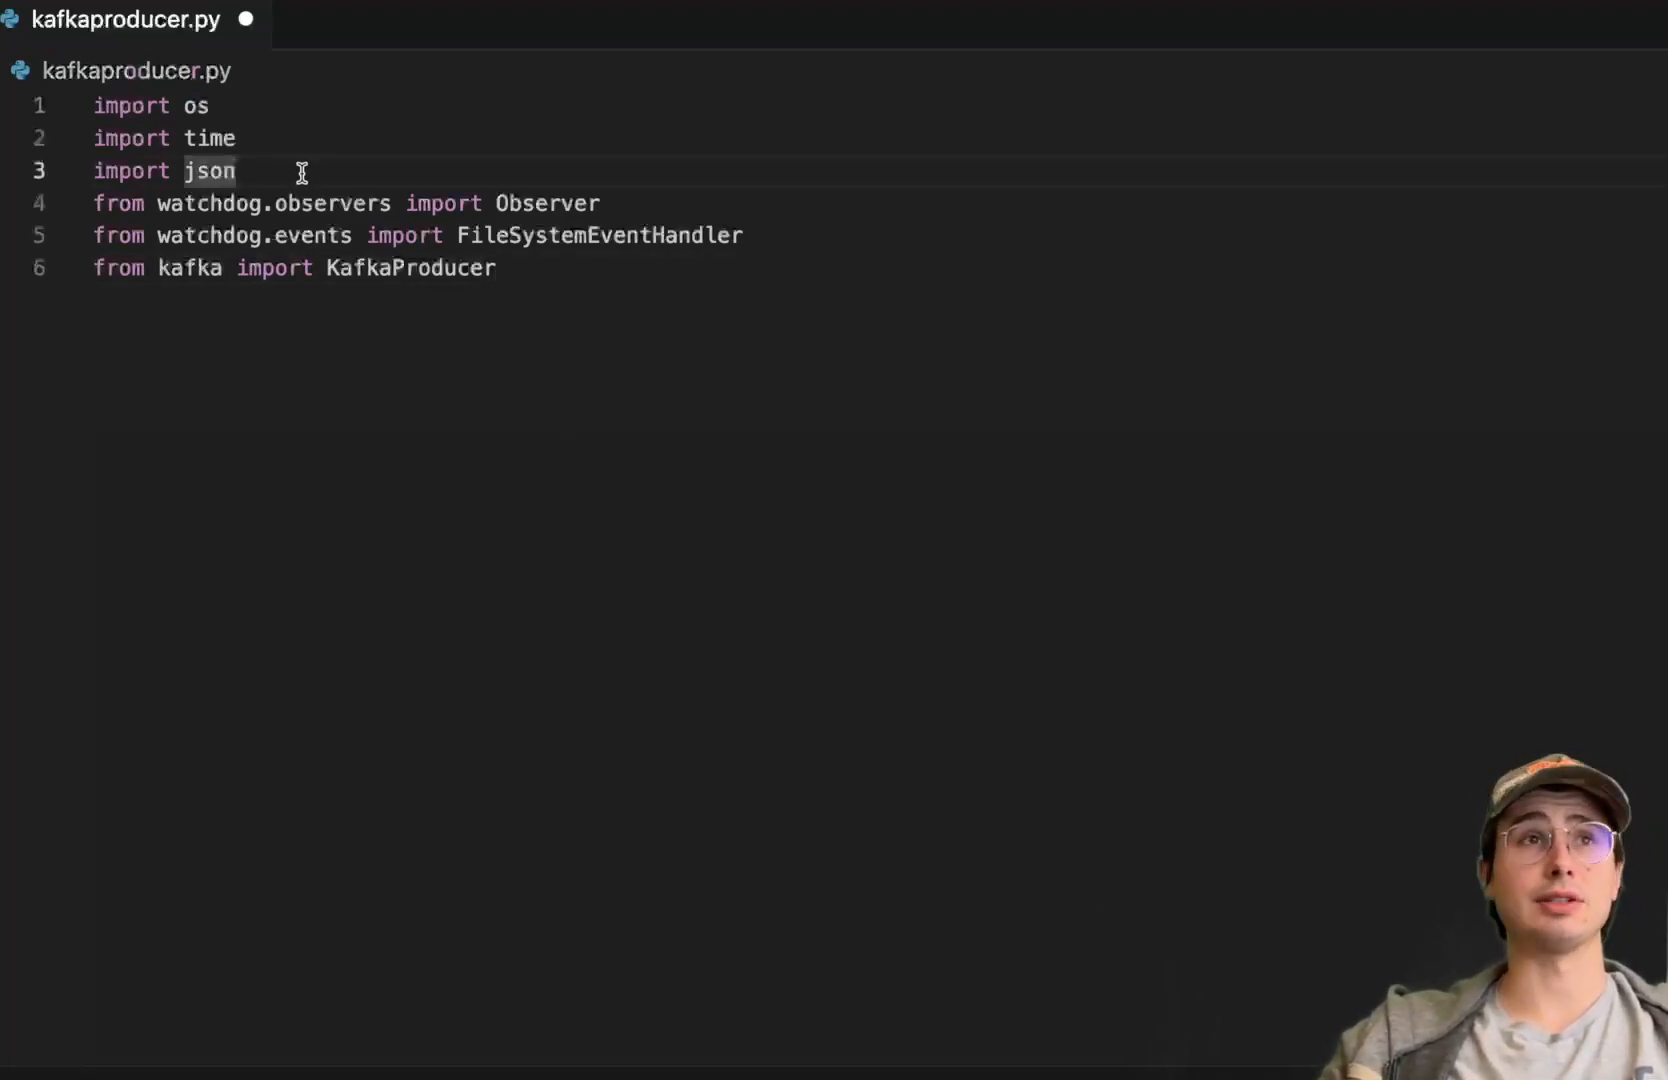
pyautogui.moveTo(396, 202)
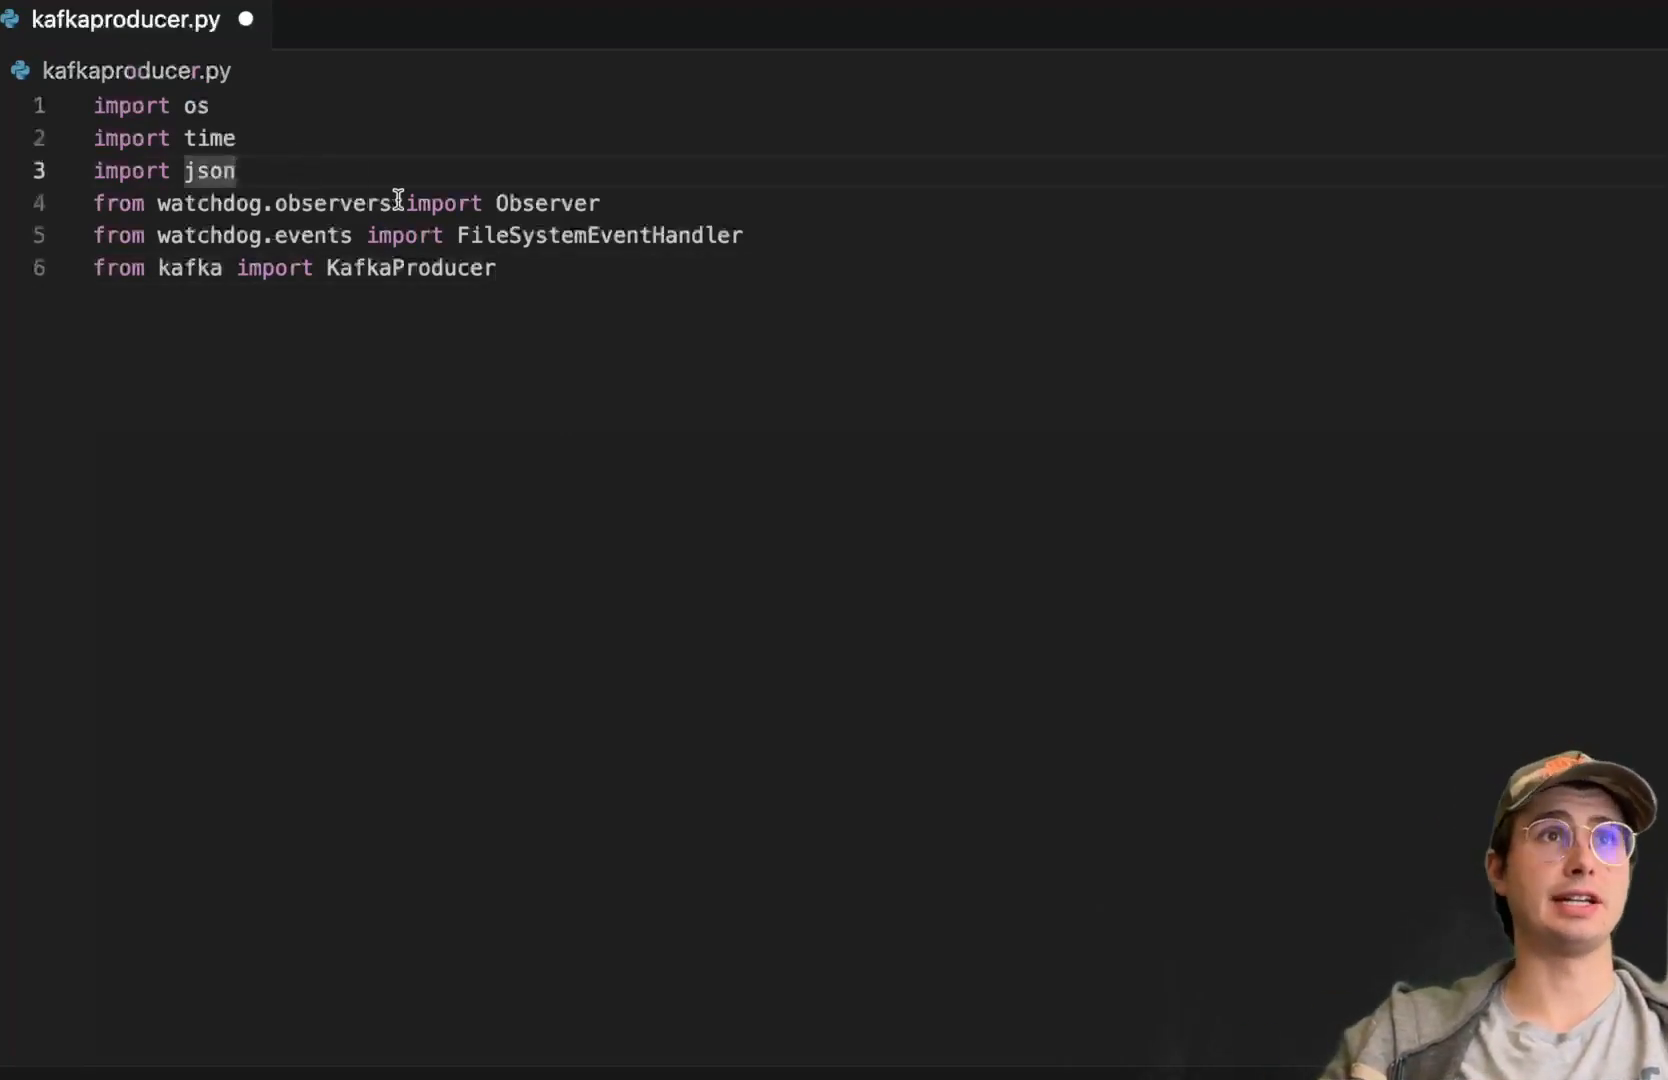
pyautogui.moveTo(904, 254)
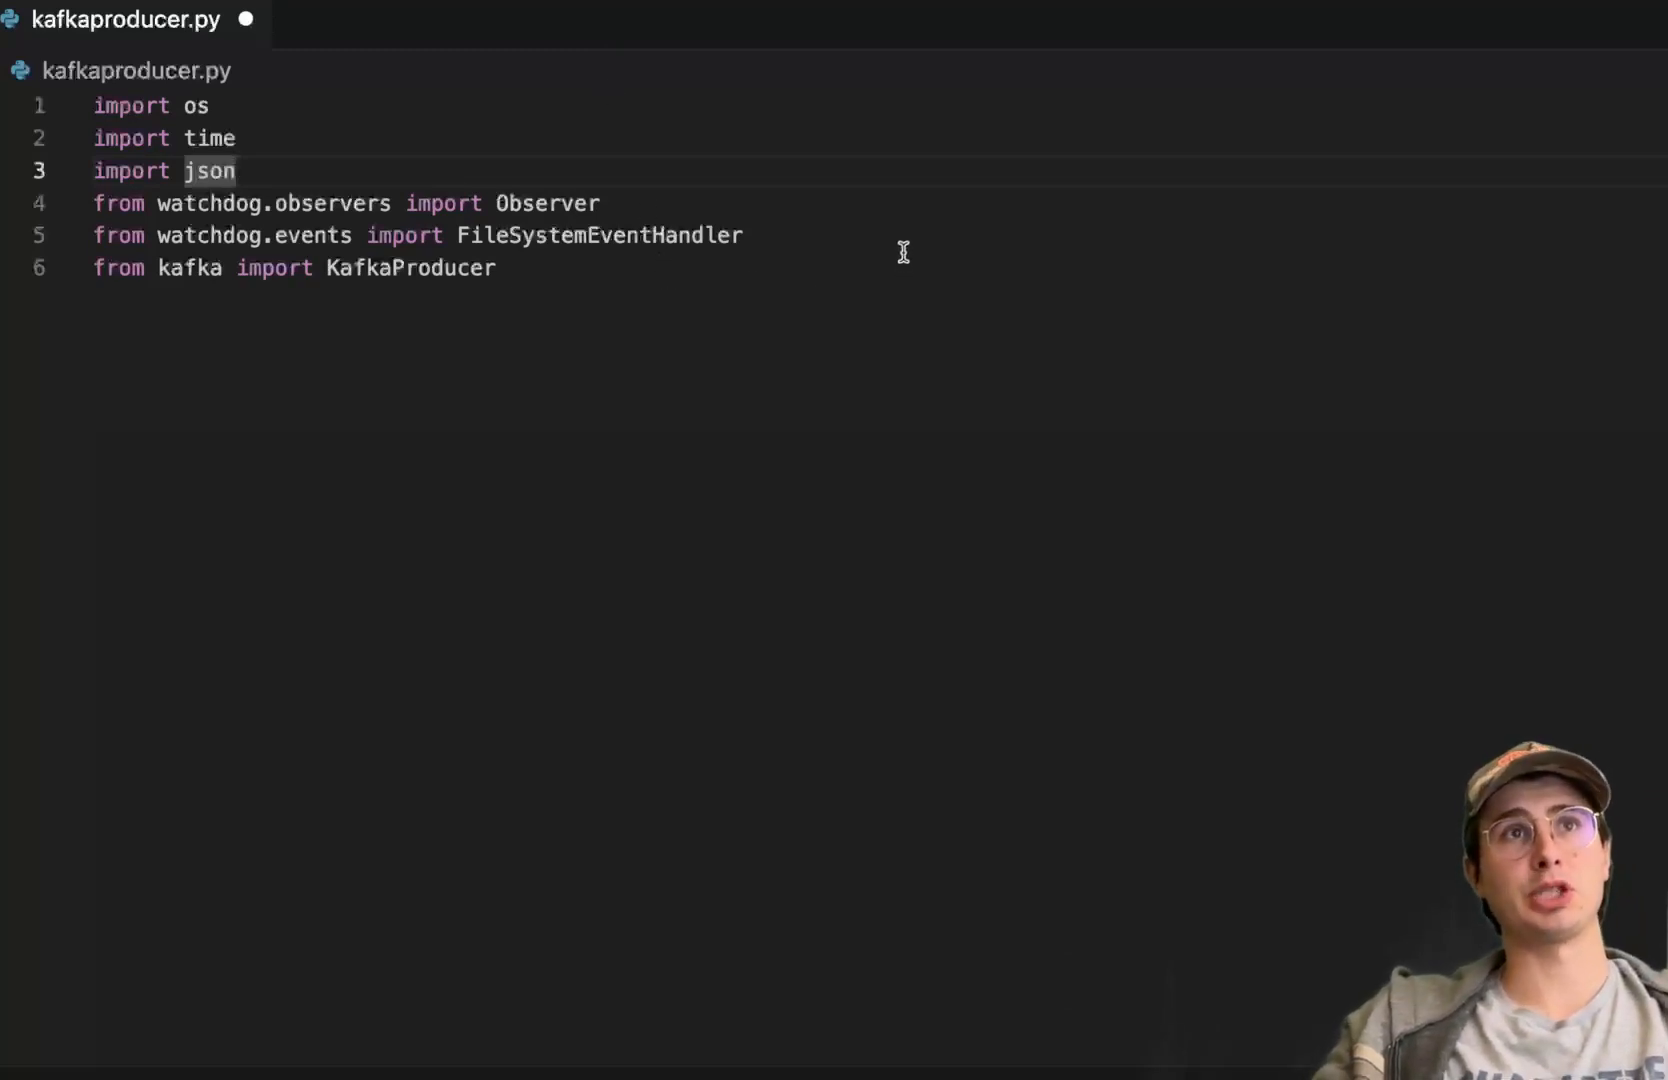
pyautogui.moveTo(642, 80)
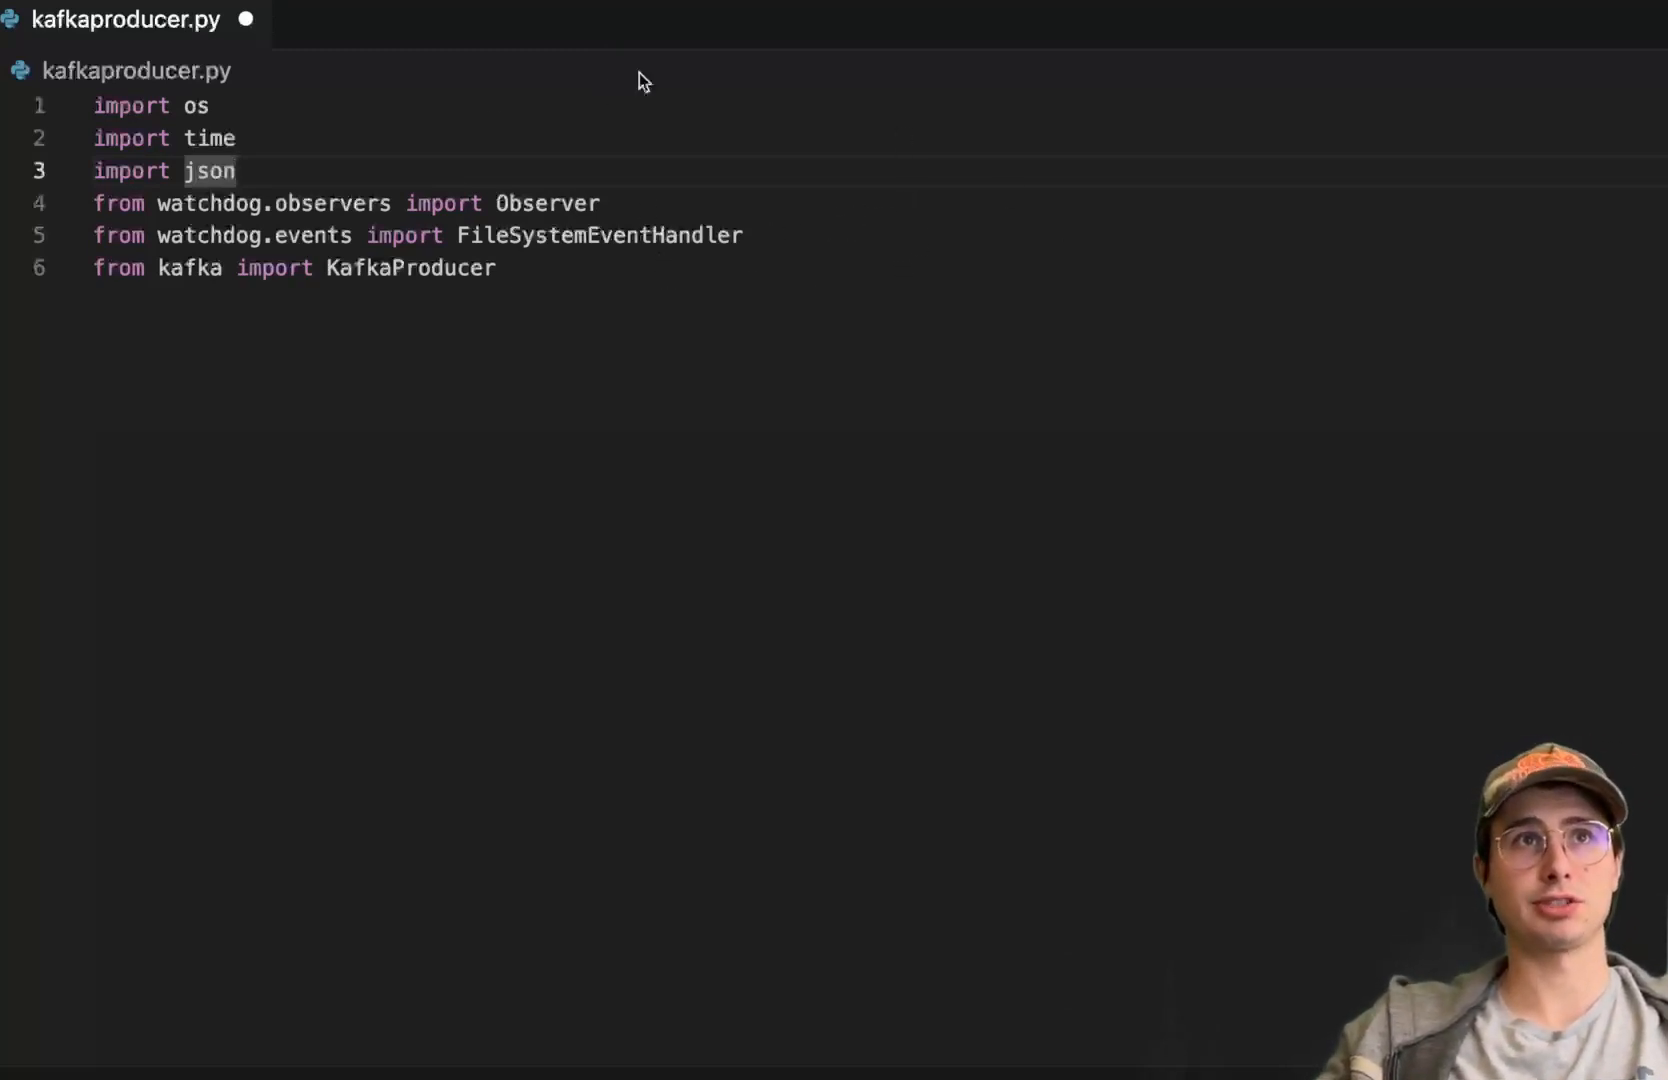
pyautogui.moveTo(824, 294)
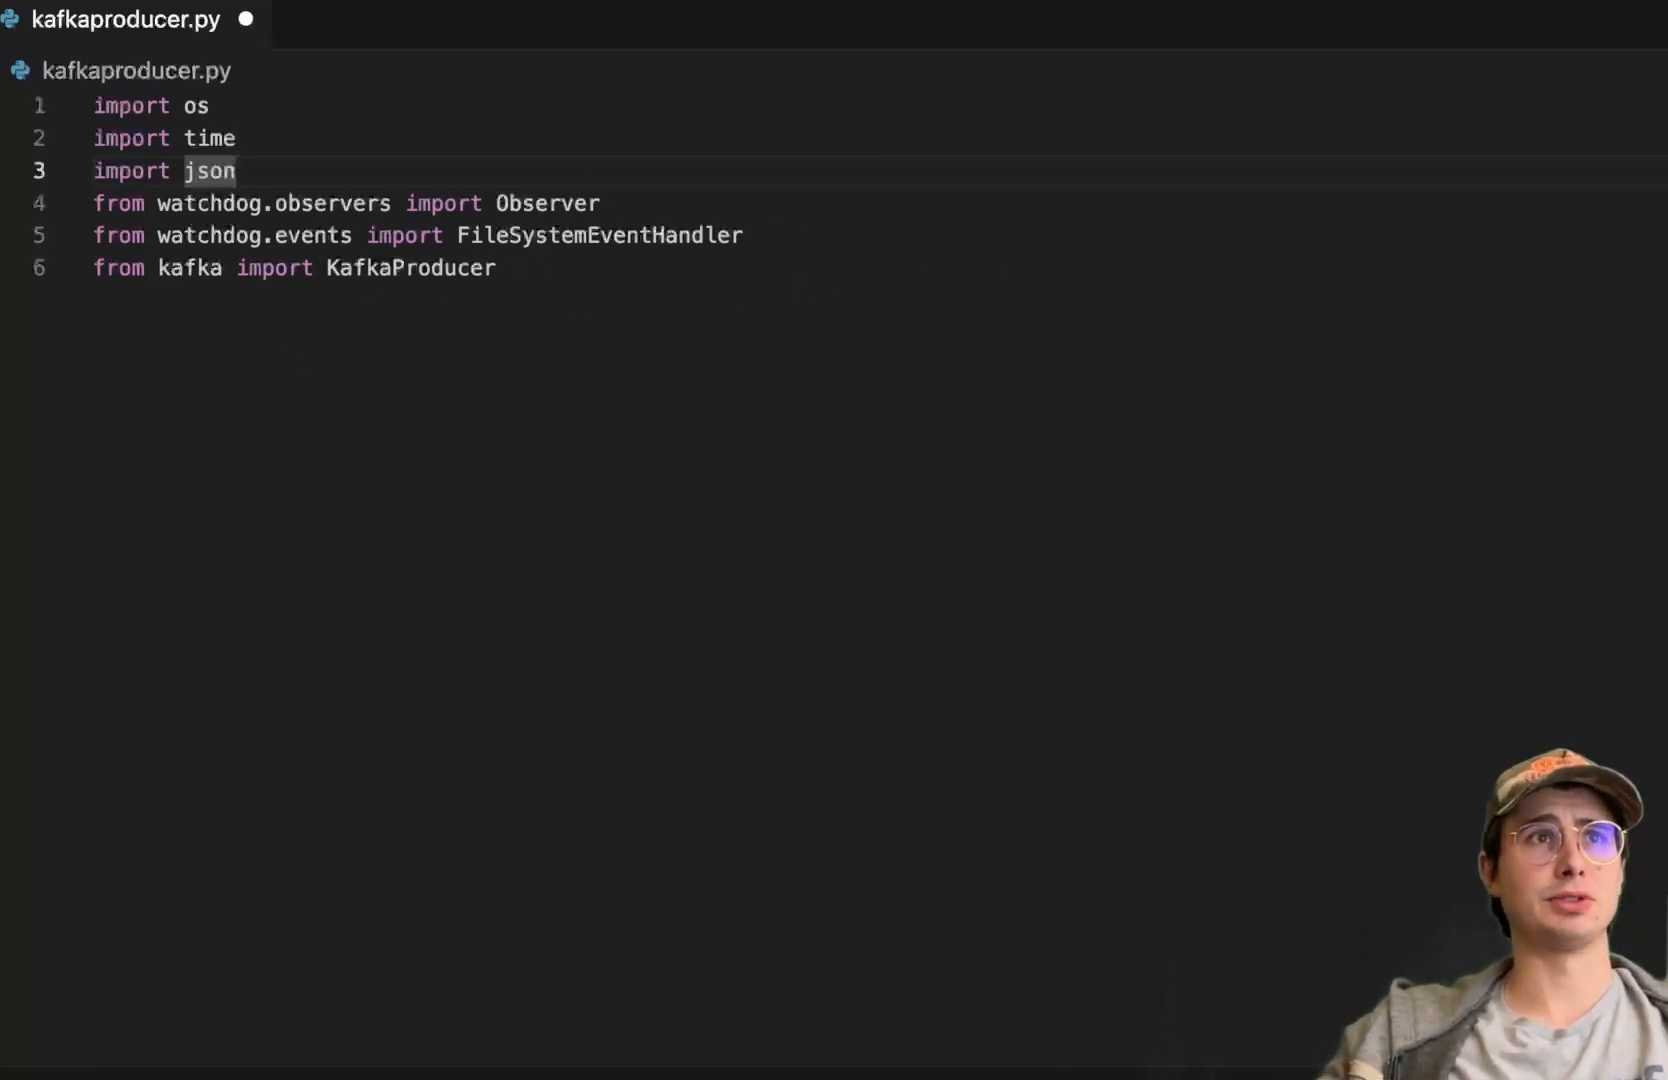
pyautogui.moveTo(614, 288)
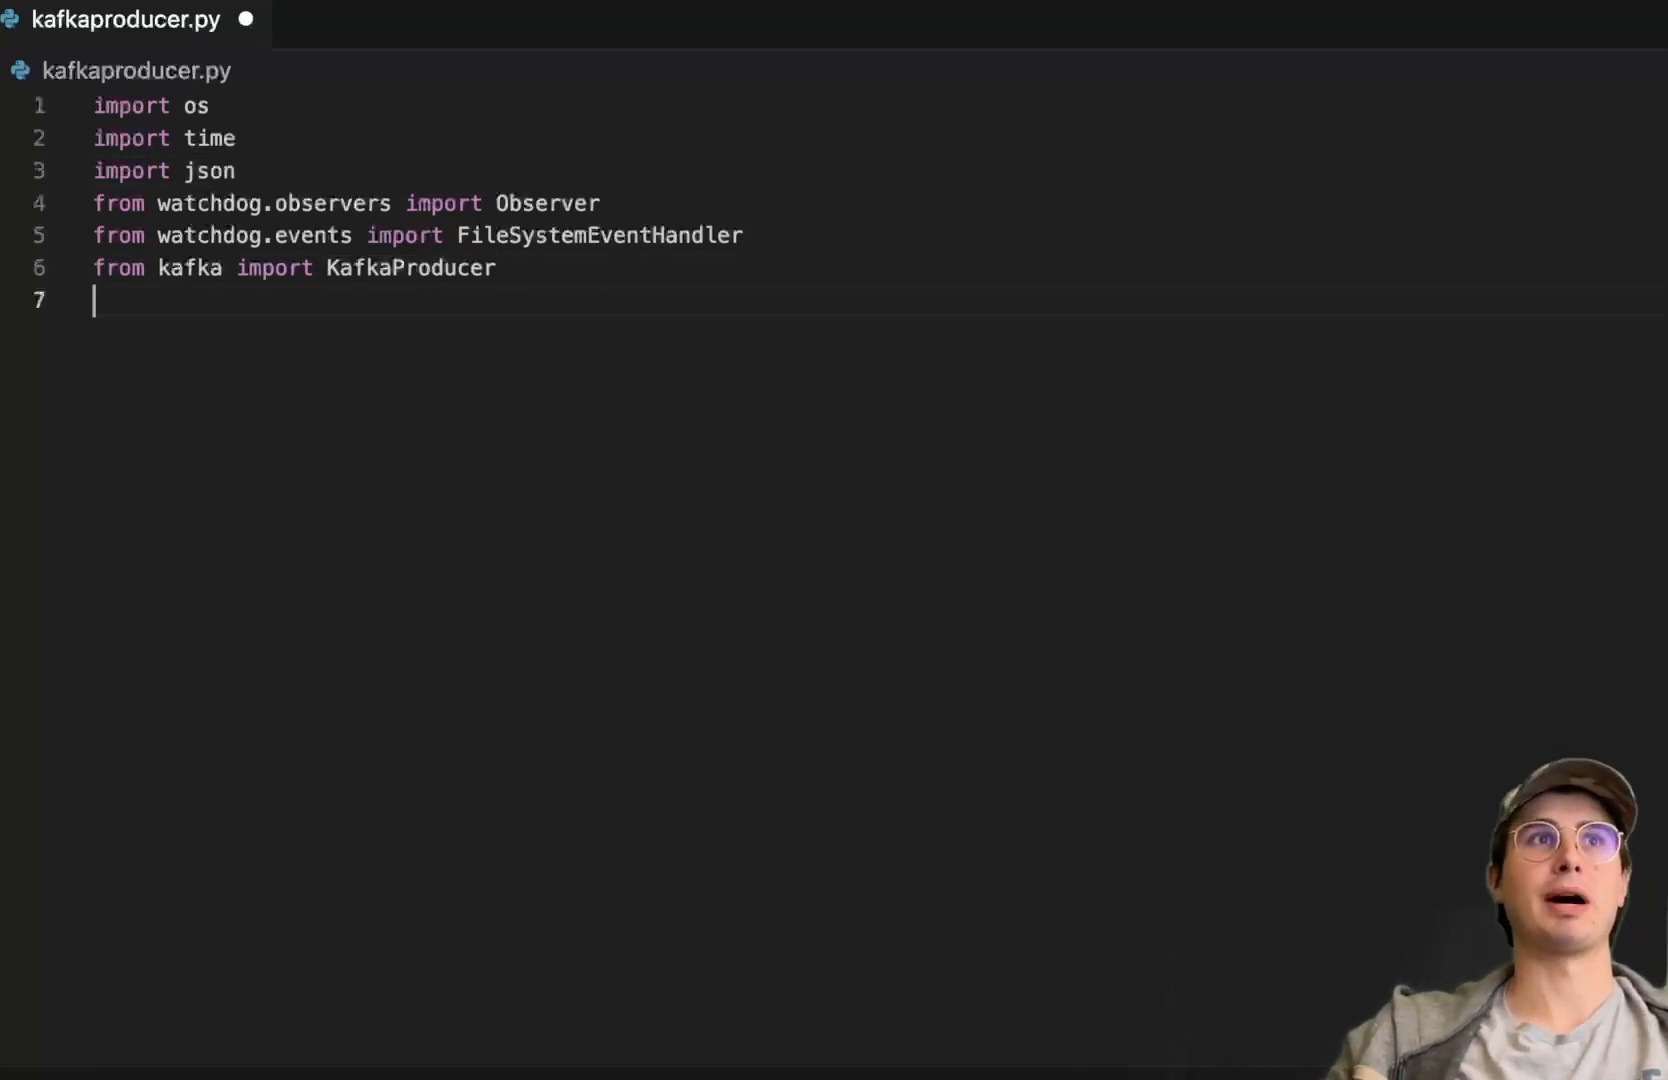
pyautogui.press('Return')
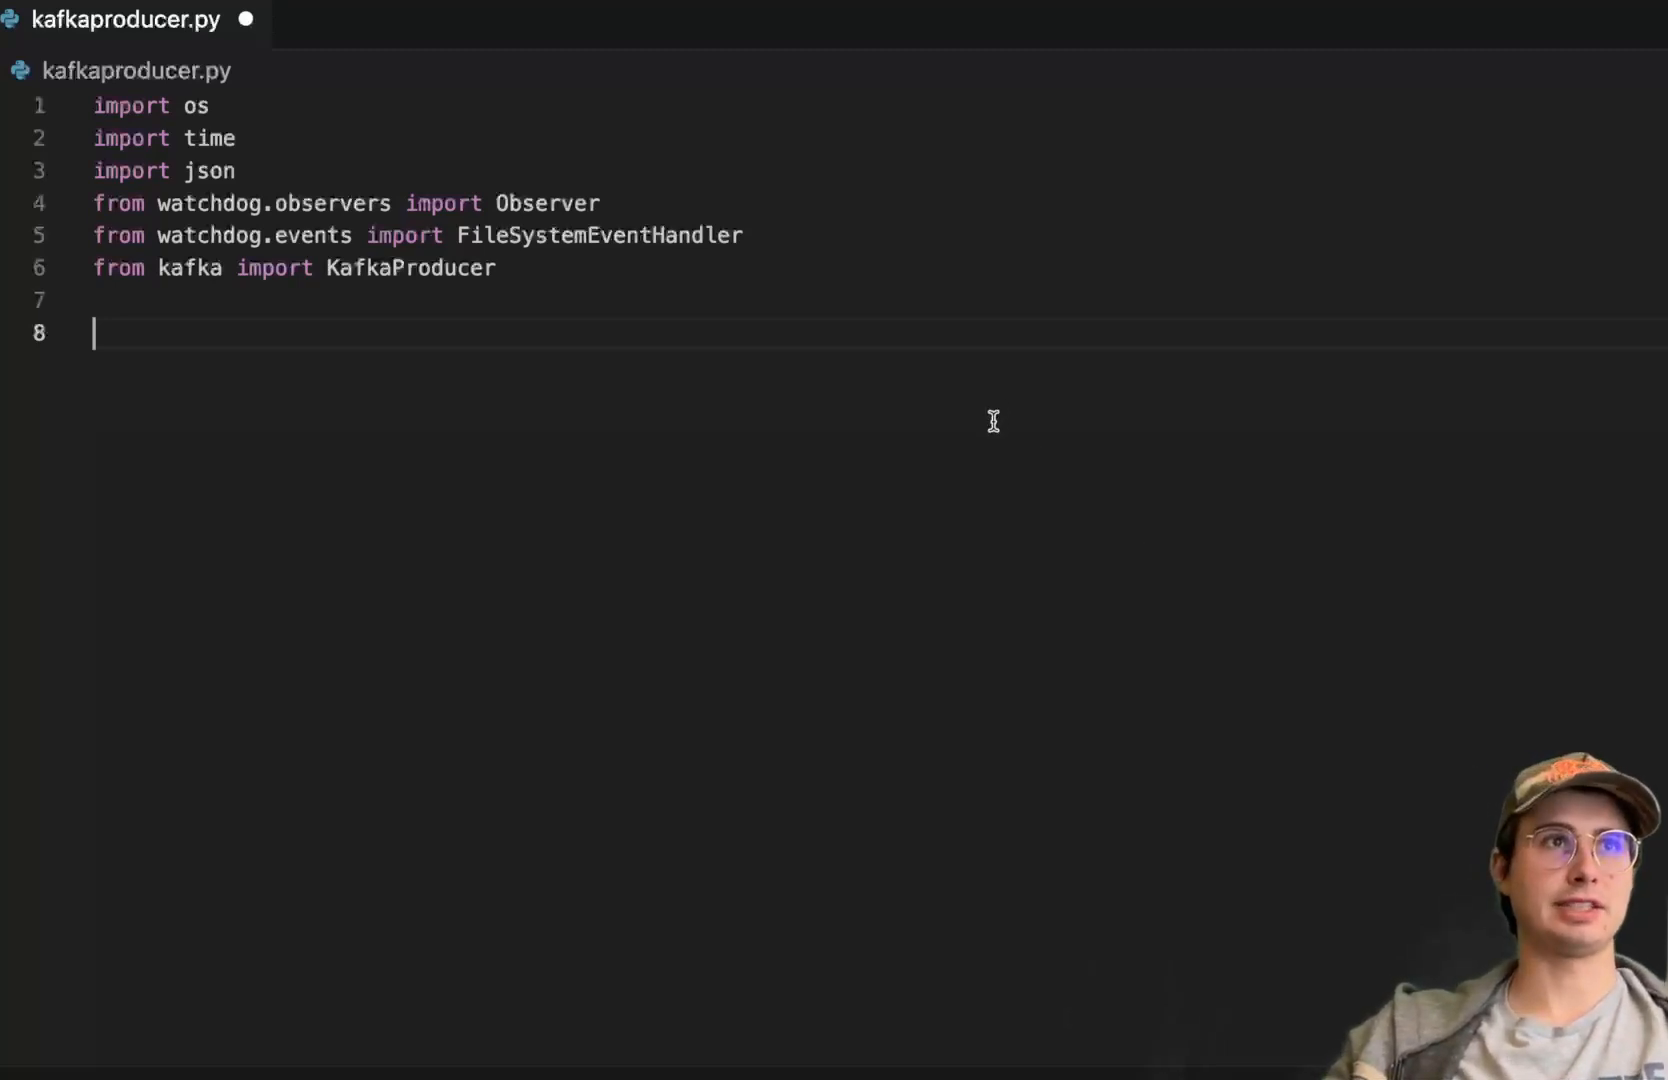
# Define FileWatcher(FileSystemEventHandler) with __init__, on_created and process_file sending file contents to Kafka.
pyautogui.write('class FileWatcher(FileSystemEventHandler):')
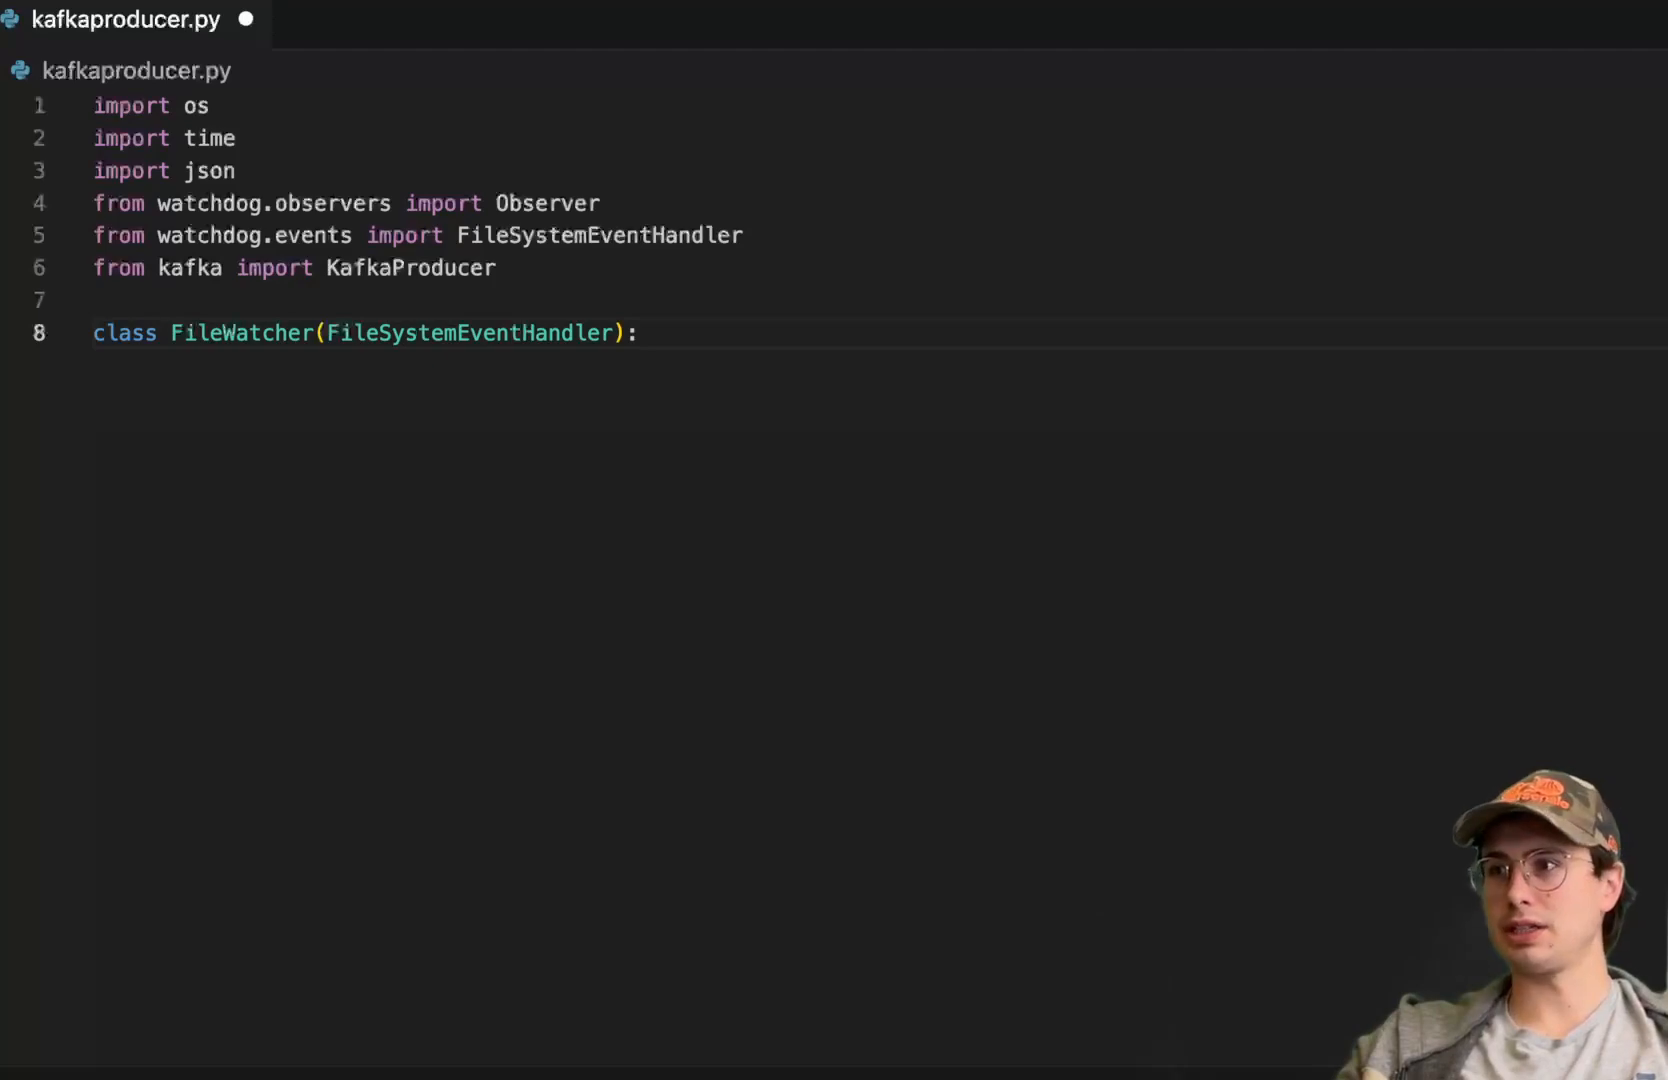
pyautogui.click(638, 334)
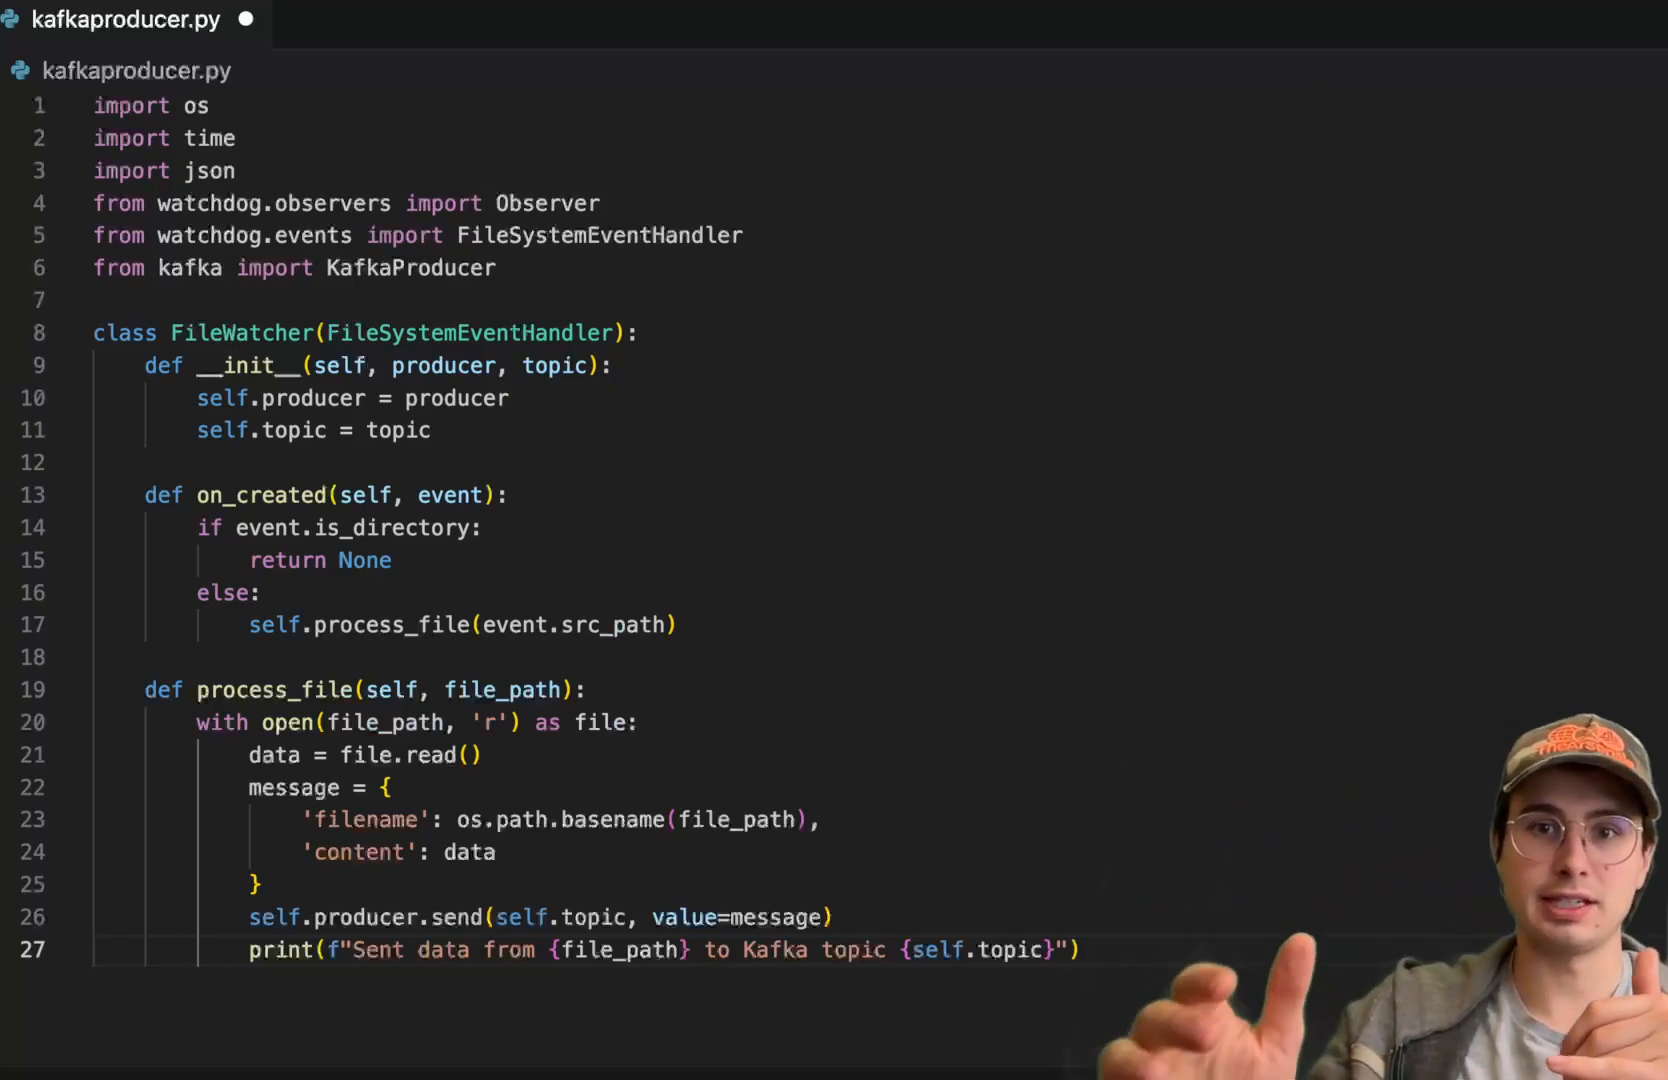
# Write start_producer building a JSON-serialising KafkaProducer, scheduling FileWatcher and looping until KeyboardInterrupt.
pyautogui.scroll(-3)
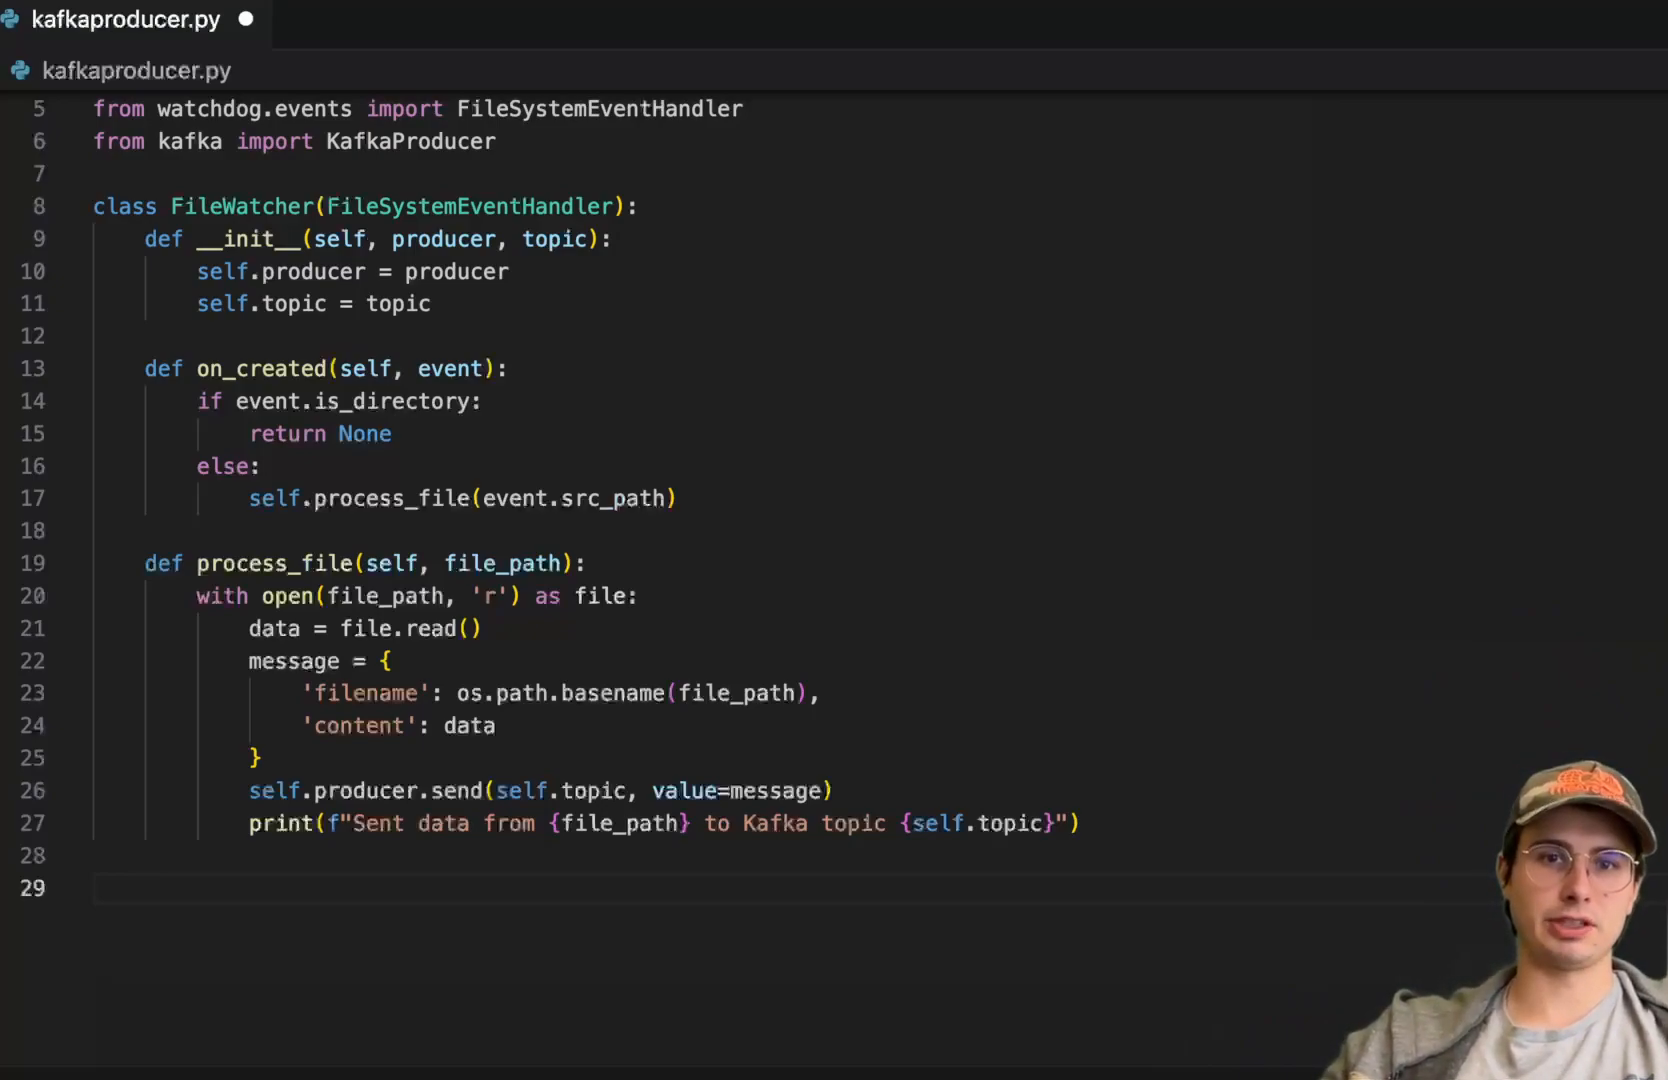
pyautogui.scroll(-3)
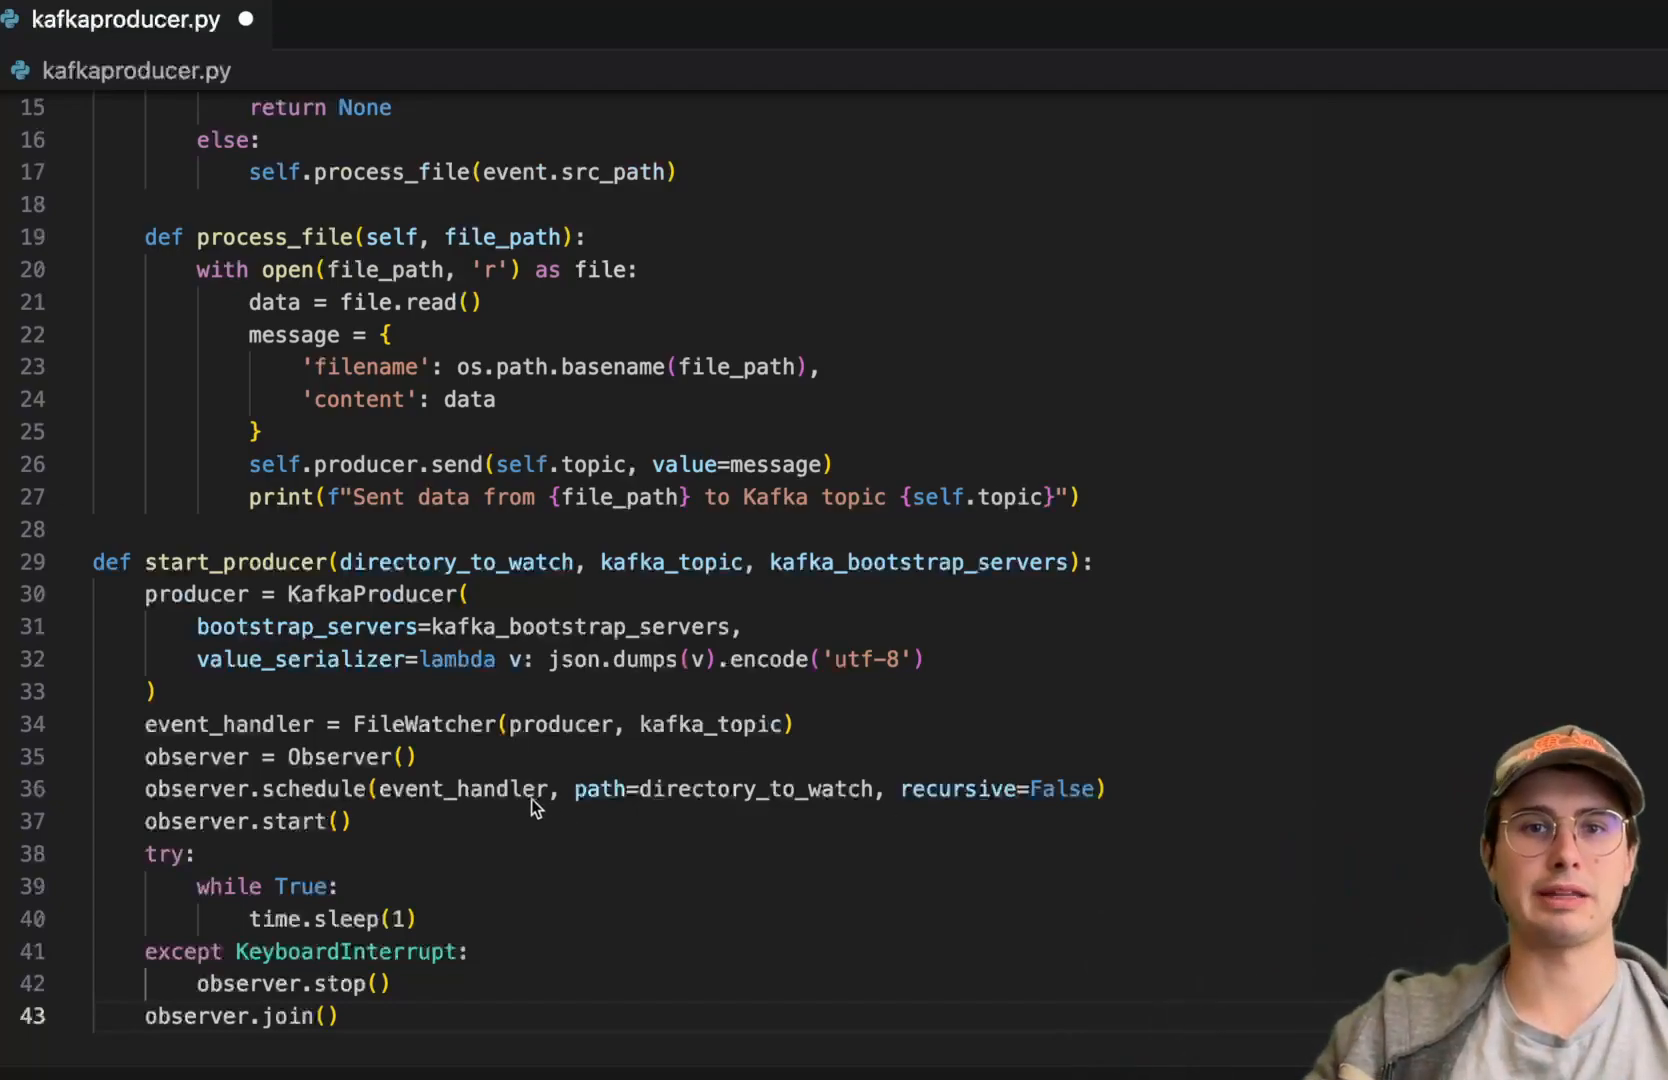
pyautogui.moveTo(340, 670)
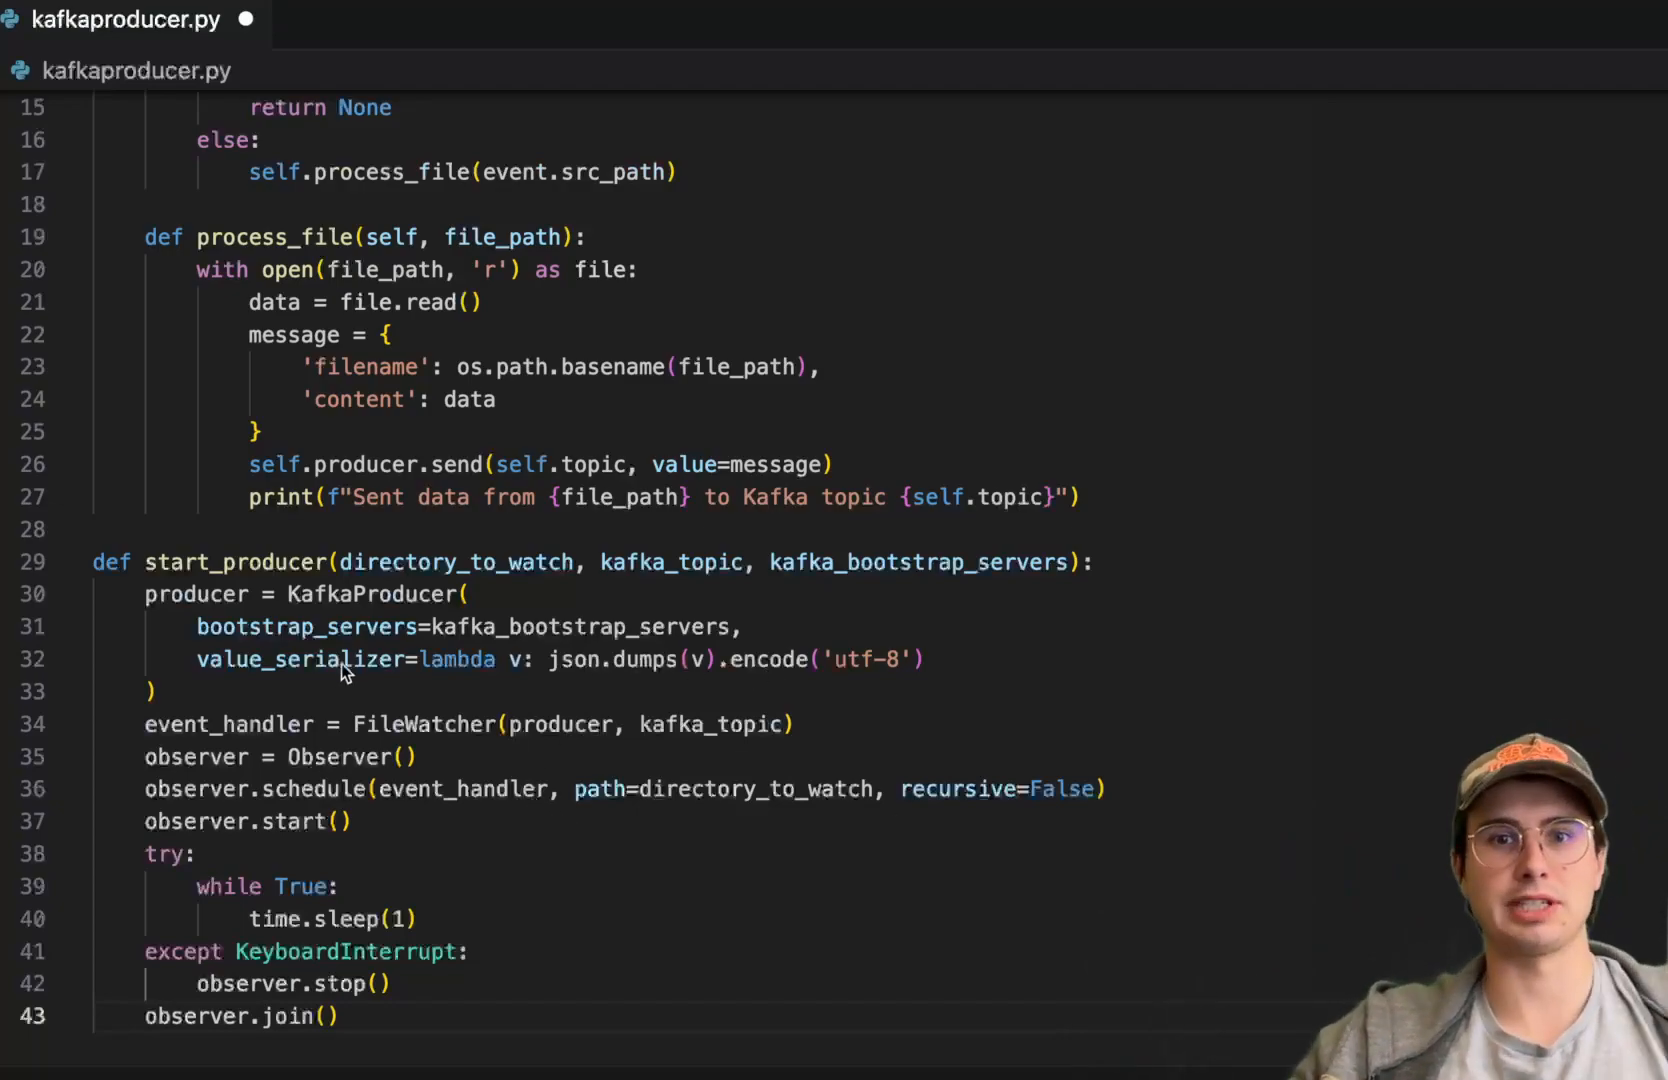
pyautogui.moveTo(388, 740)
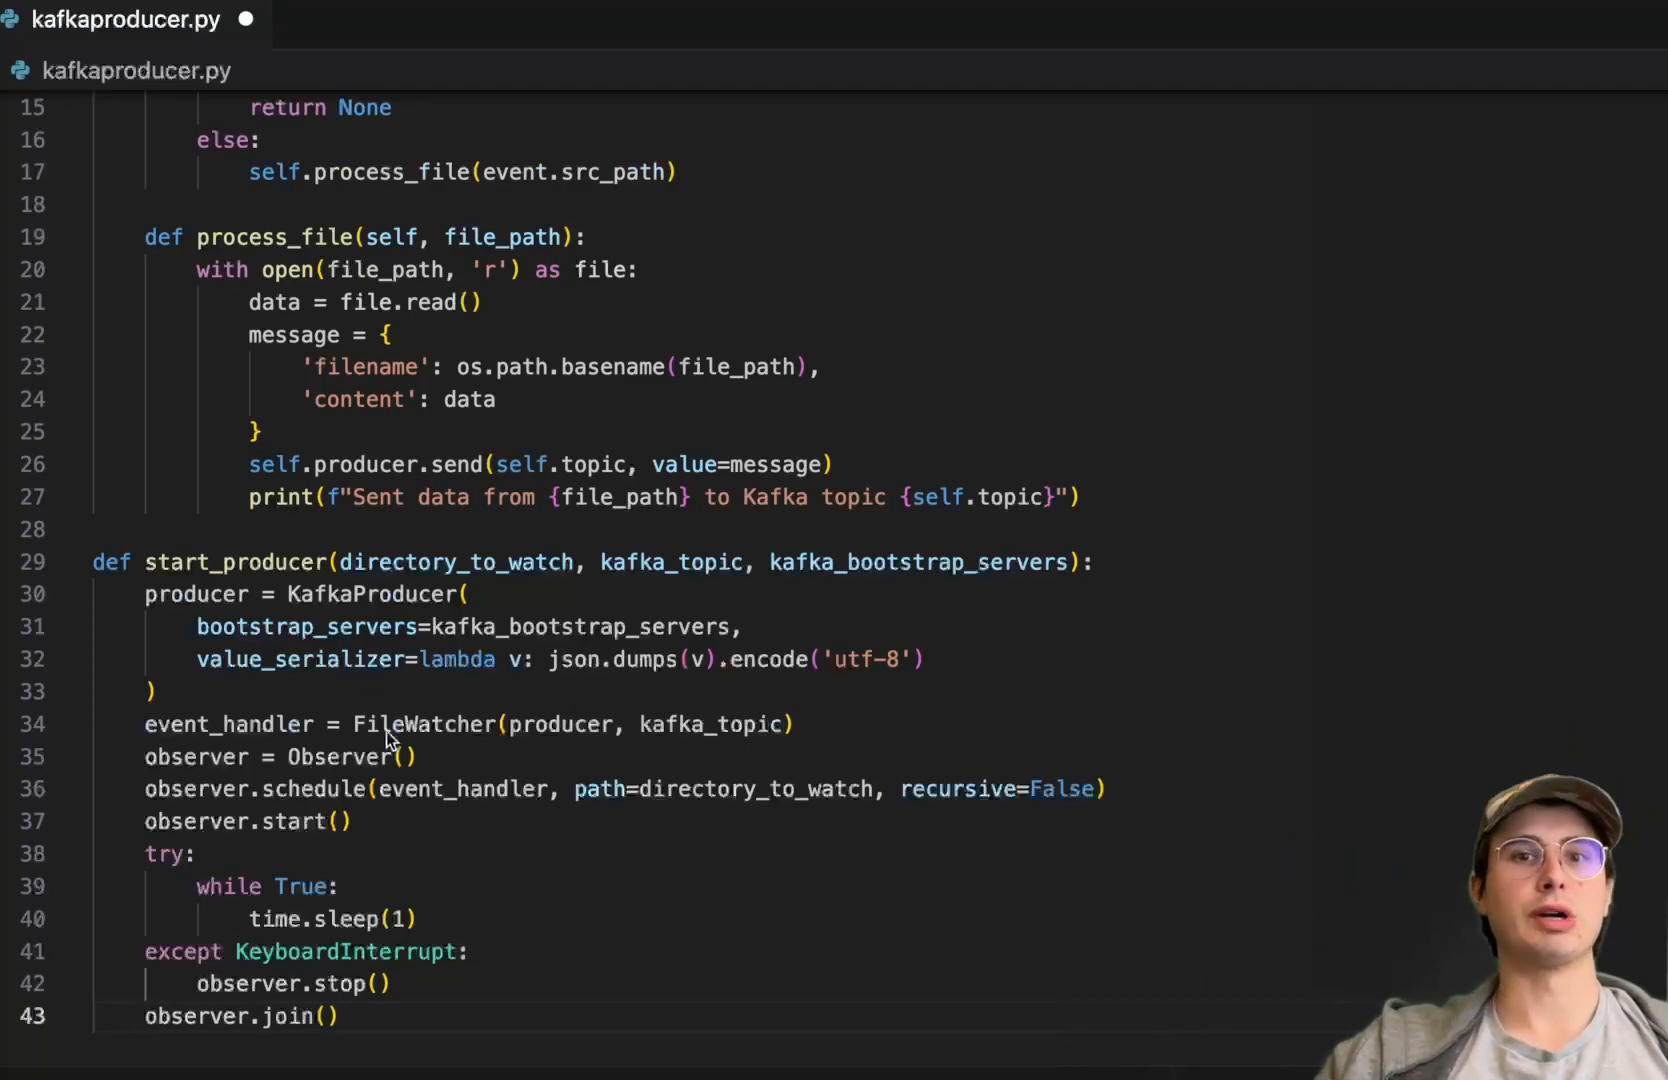
pyautogui.moveTo(570, 756)
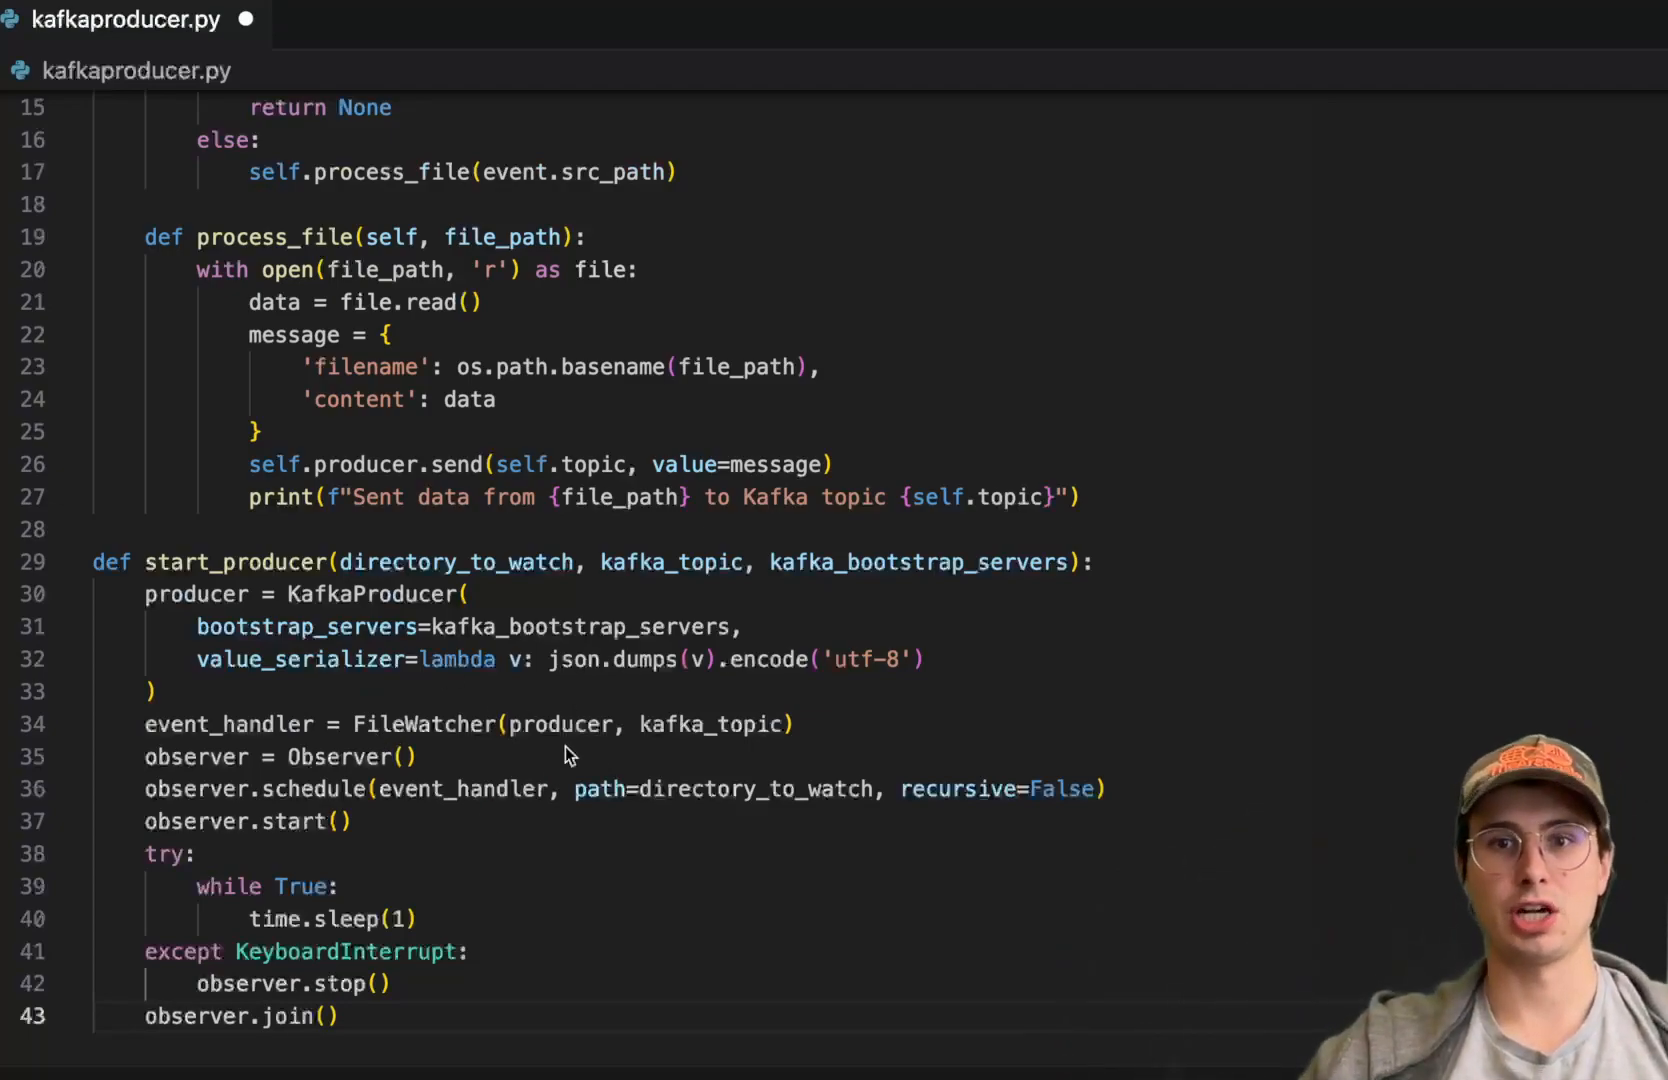
pyautogui.moveTo(604, 746)
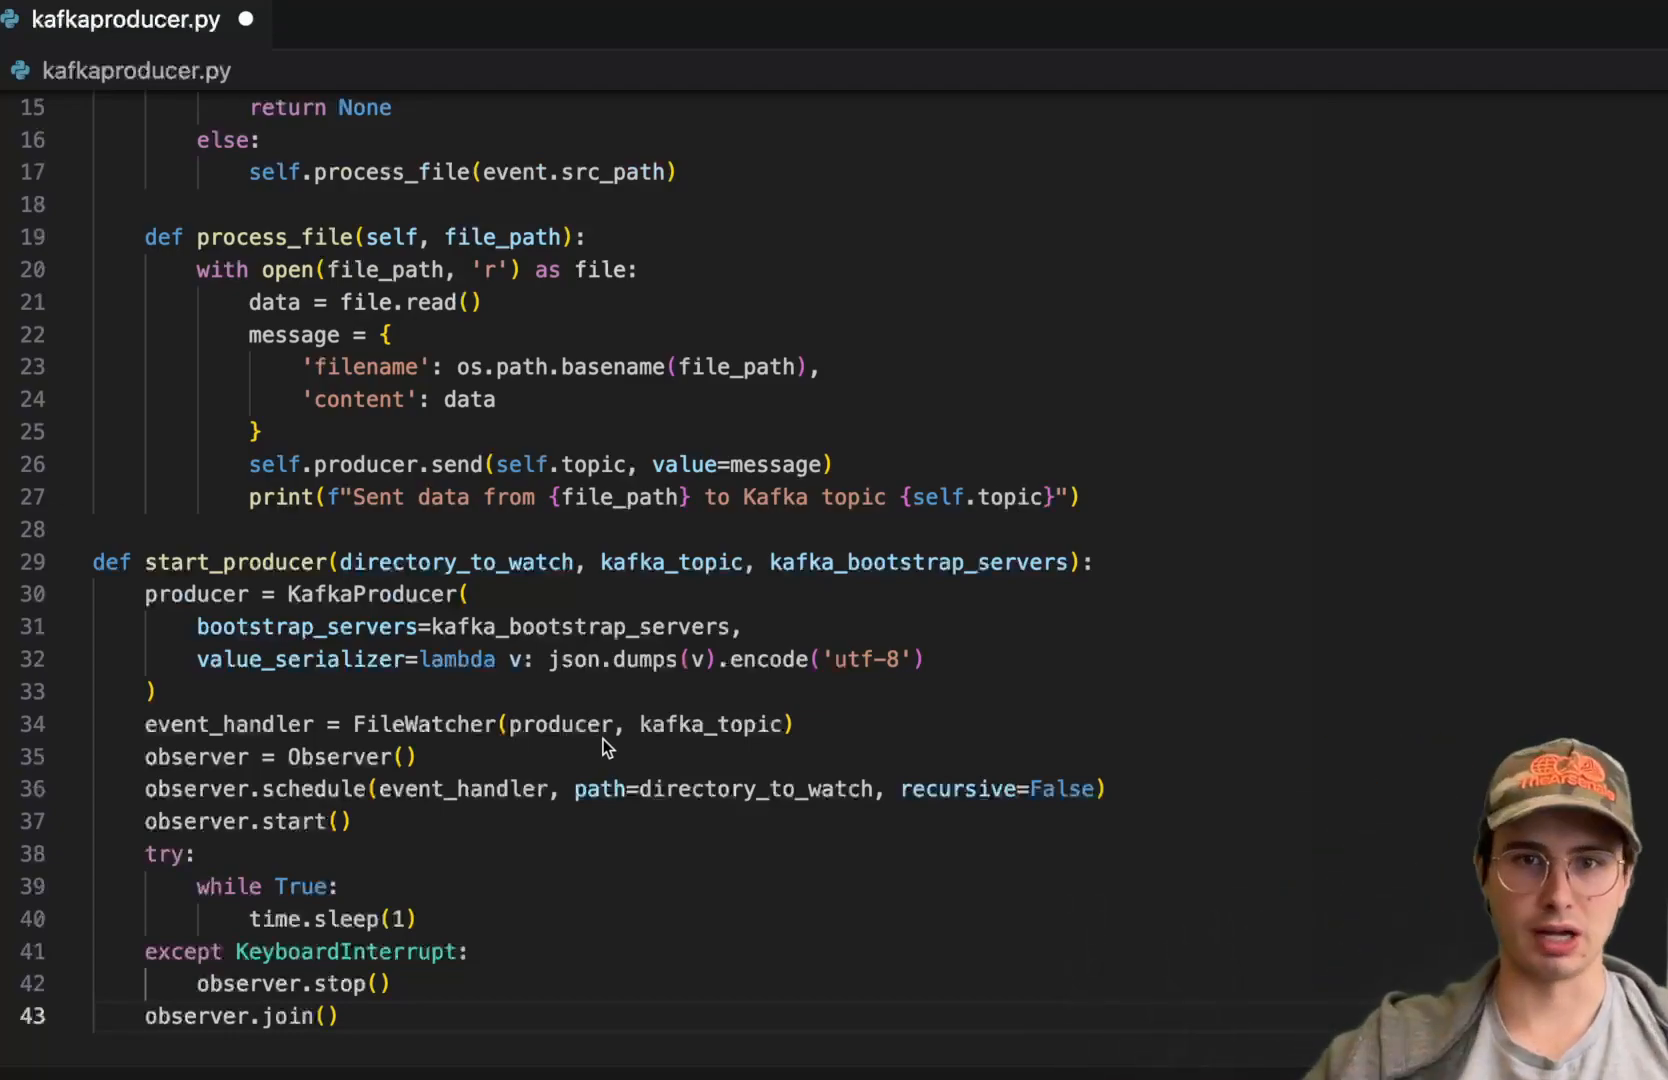
pyautogui.moveTo(638, 756)
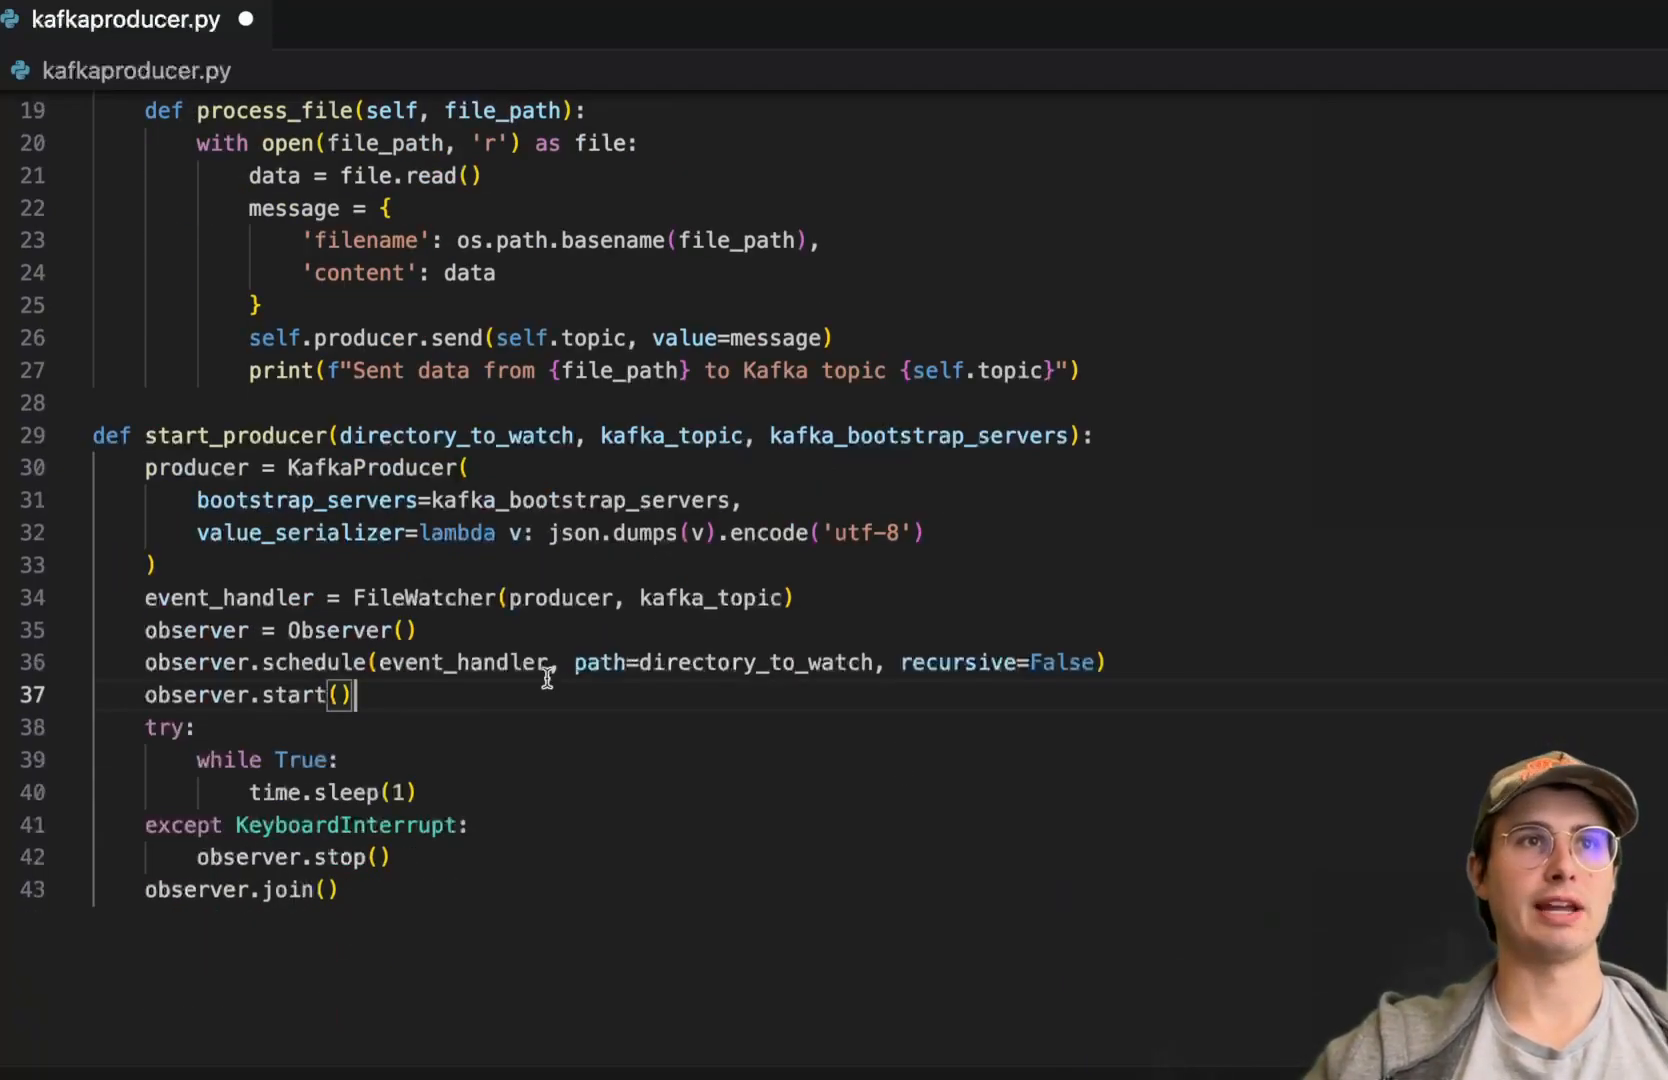
pyautogui.moveTo(510, 828)
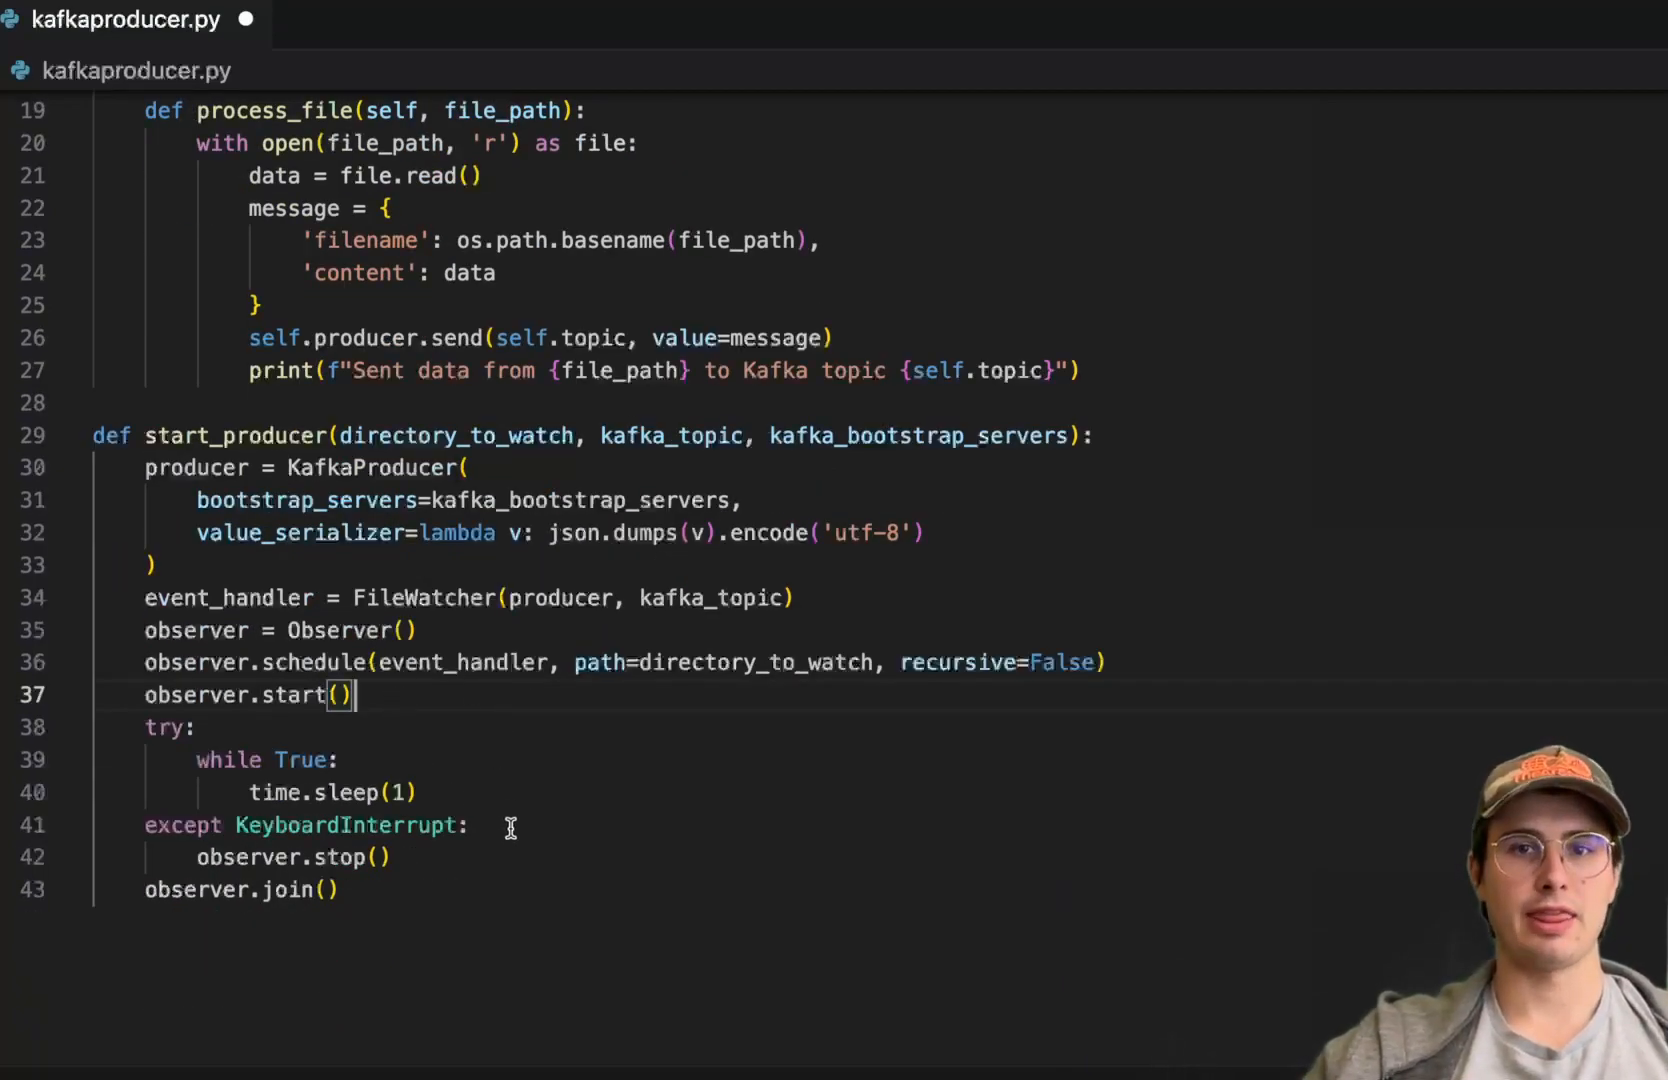
pyautogui.moveTo(398, 792)
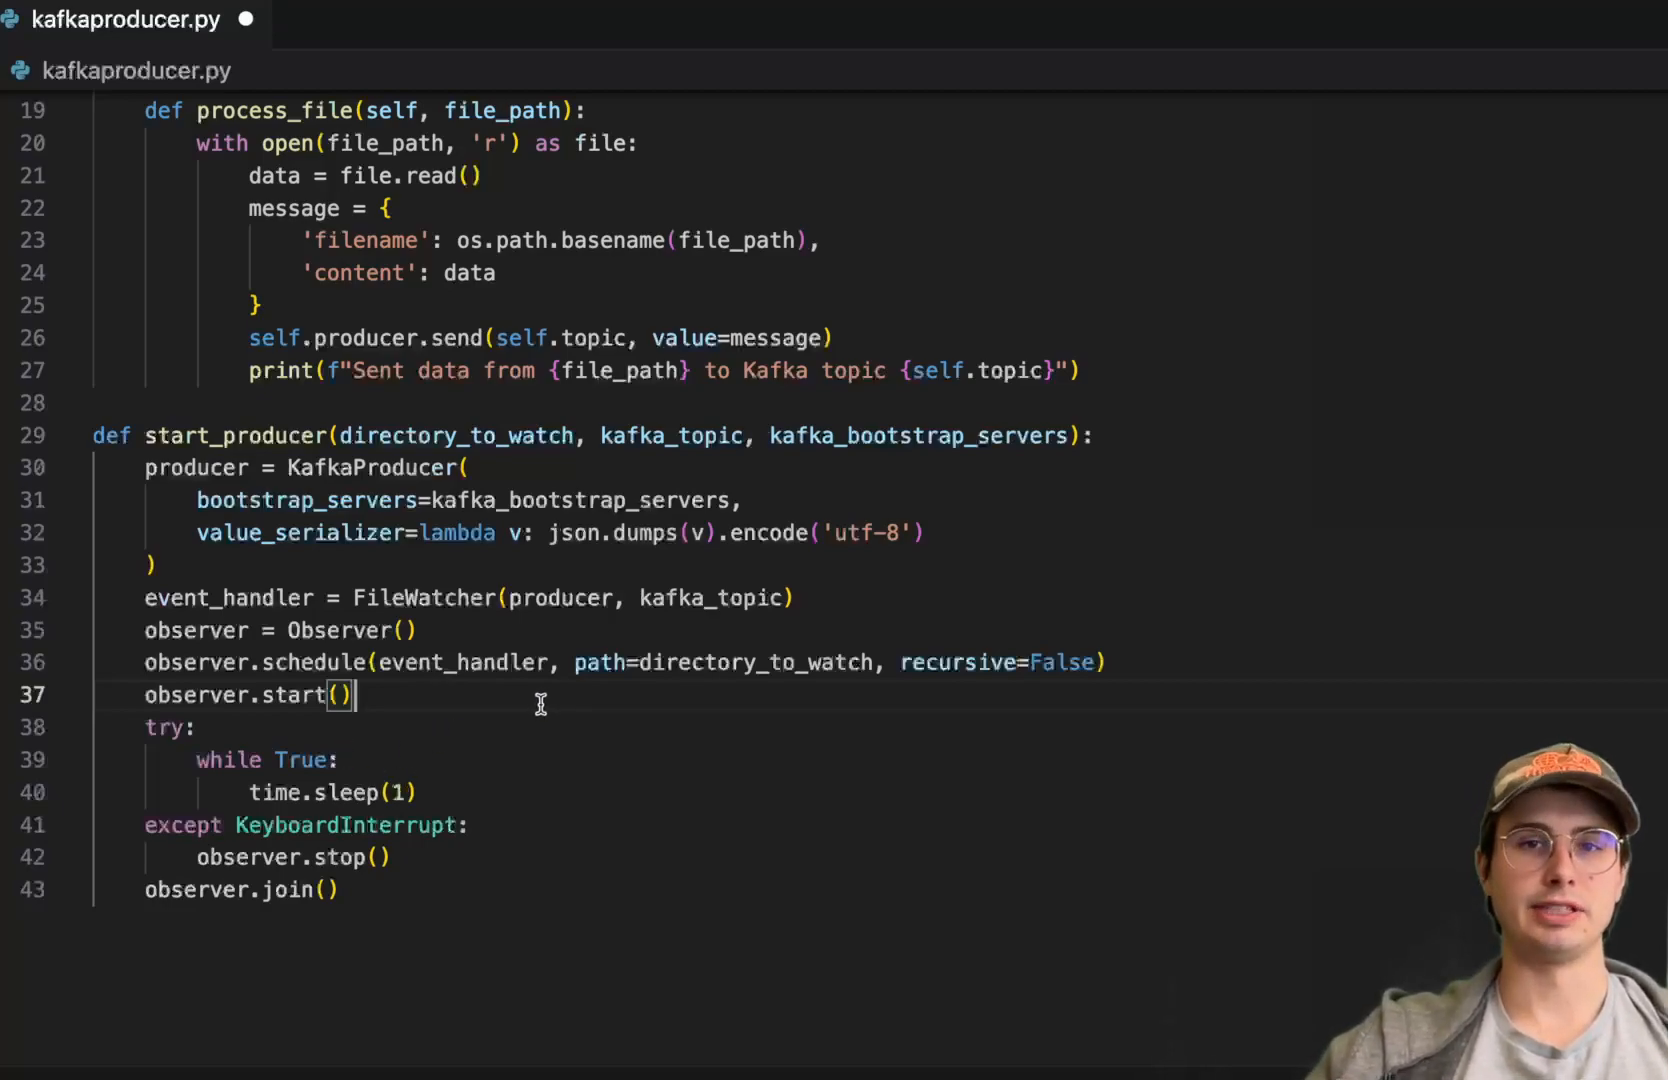
pyautogui.moveTo(558, 722)
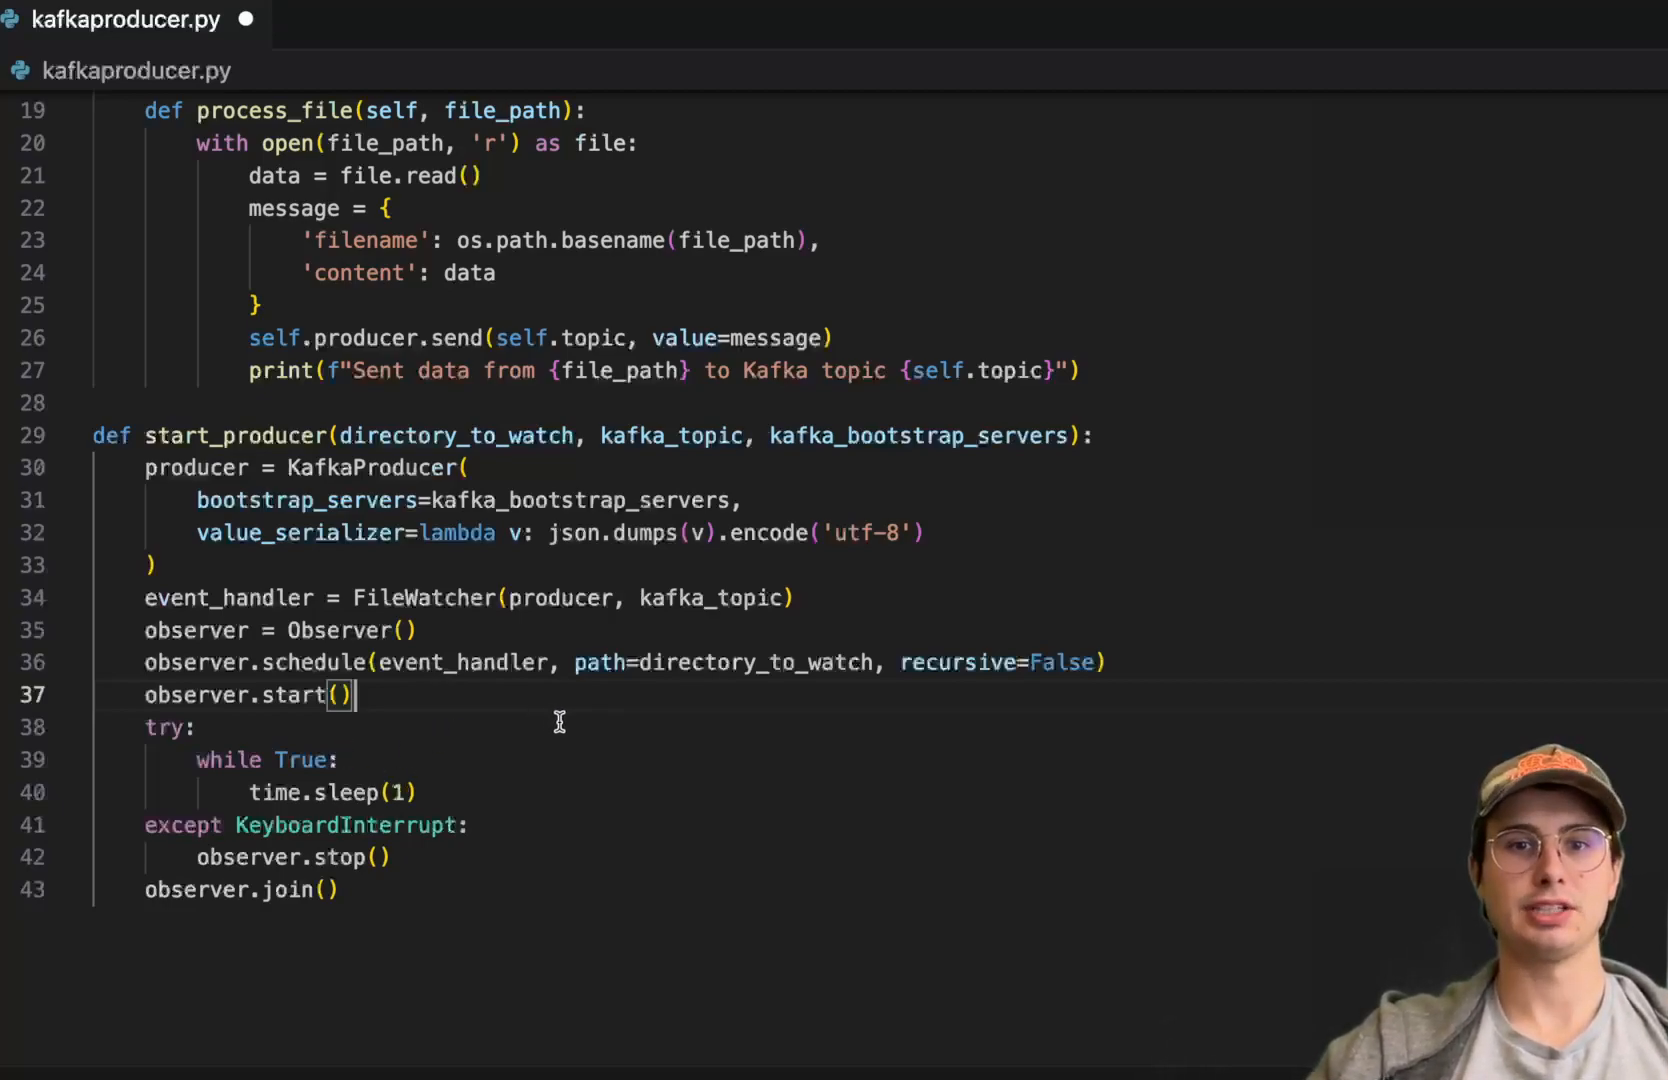
pyautogui.moveTo(518, 826)
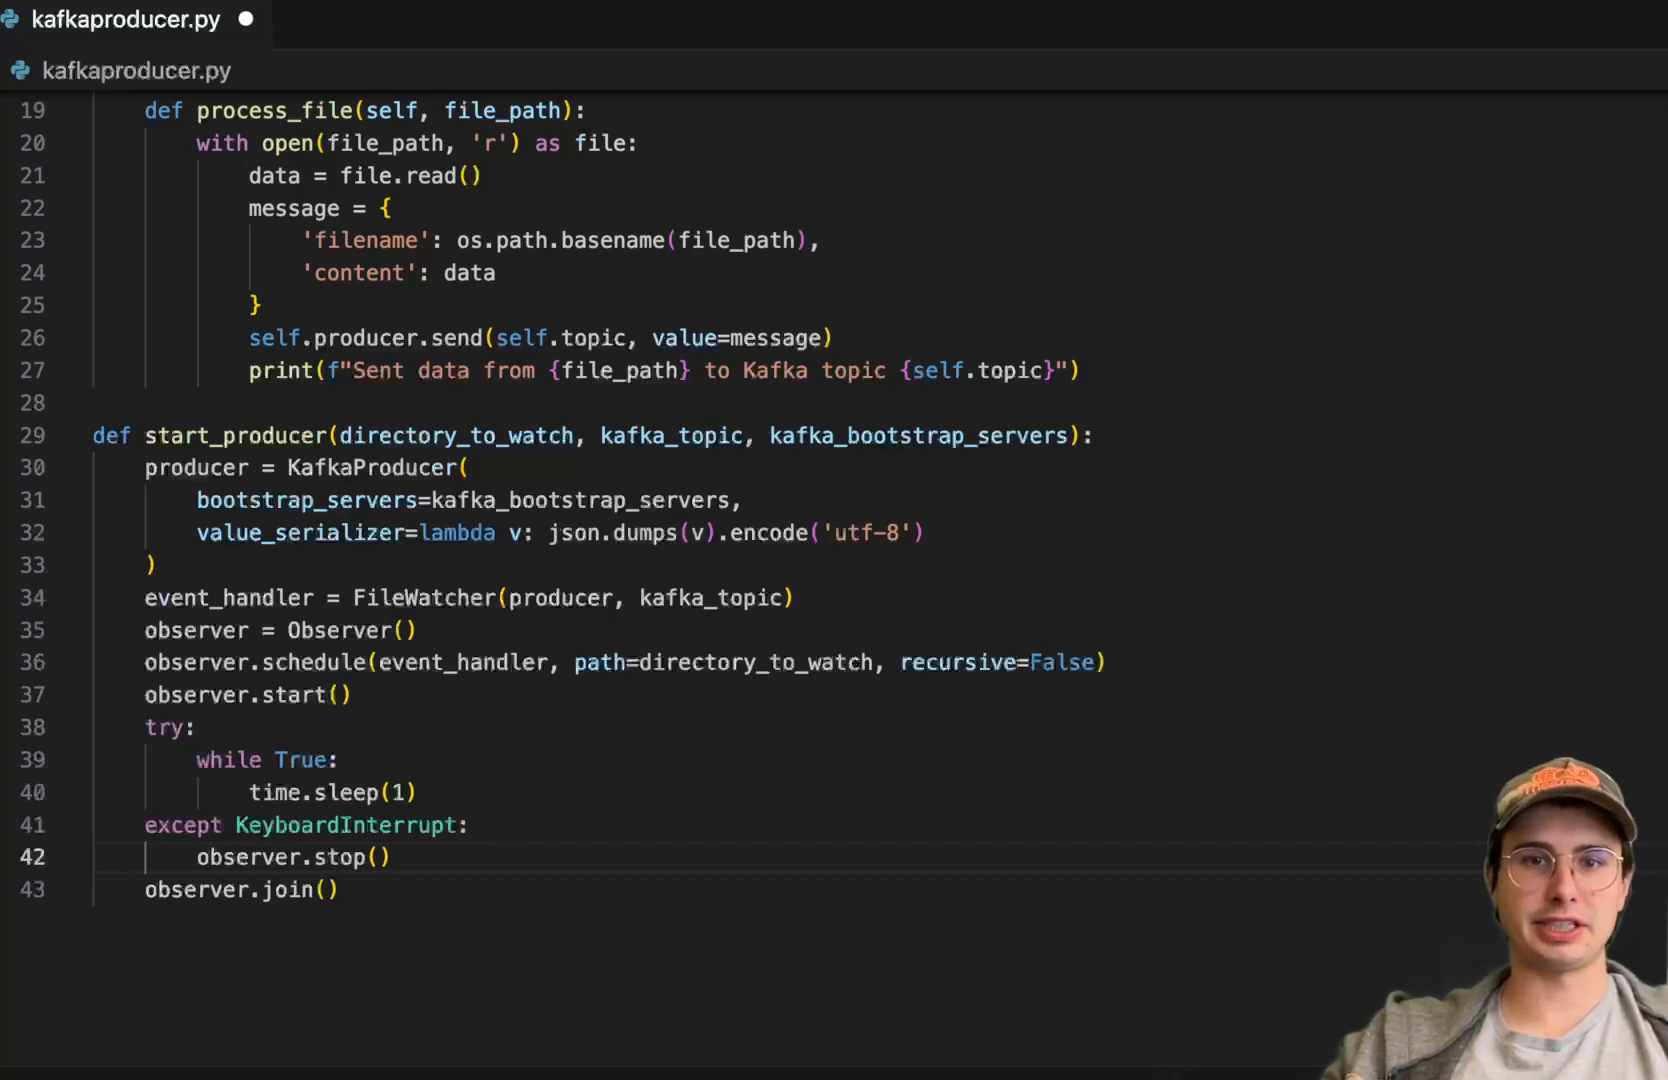
pyautogui.moveTo(730, 758)
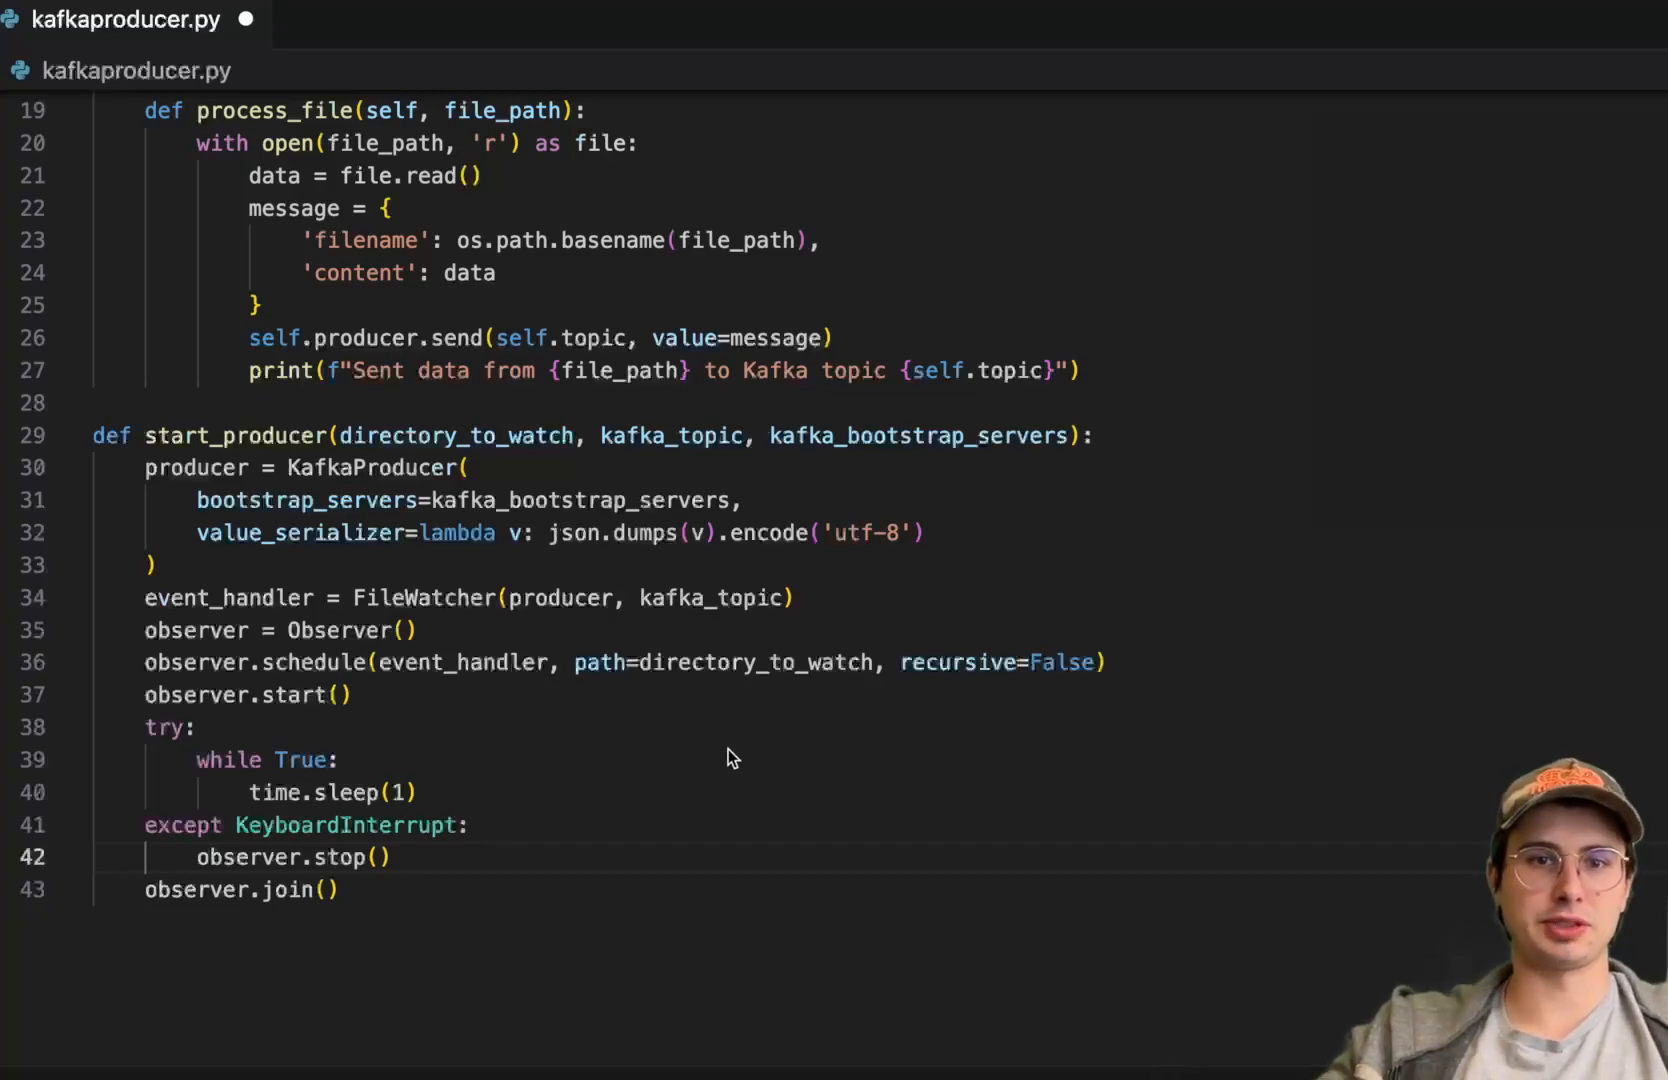
# Set DIRECTORY_TO_WATCH to /usr/local in the producer's main call.
pyautogui.press('Enter')
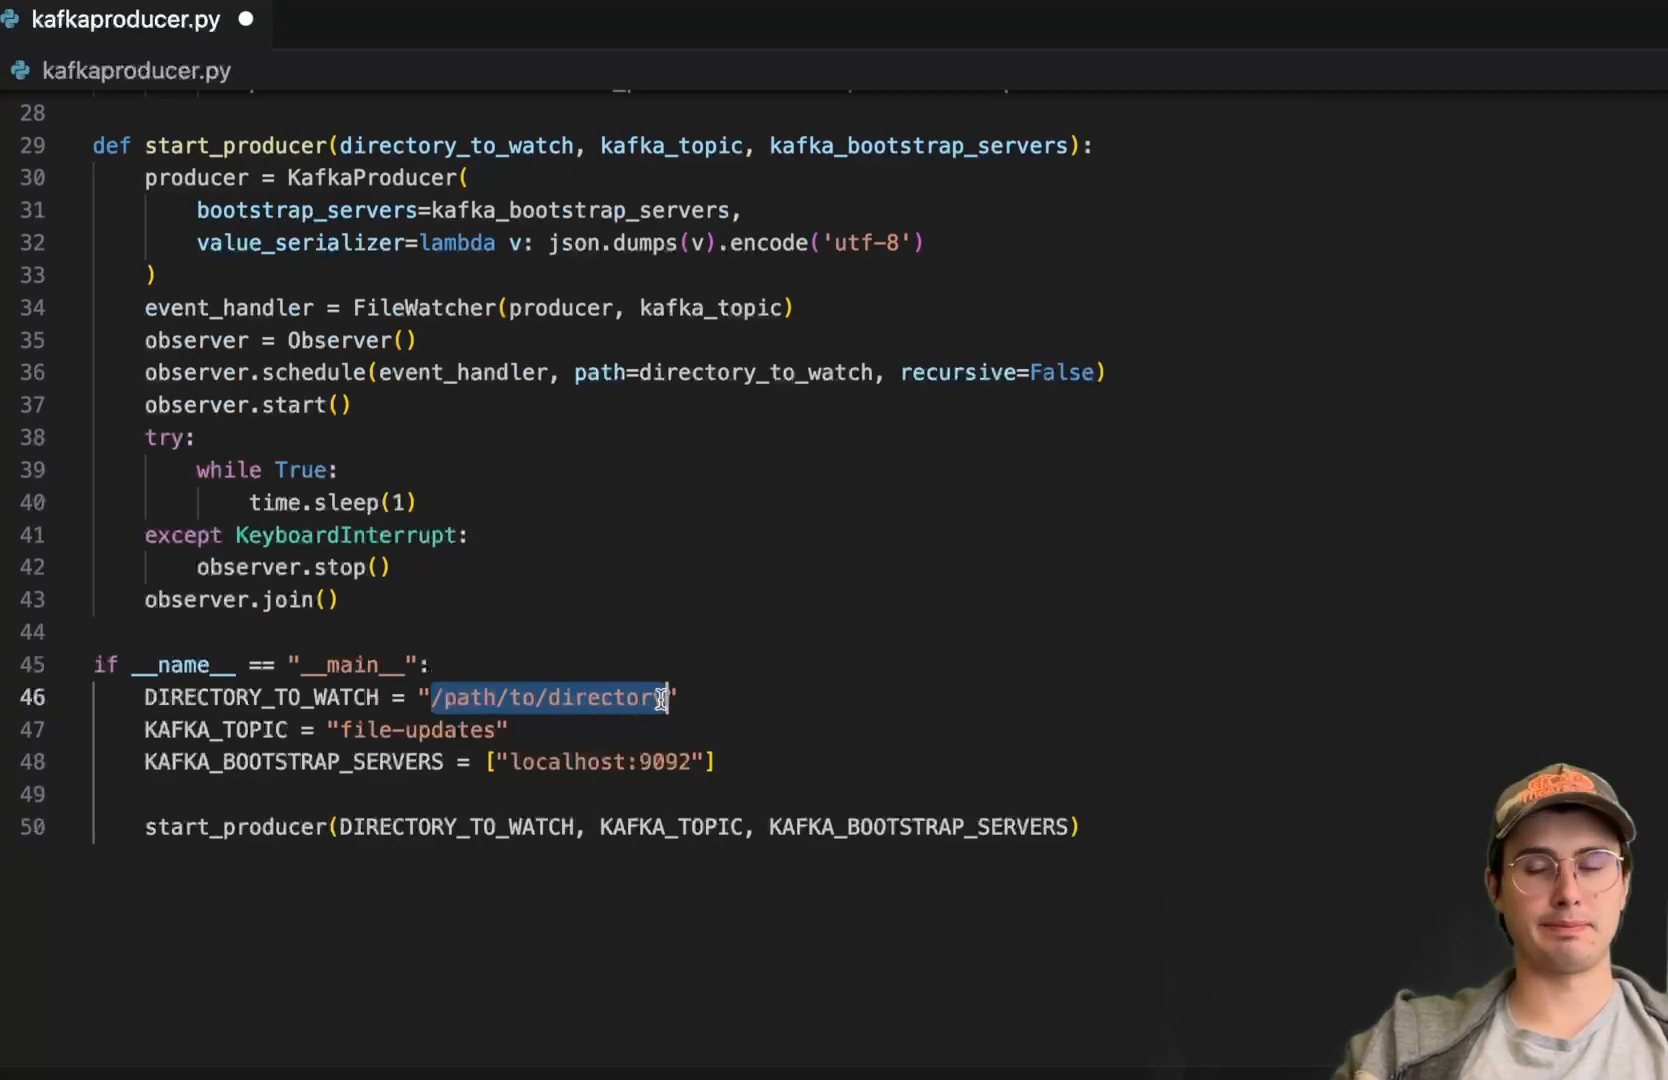
pyautogui.write('/usr/')
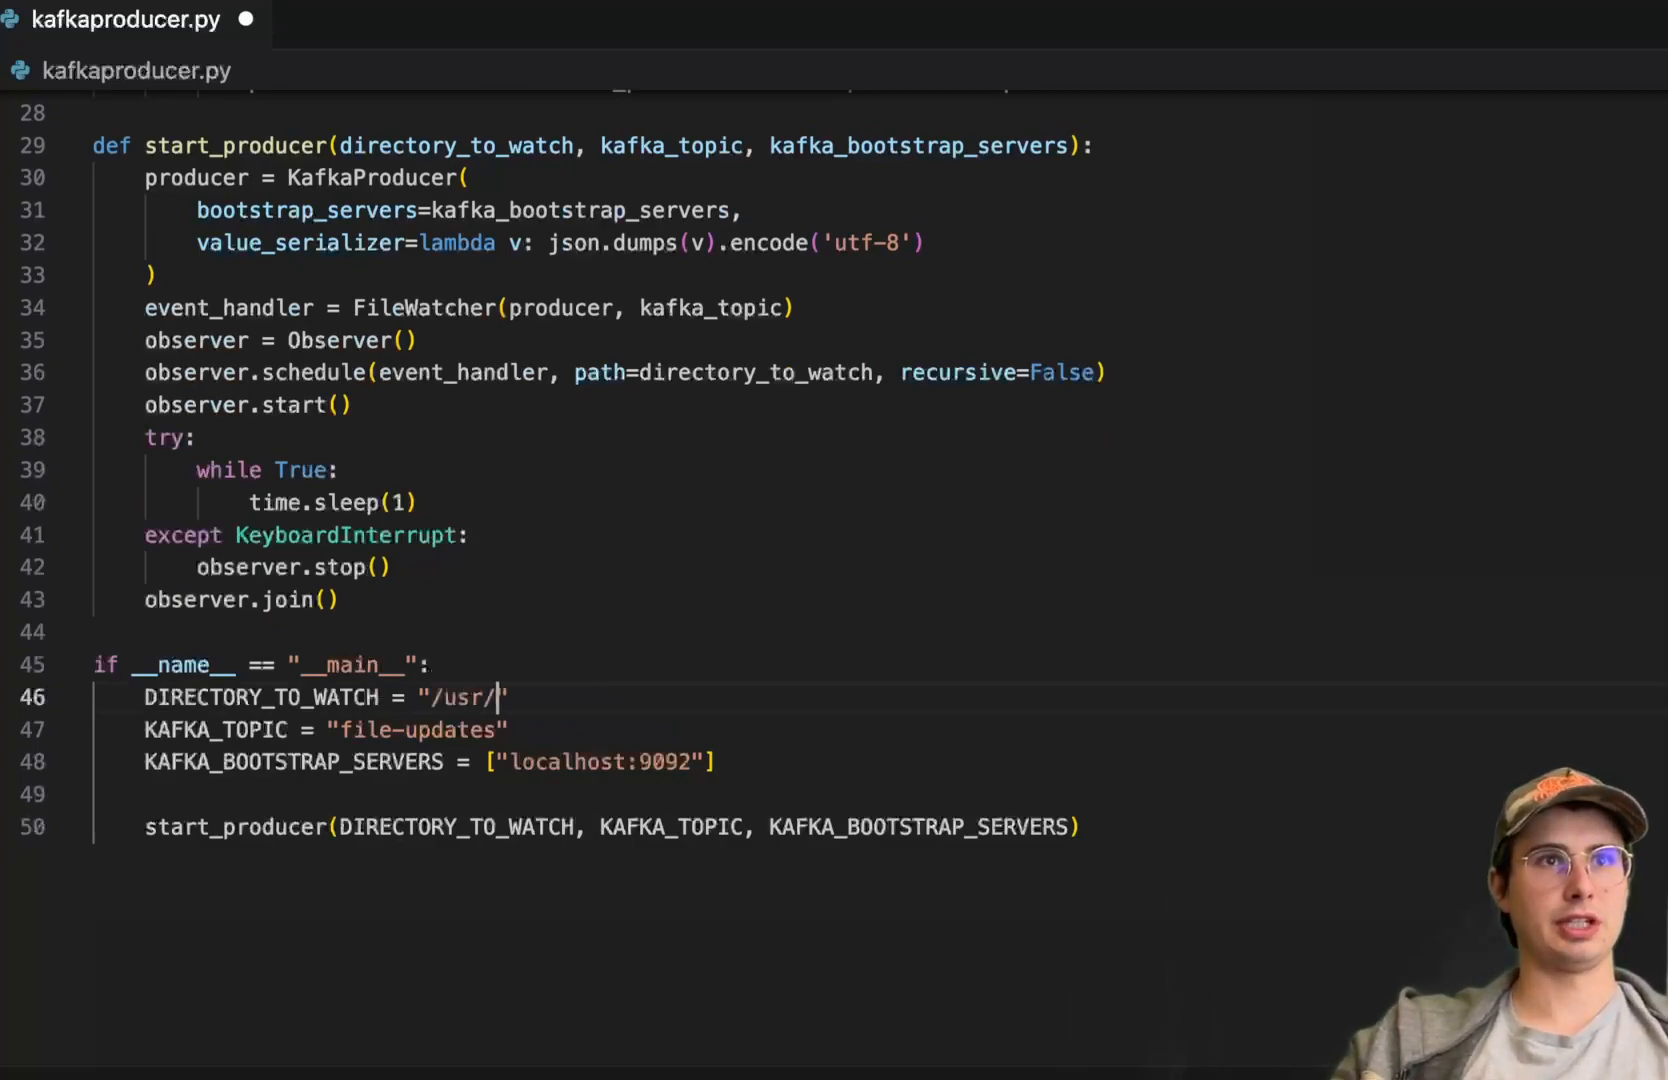
pyautogui.write('local')
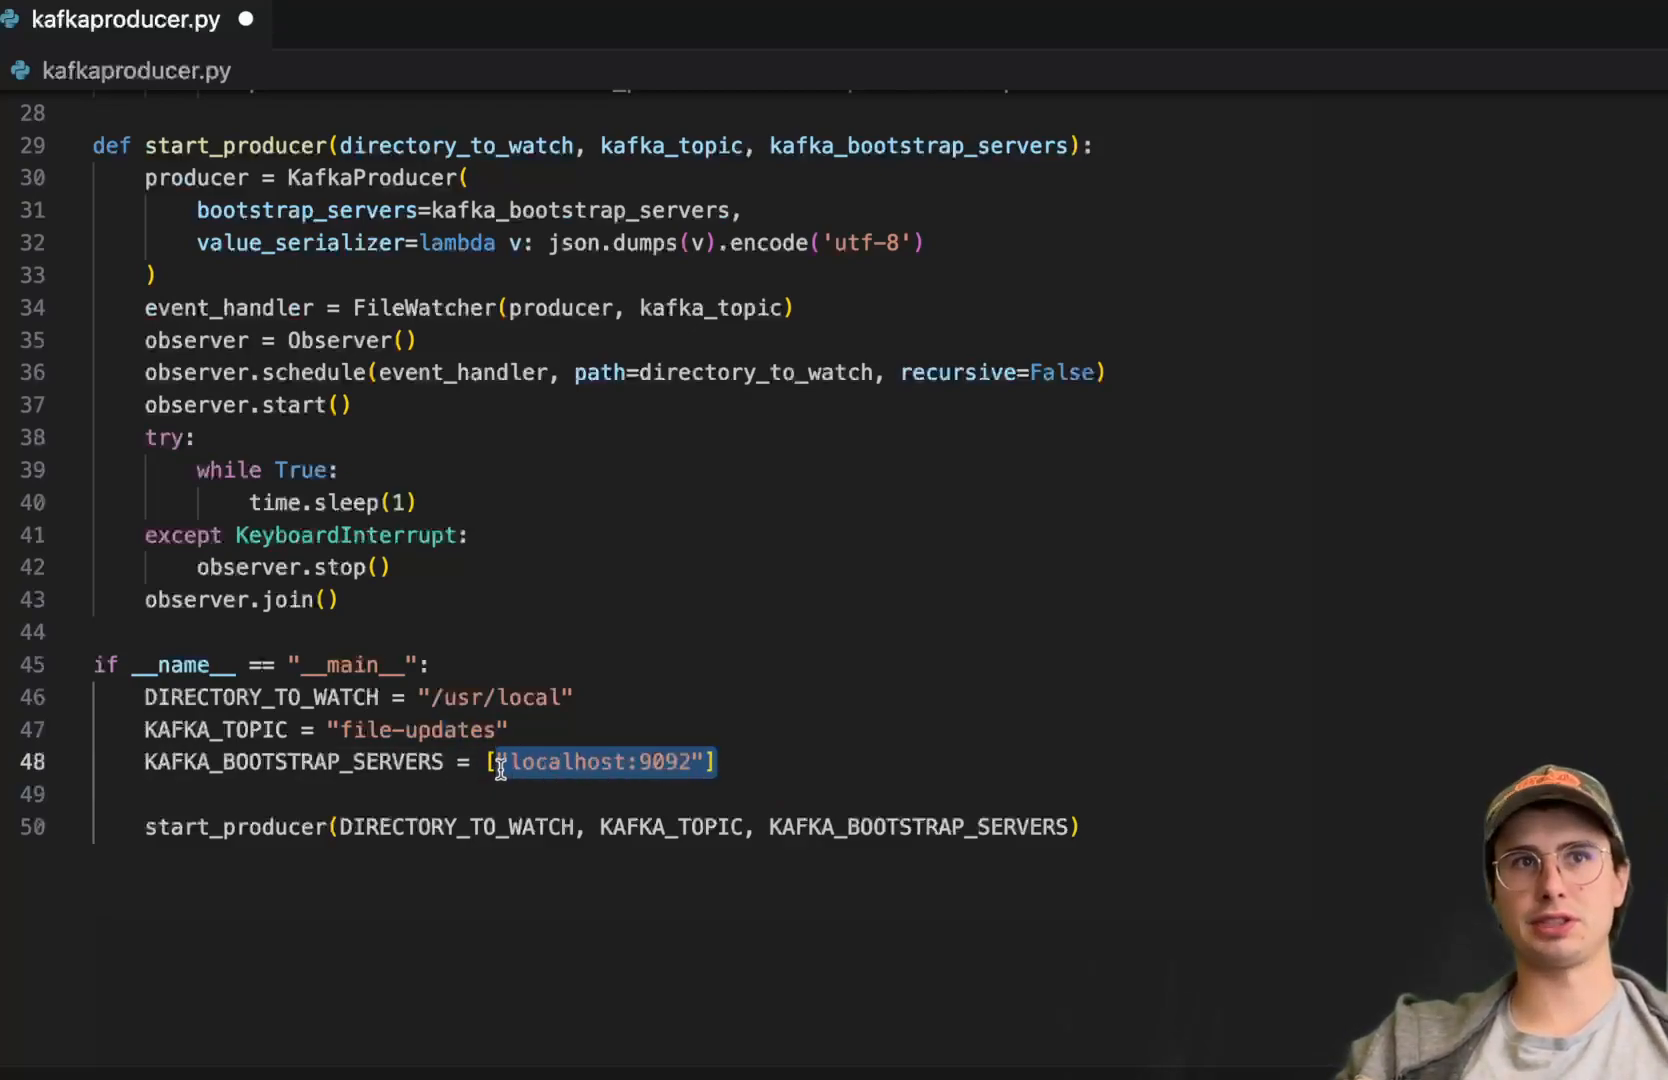
pyautogui.moveTo(864, 956)
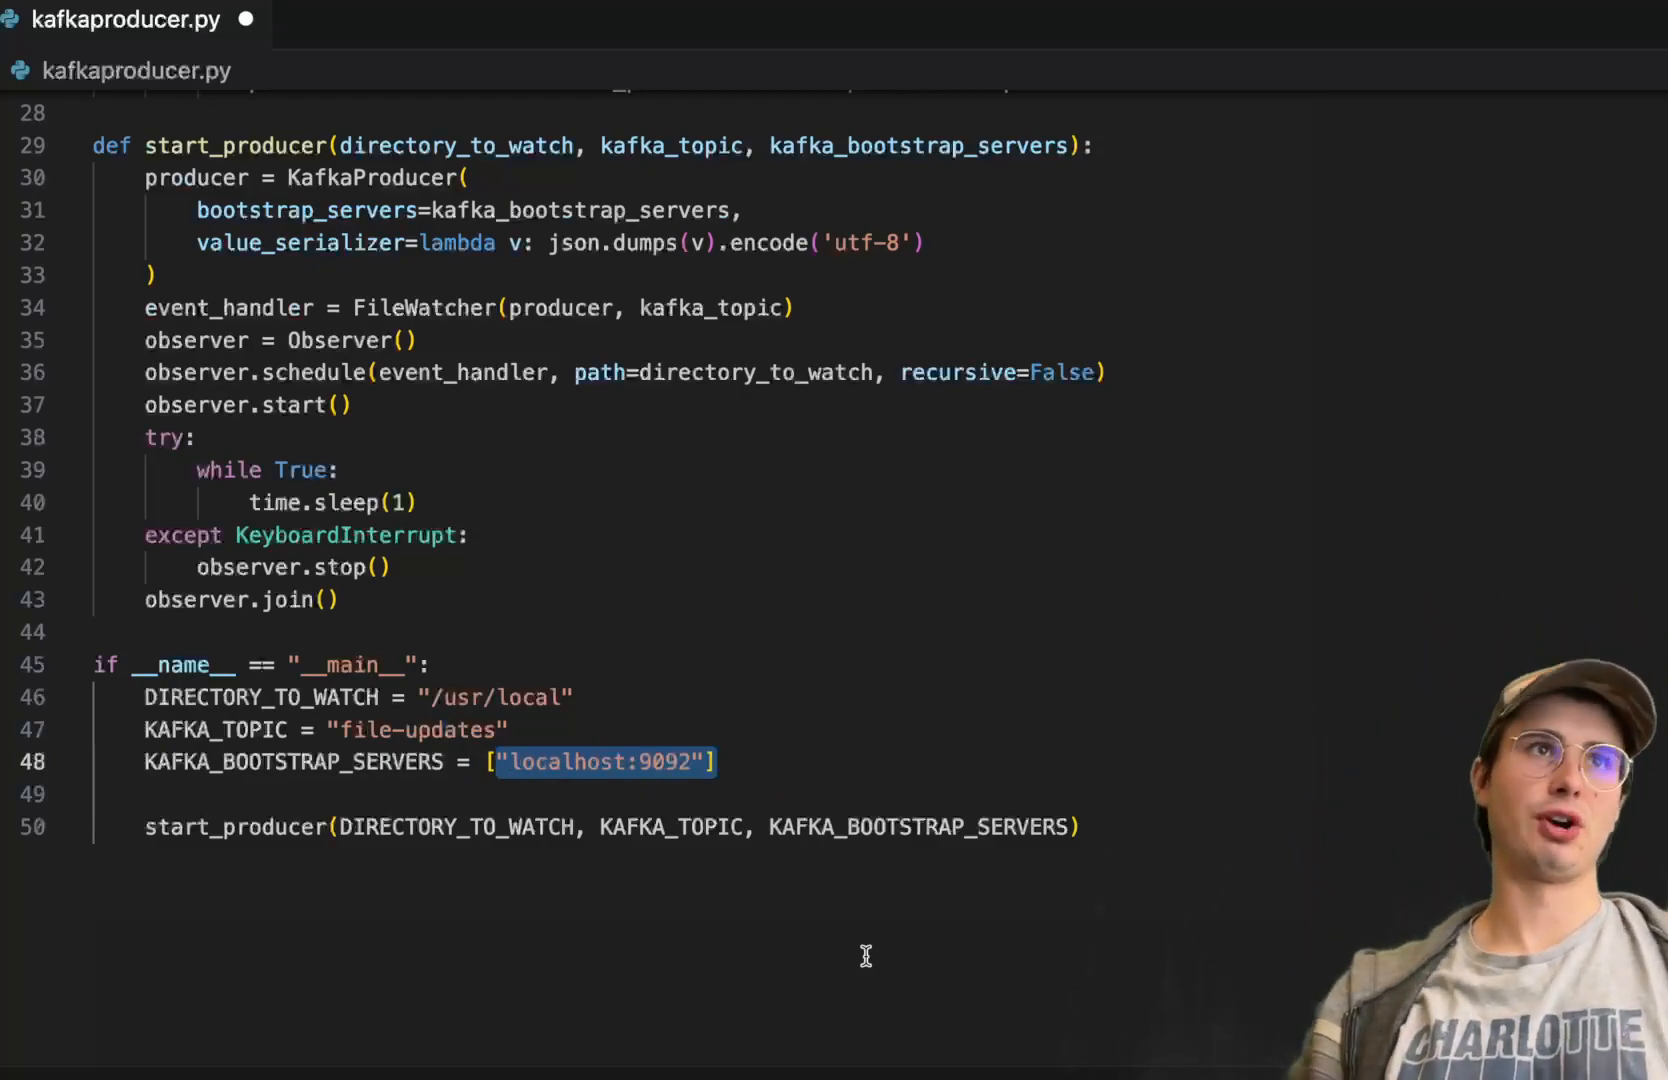
pyautogui.moveTo(592, 528)
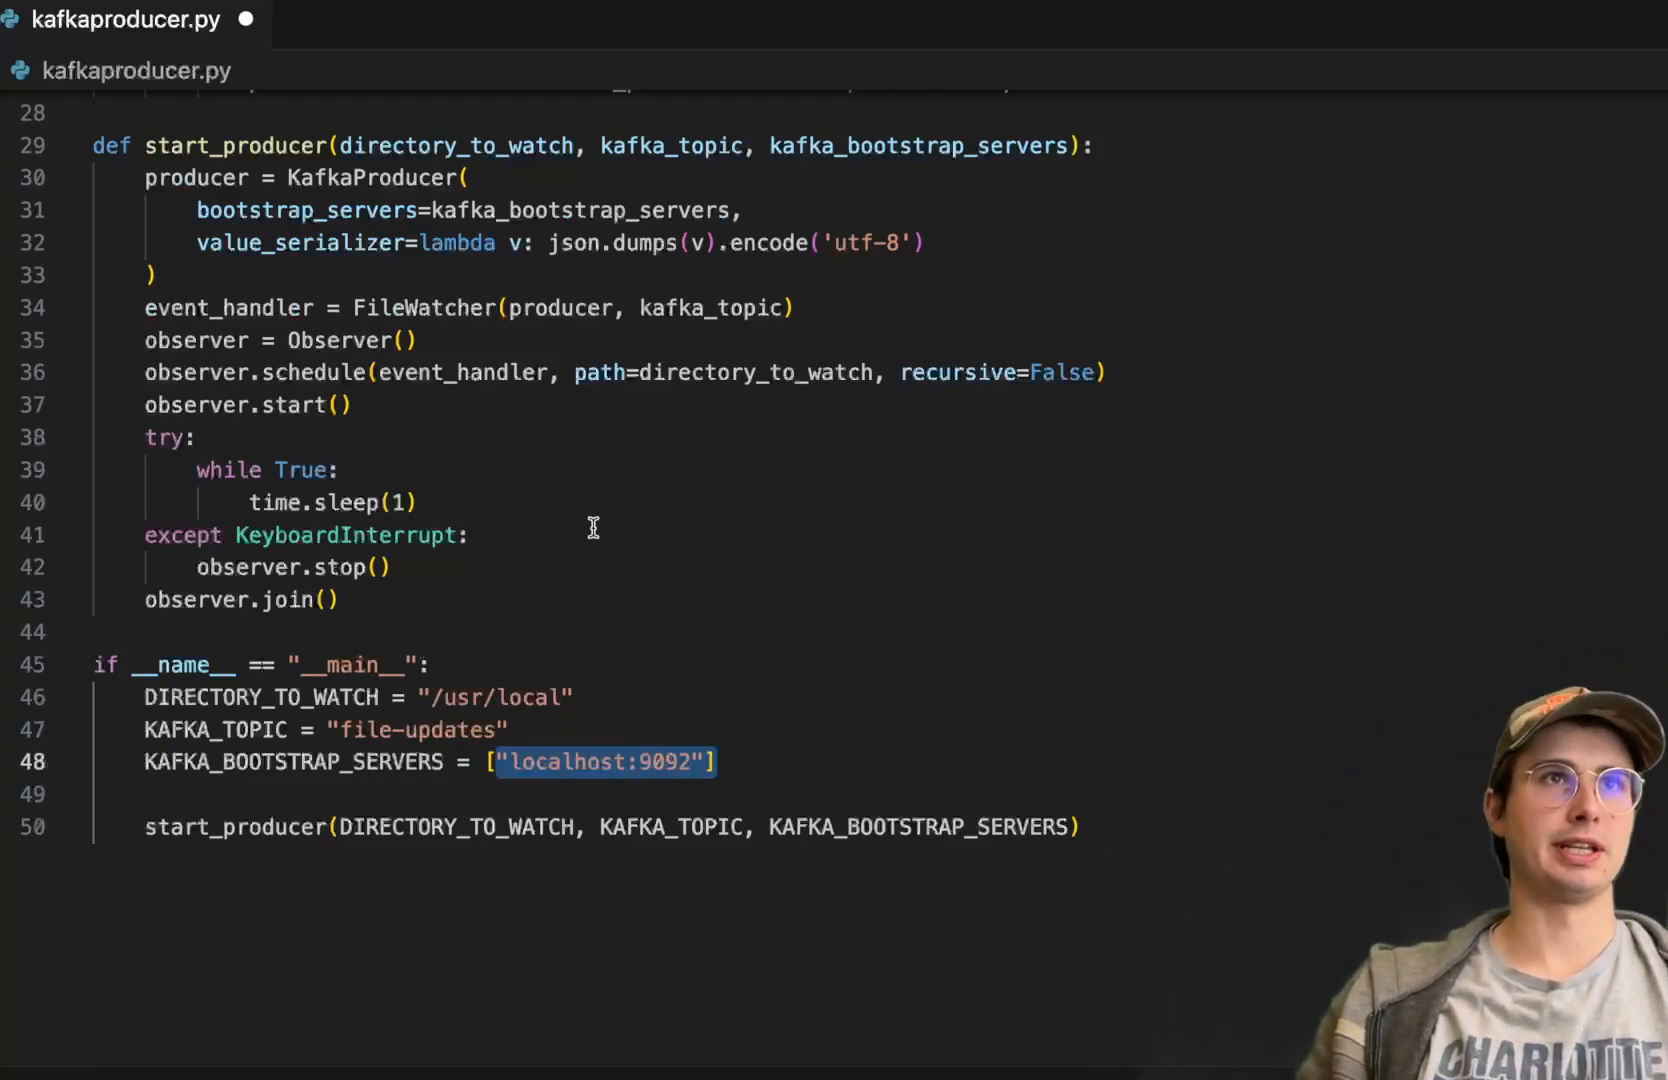
pyautogui.moveTo(614, 716)
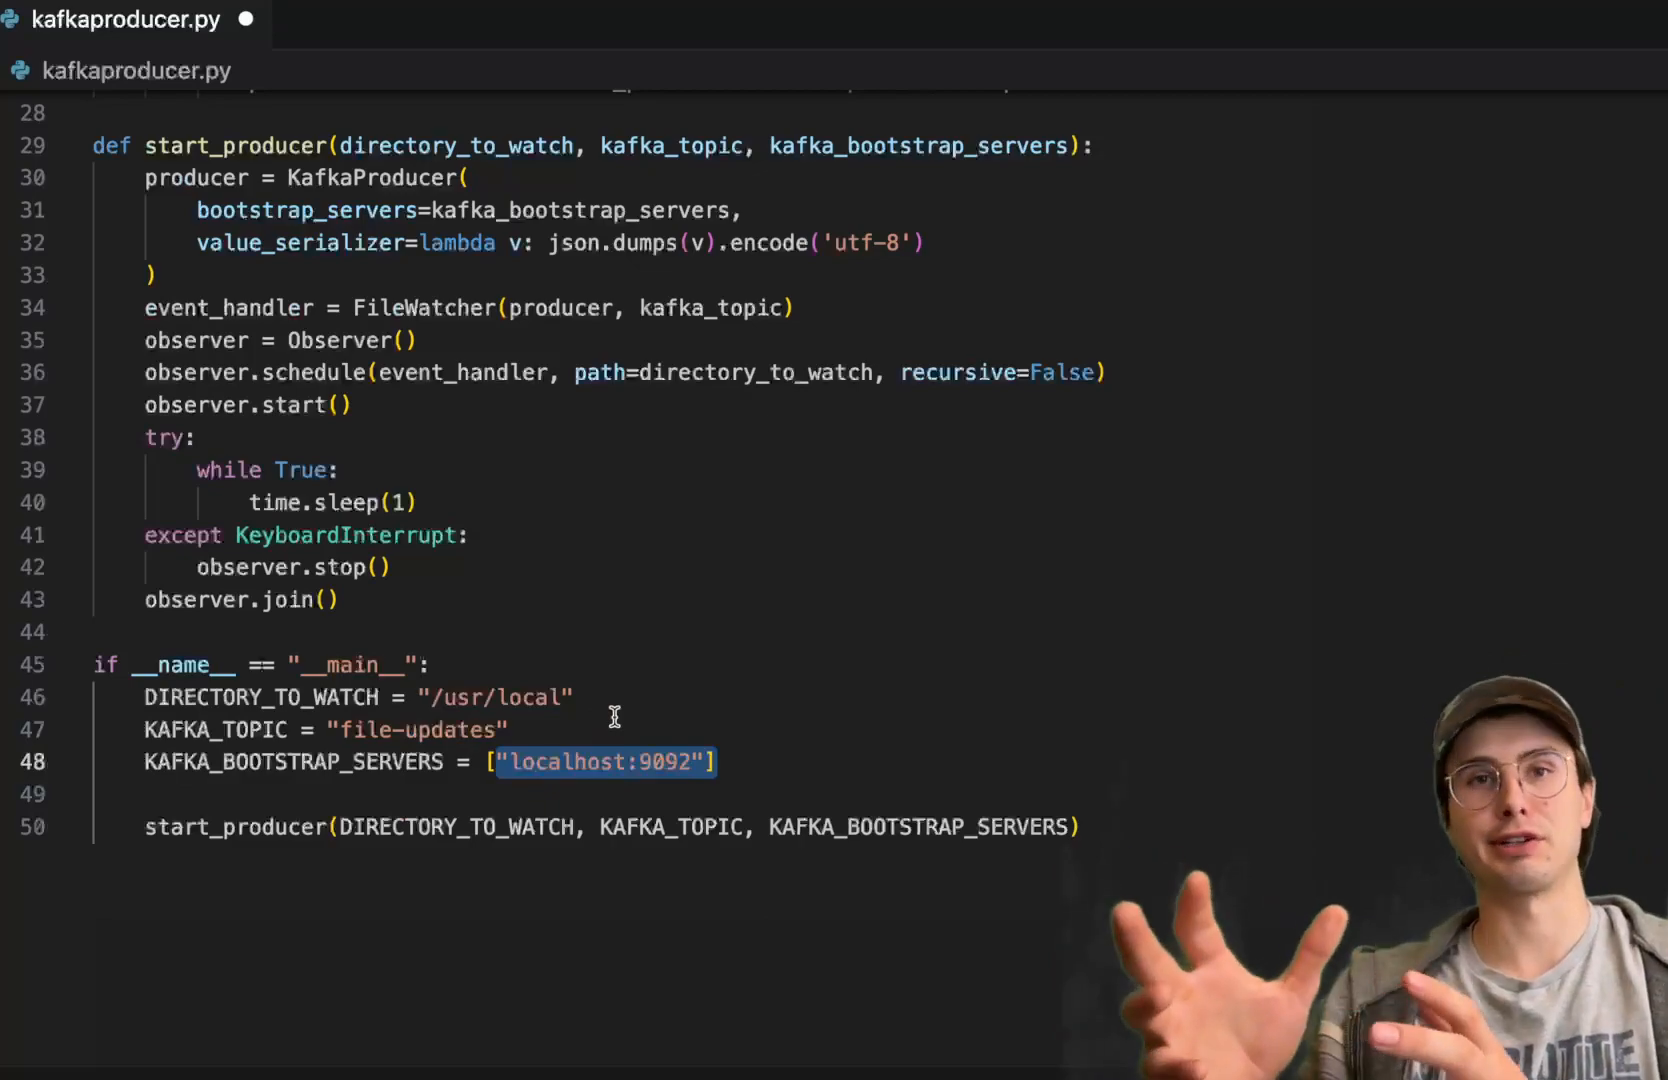
pyautogui.moveTo(1194, 678)
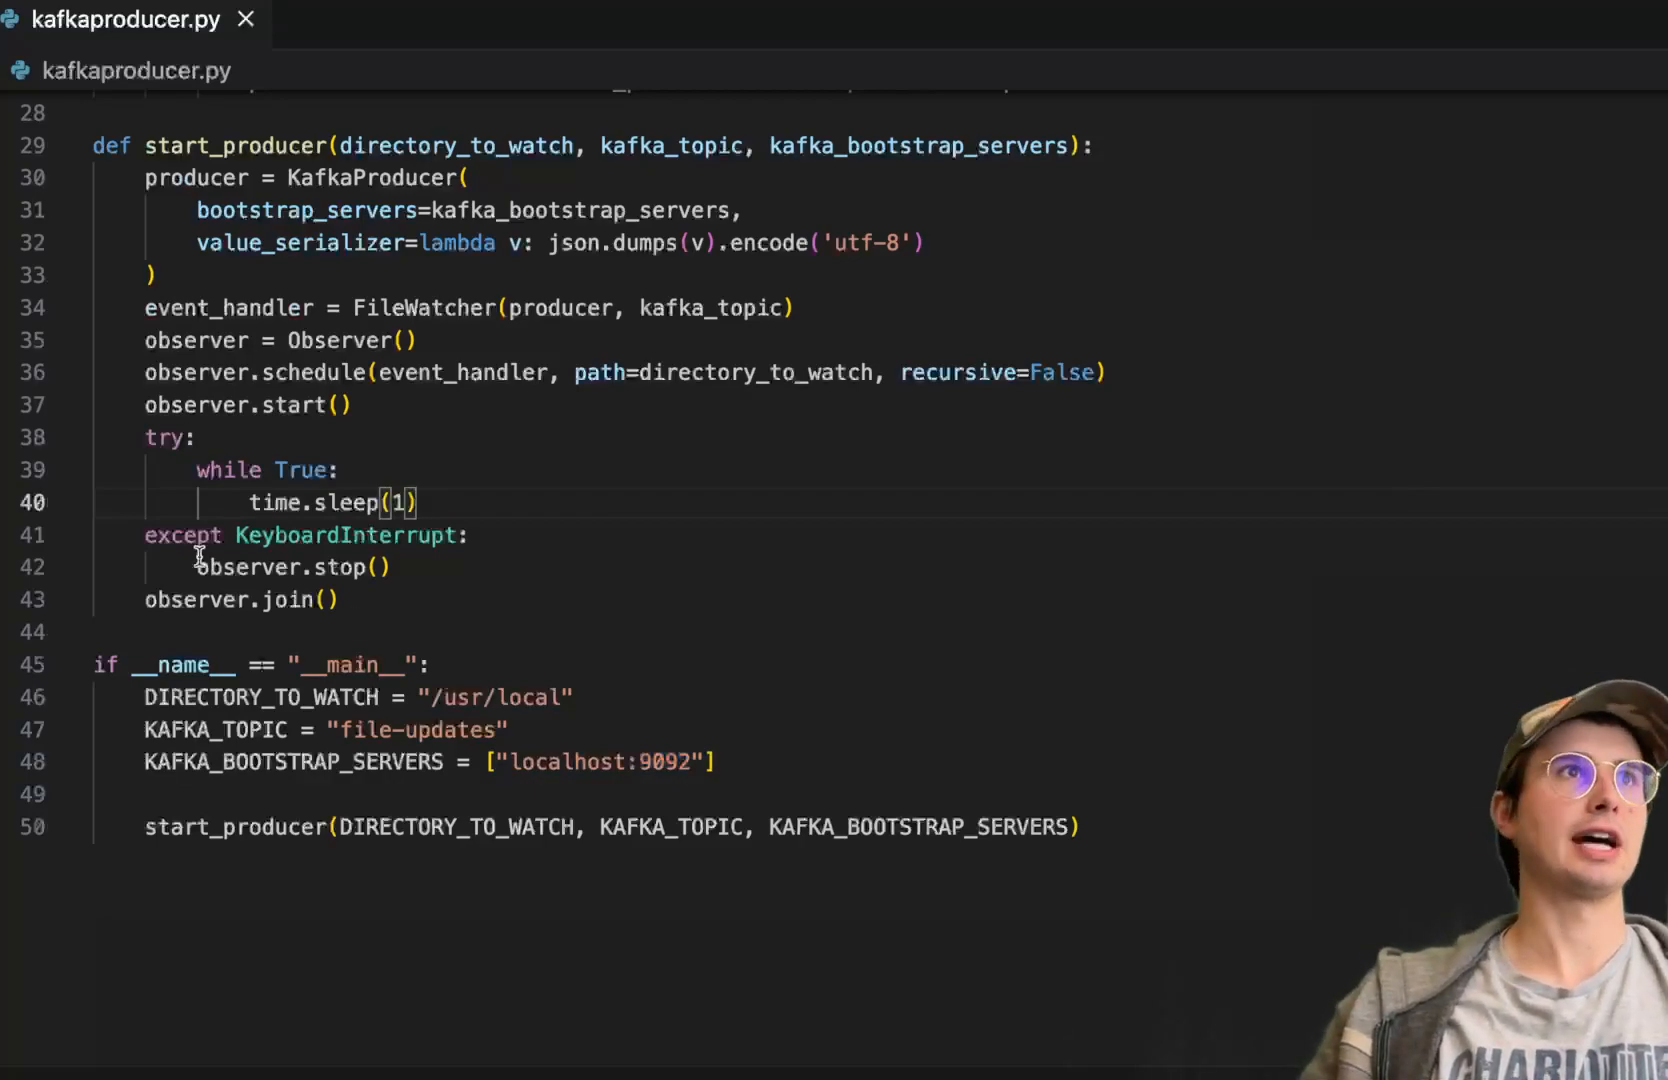
# Start a new file in the project folder from the Explorer context menu.
pyautogui.rightClick(128, 190)
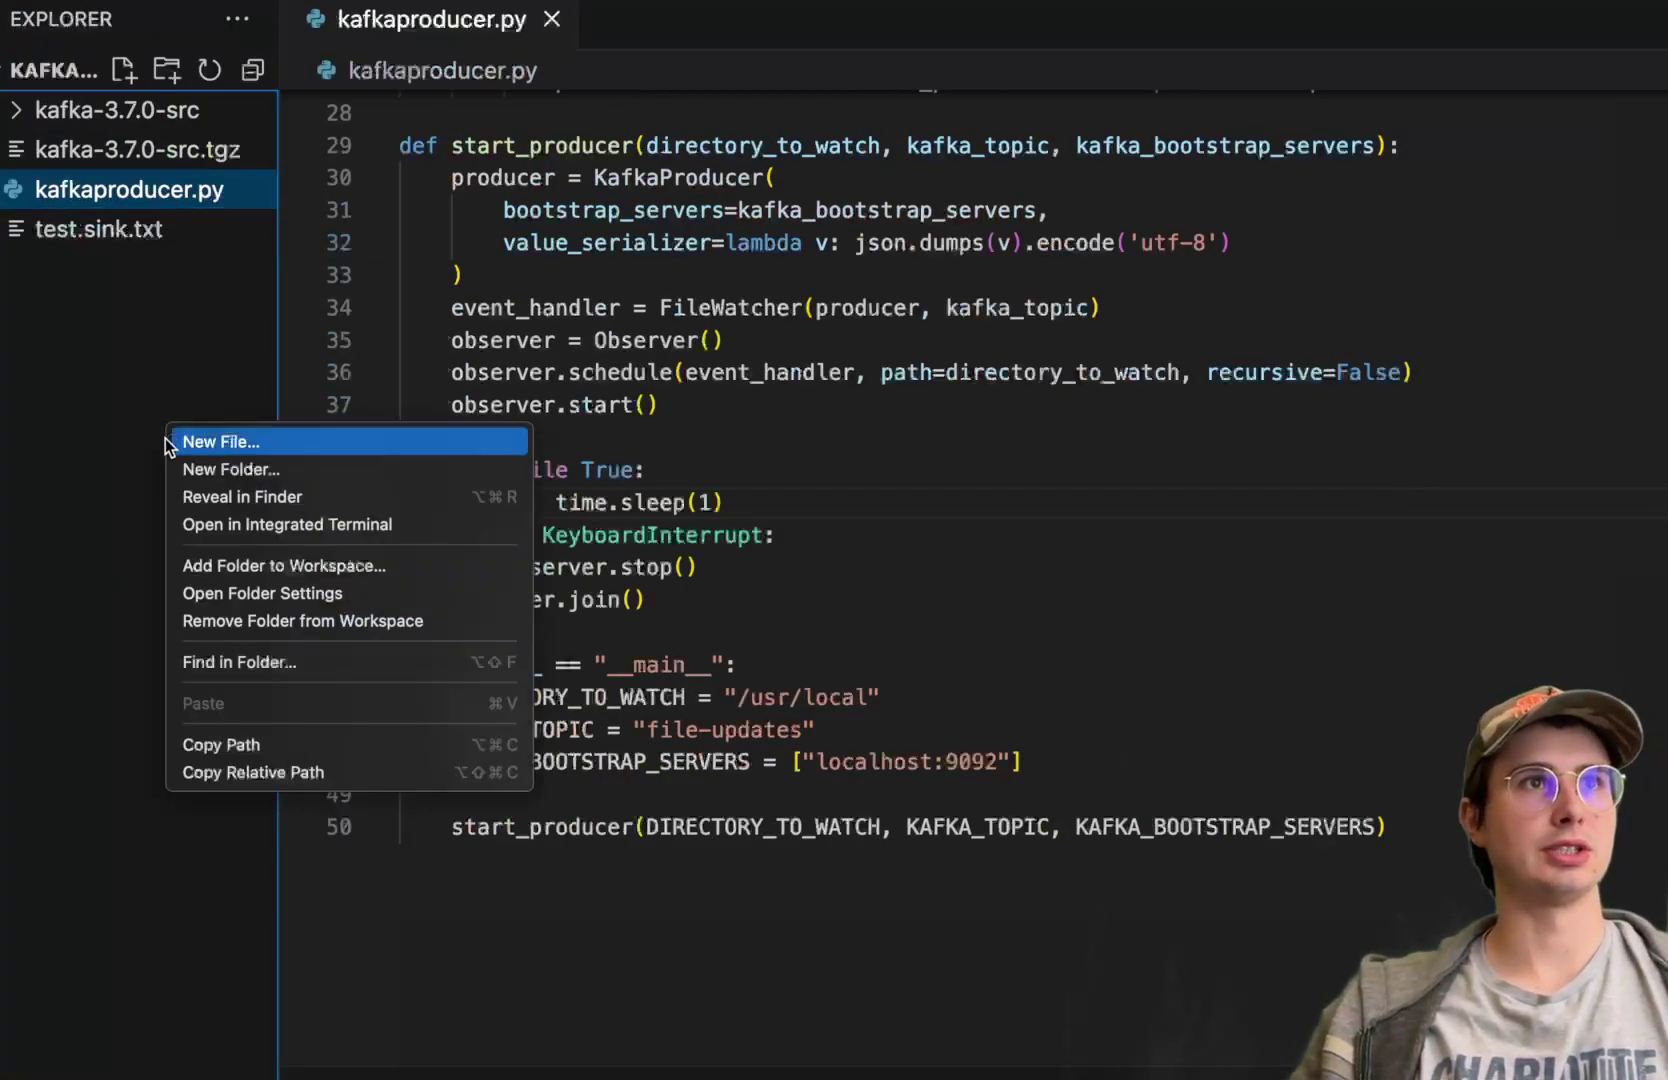
pyautogui.click(220, 442)
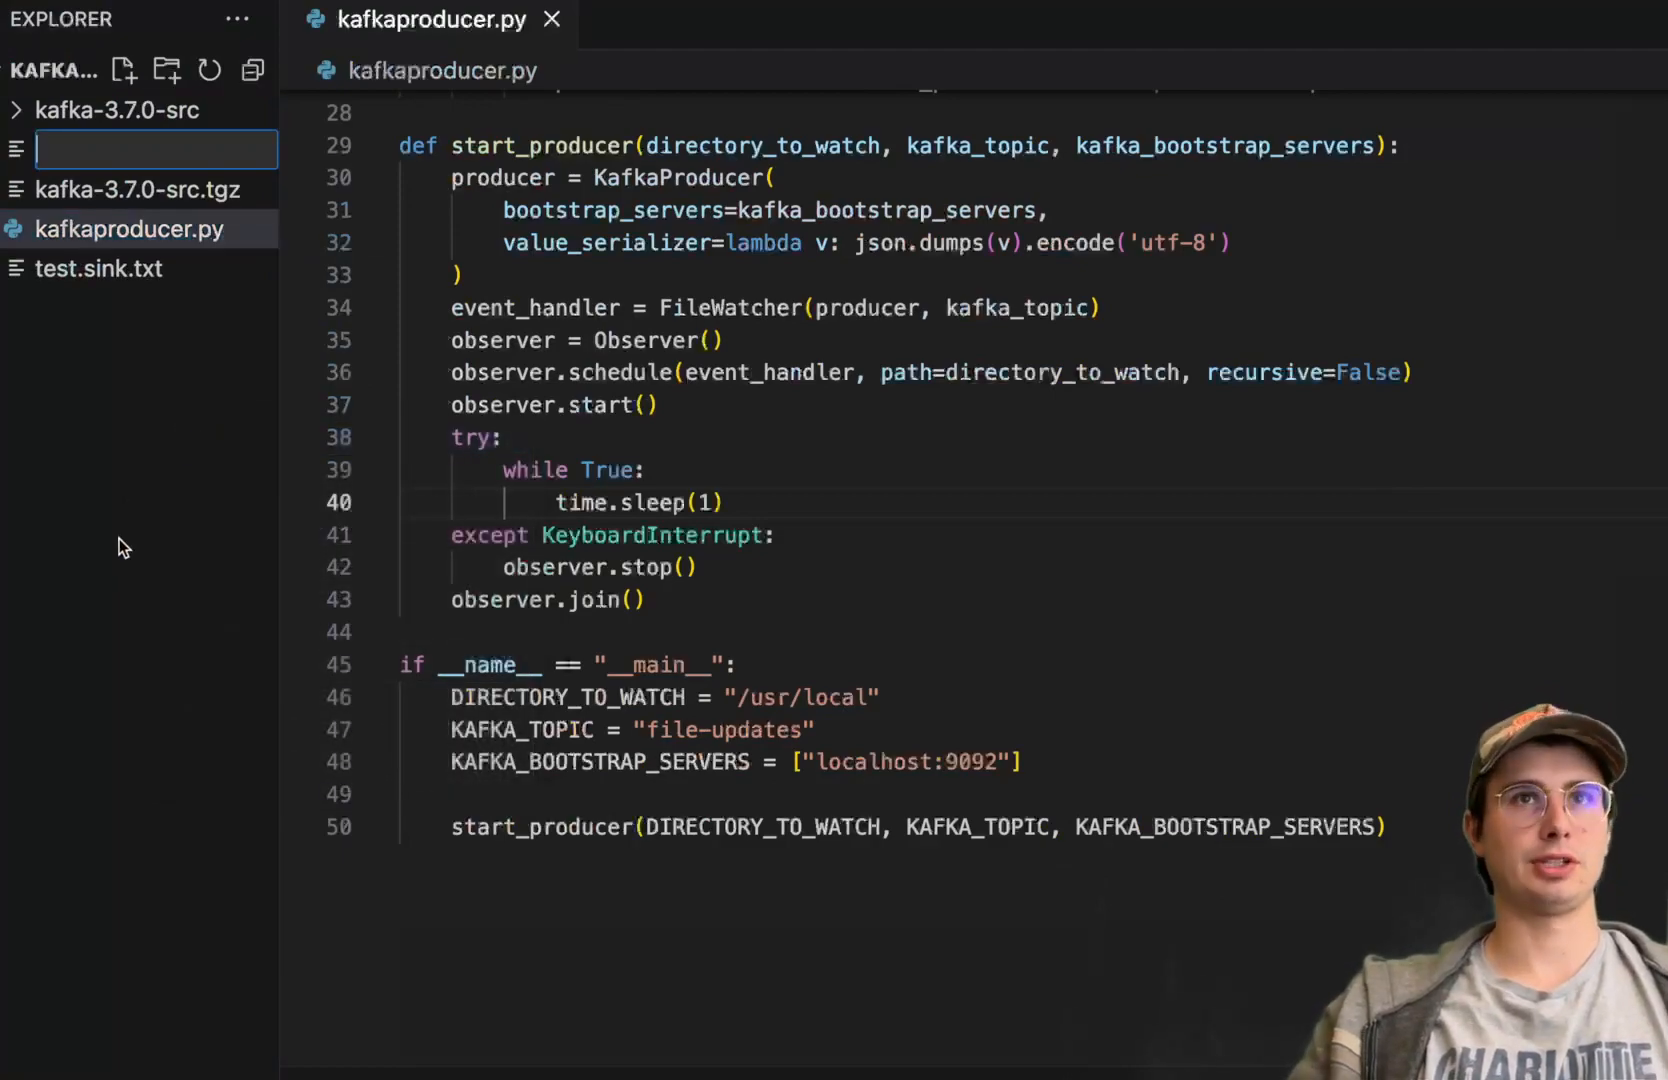
# Name the file sparkconsumer.py and import SparkSession, col, from_json, schema types, KafkaConsumer, json and os.
pyautogui.write('sparkconsumer.py')
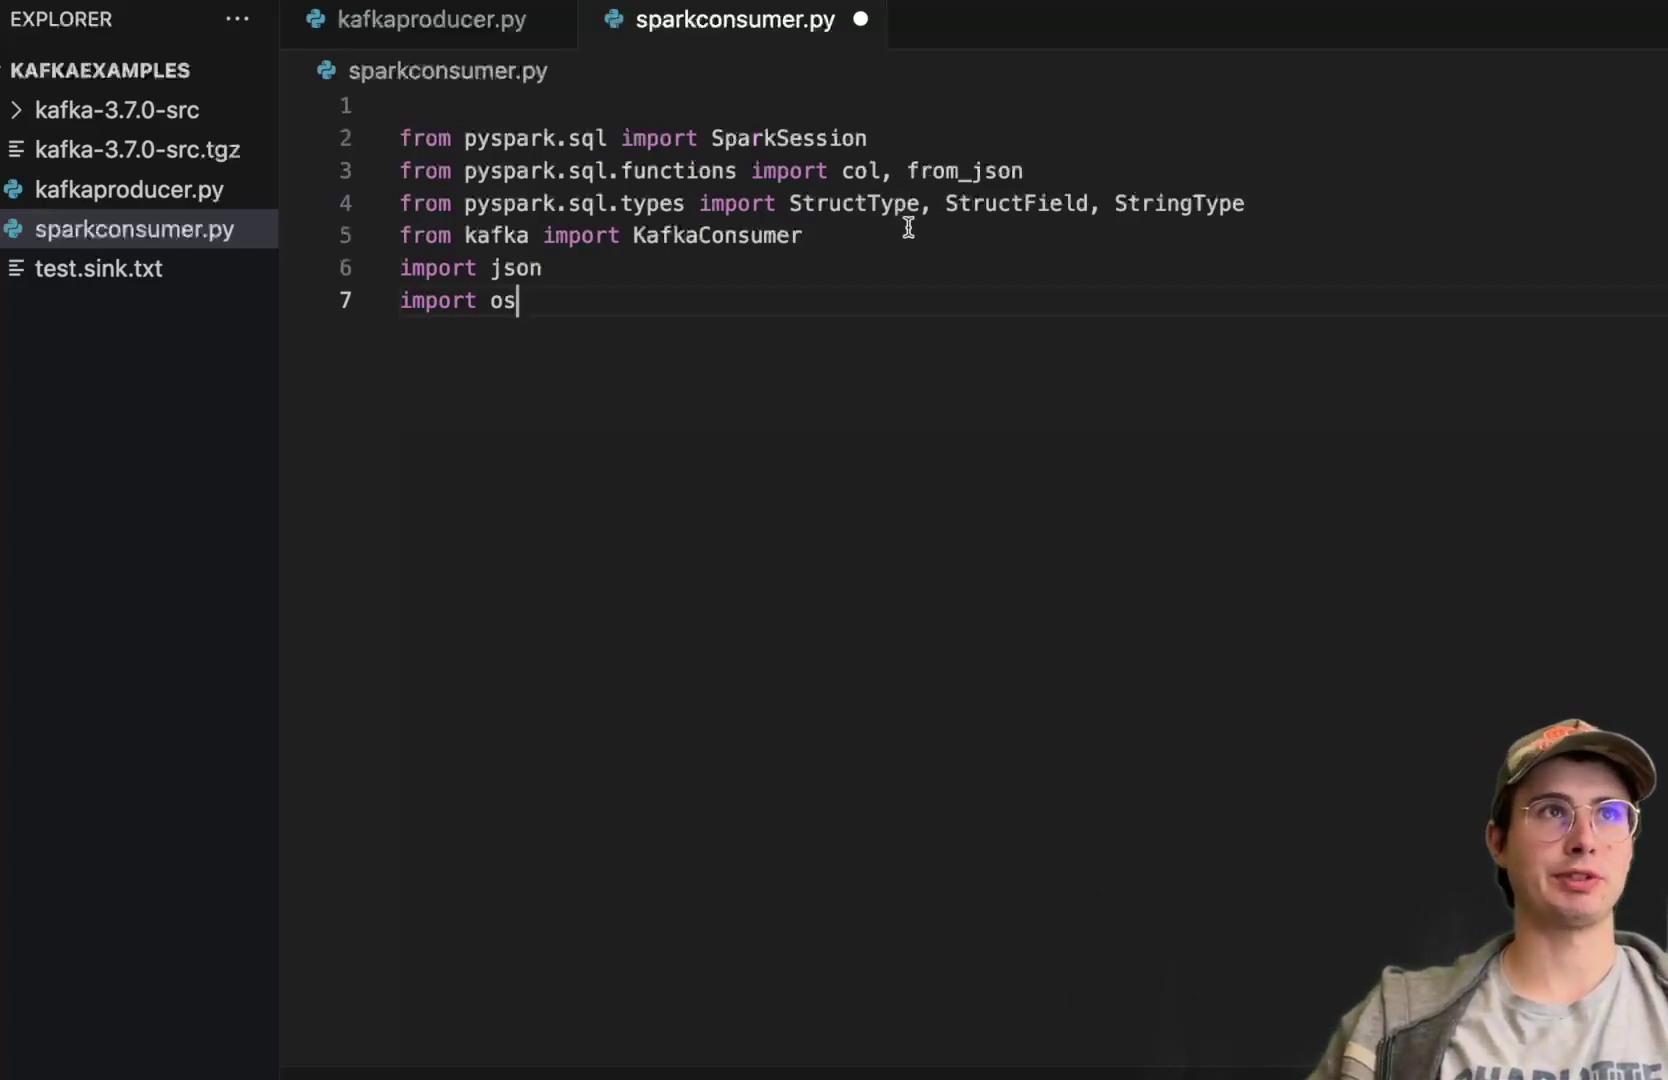
pyautogui.moveTo(786, 204)
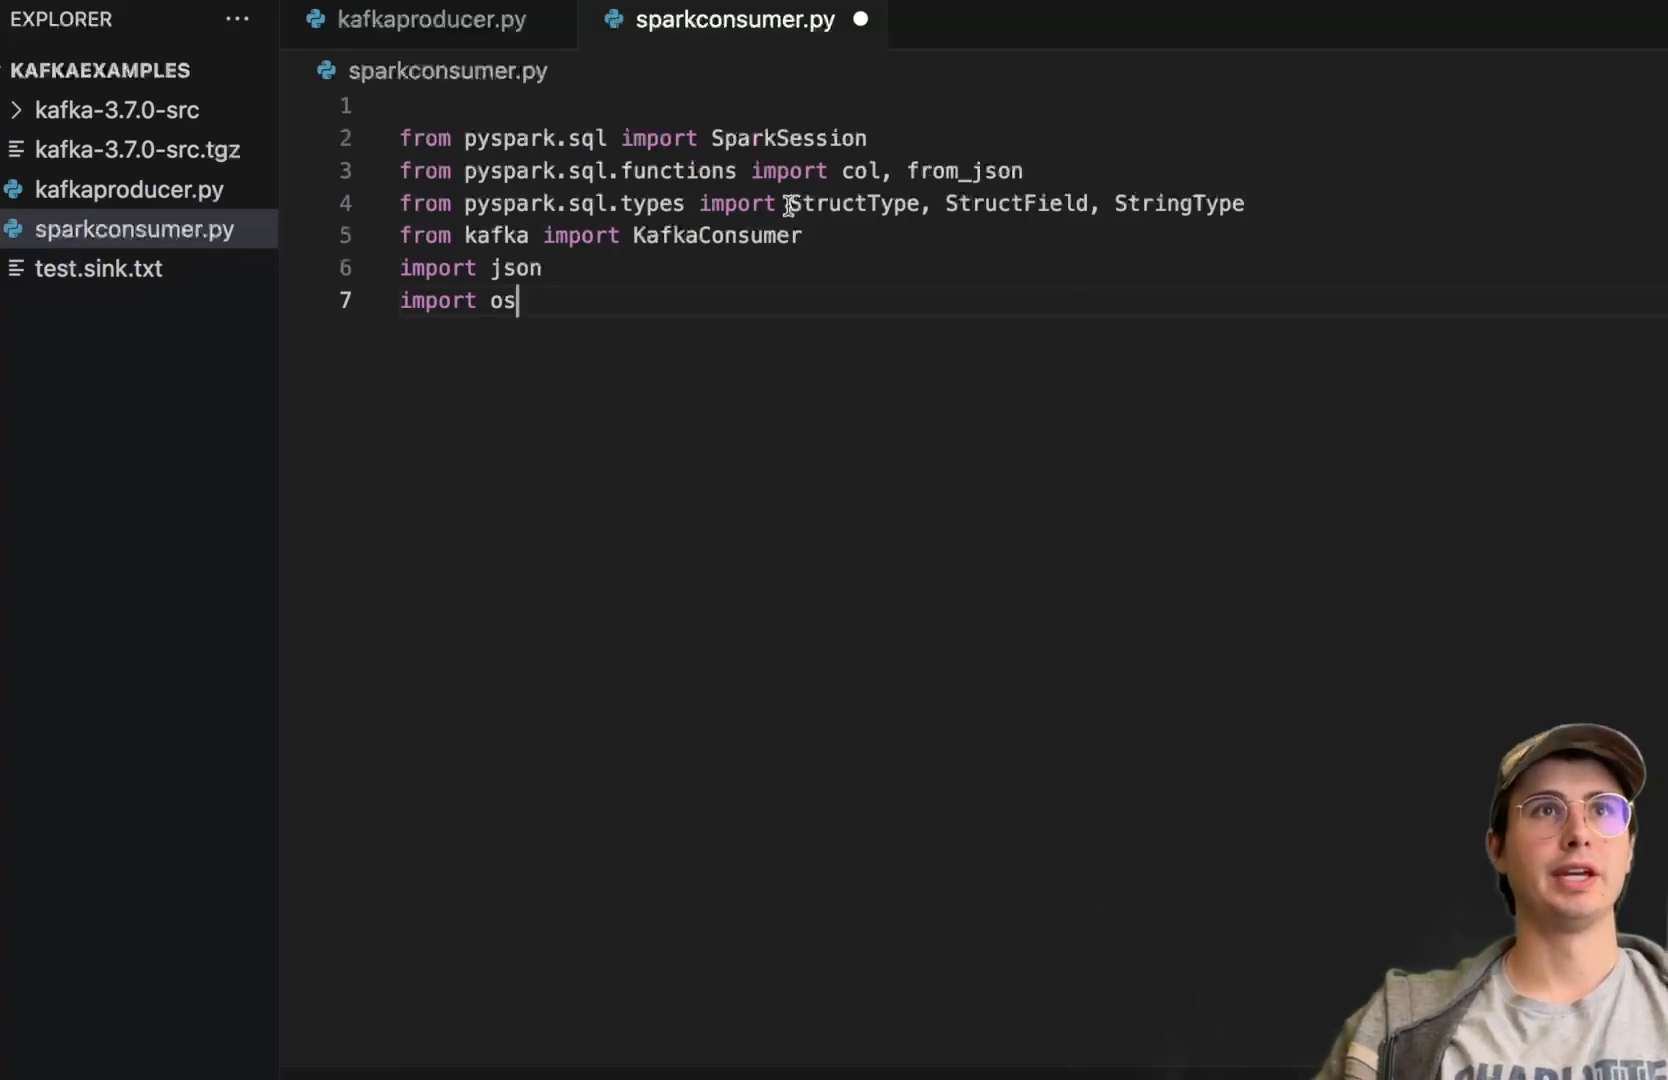
pyautogui.moveTo(1218, 200)
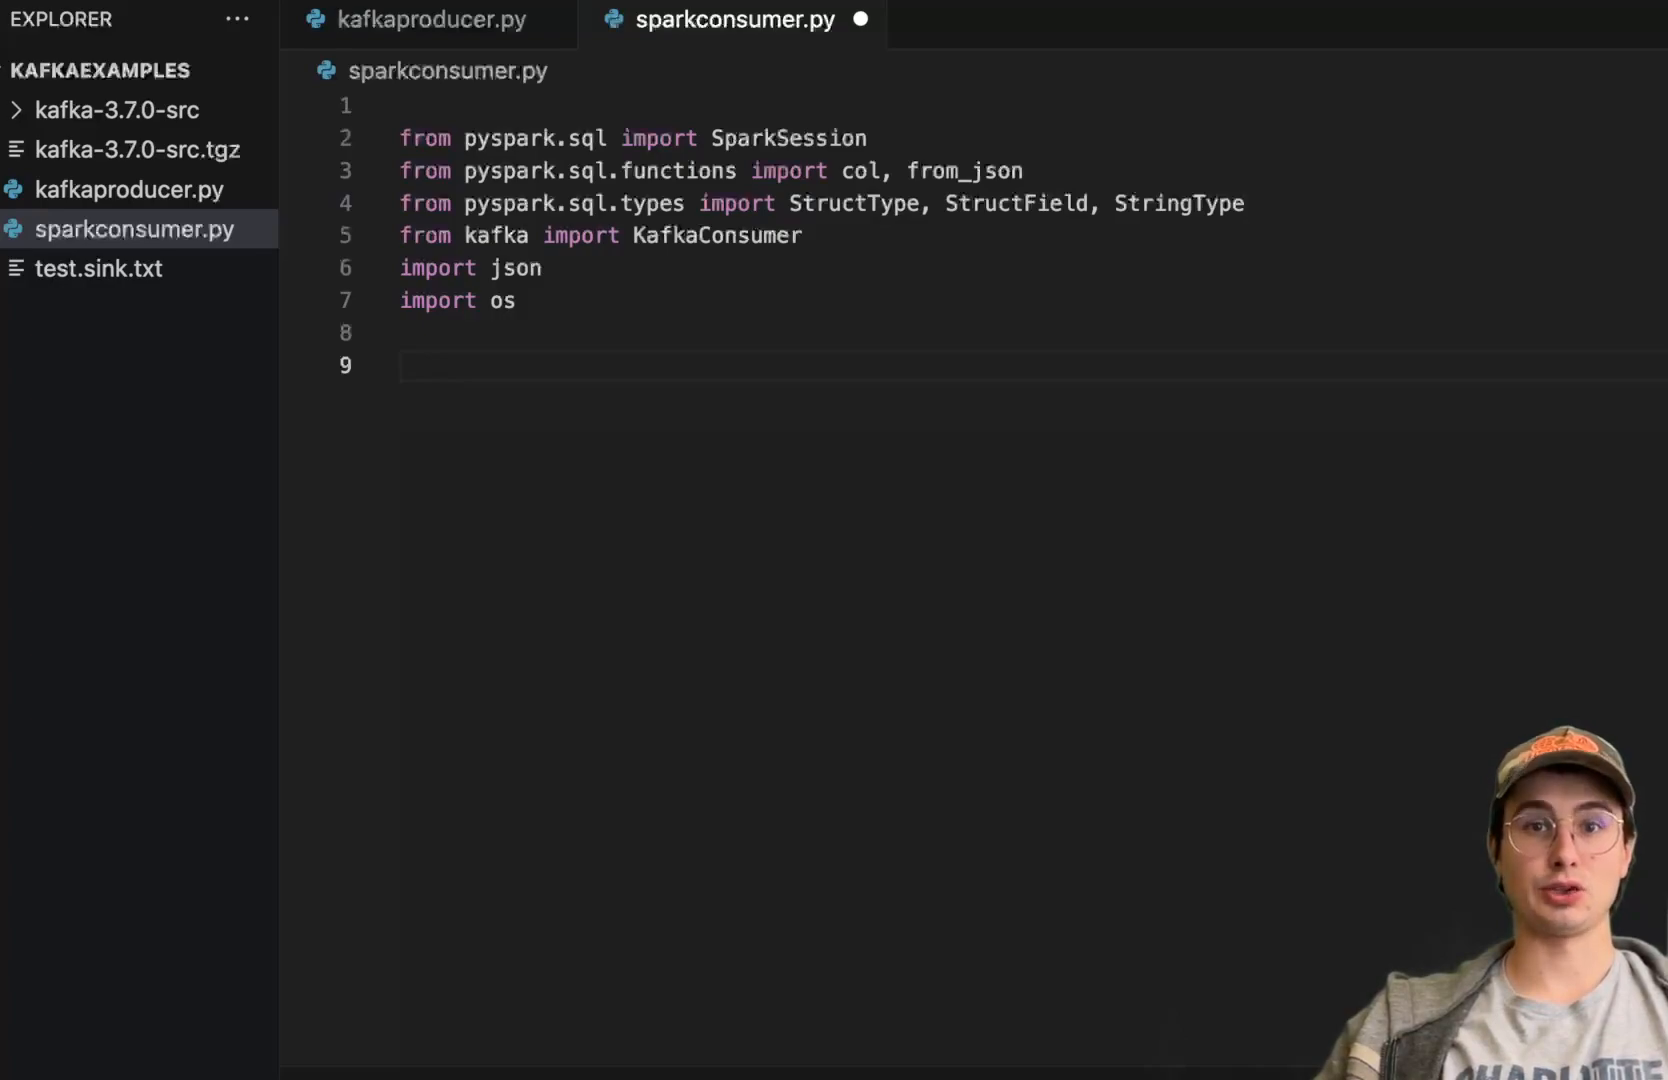
pyautogui.click(616, 334)
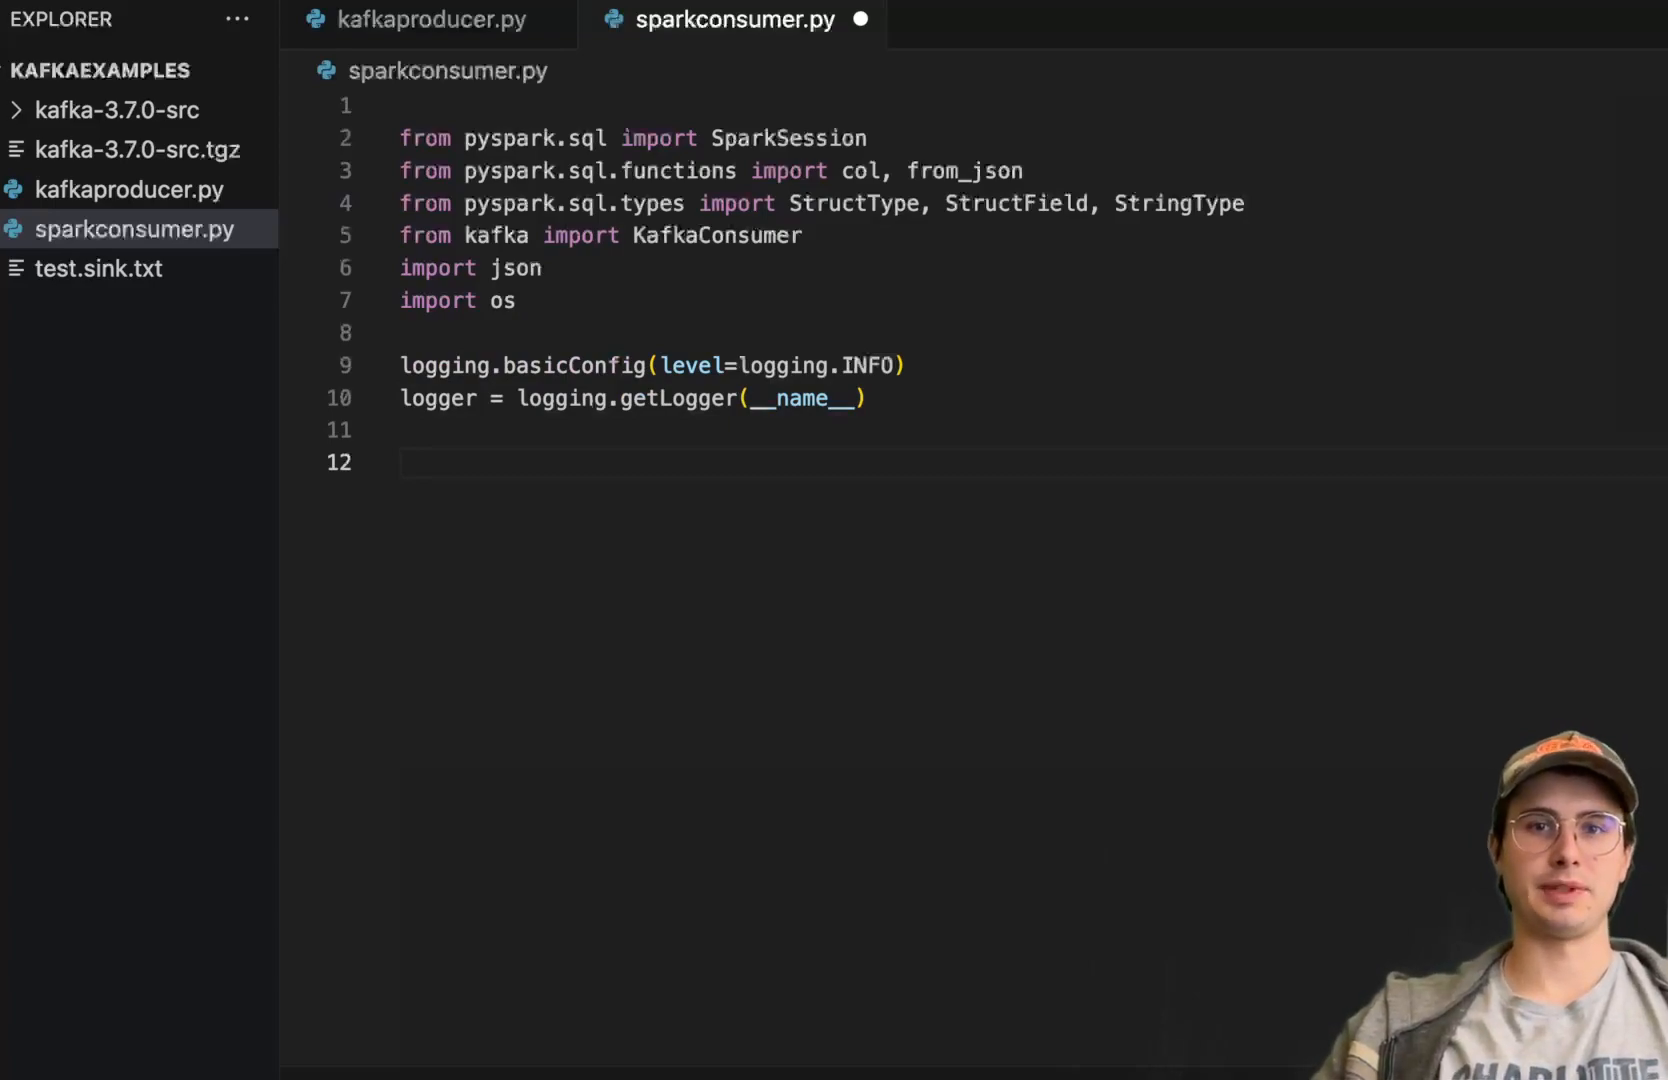
pyautogui.moveTo(976, 540)
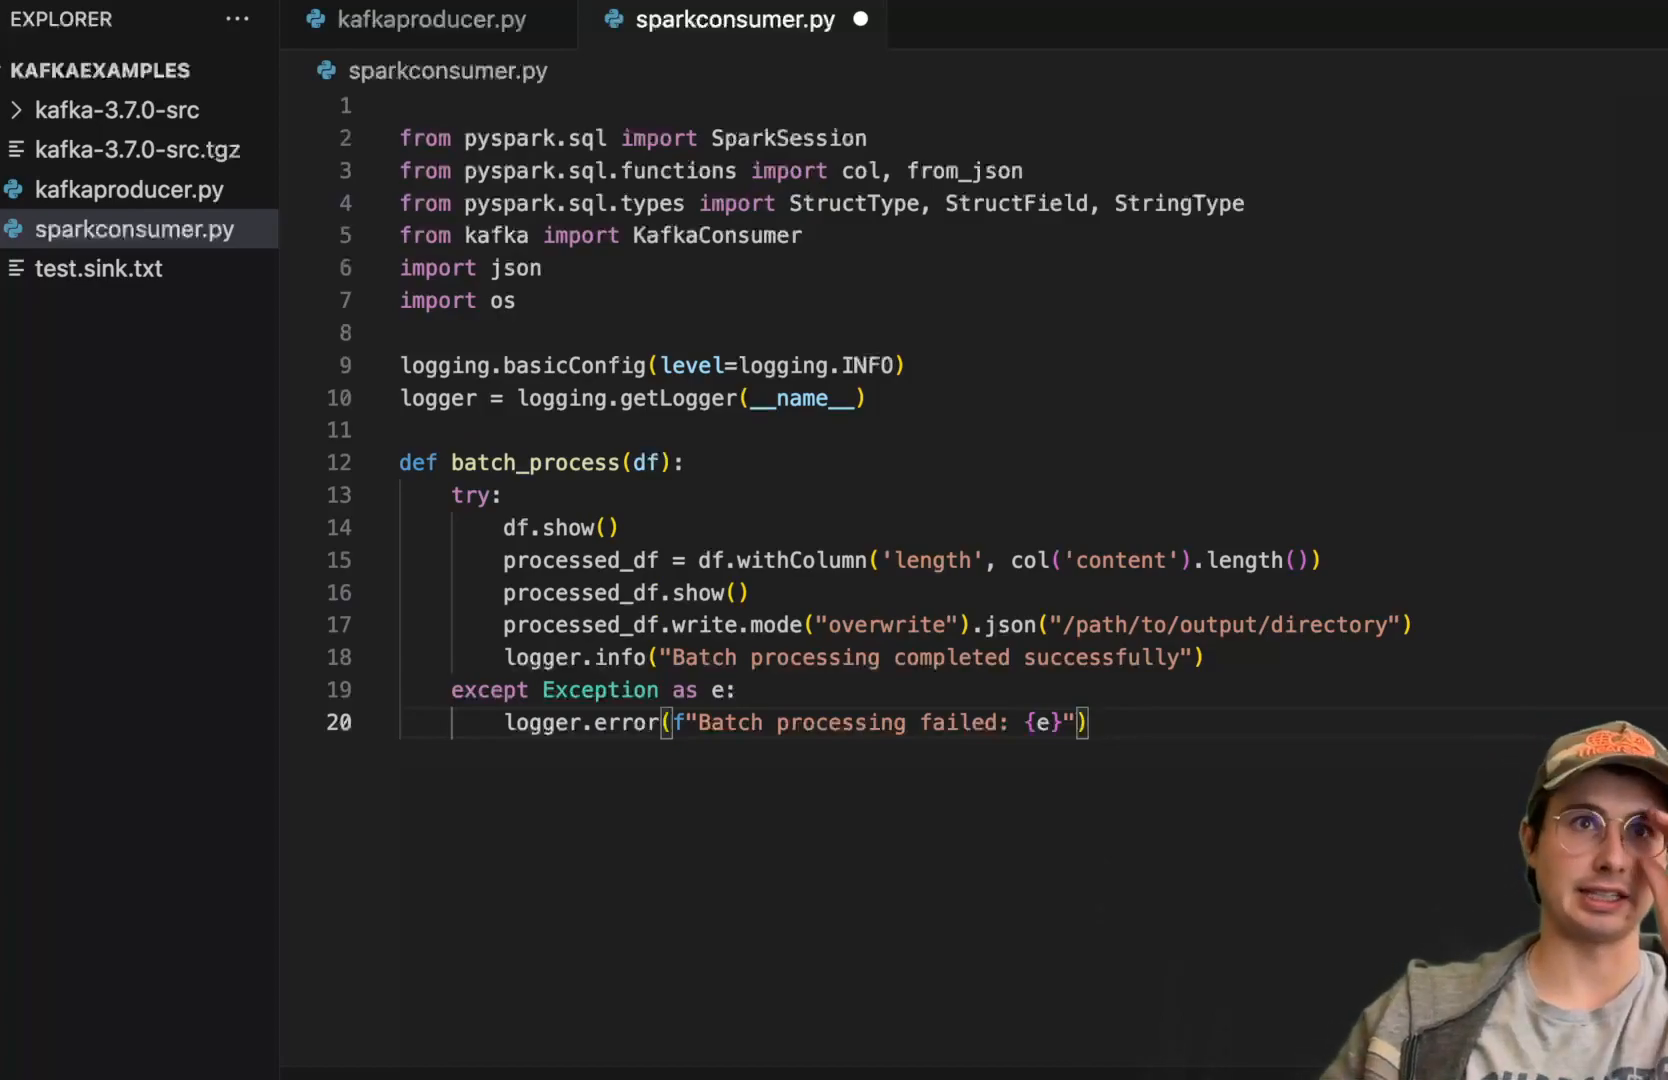
pyautogui.moveTo(1290, 598)
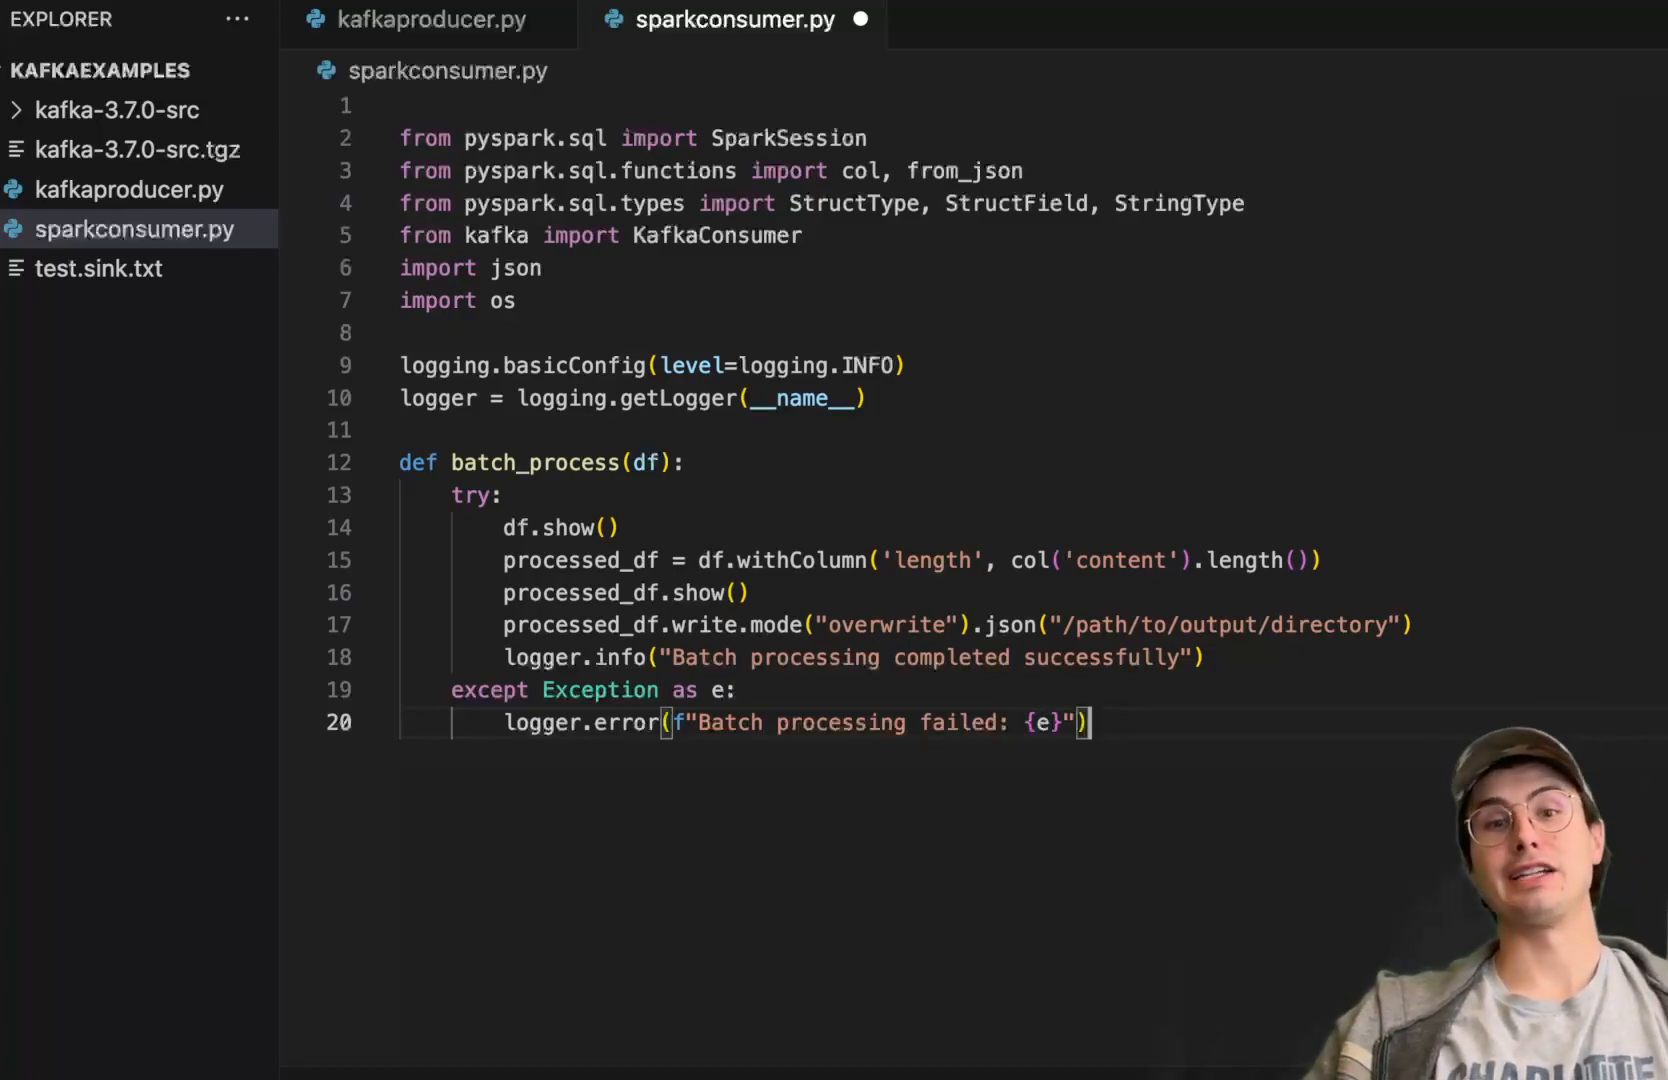
pyautogui.moveTo(1206, 724)
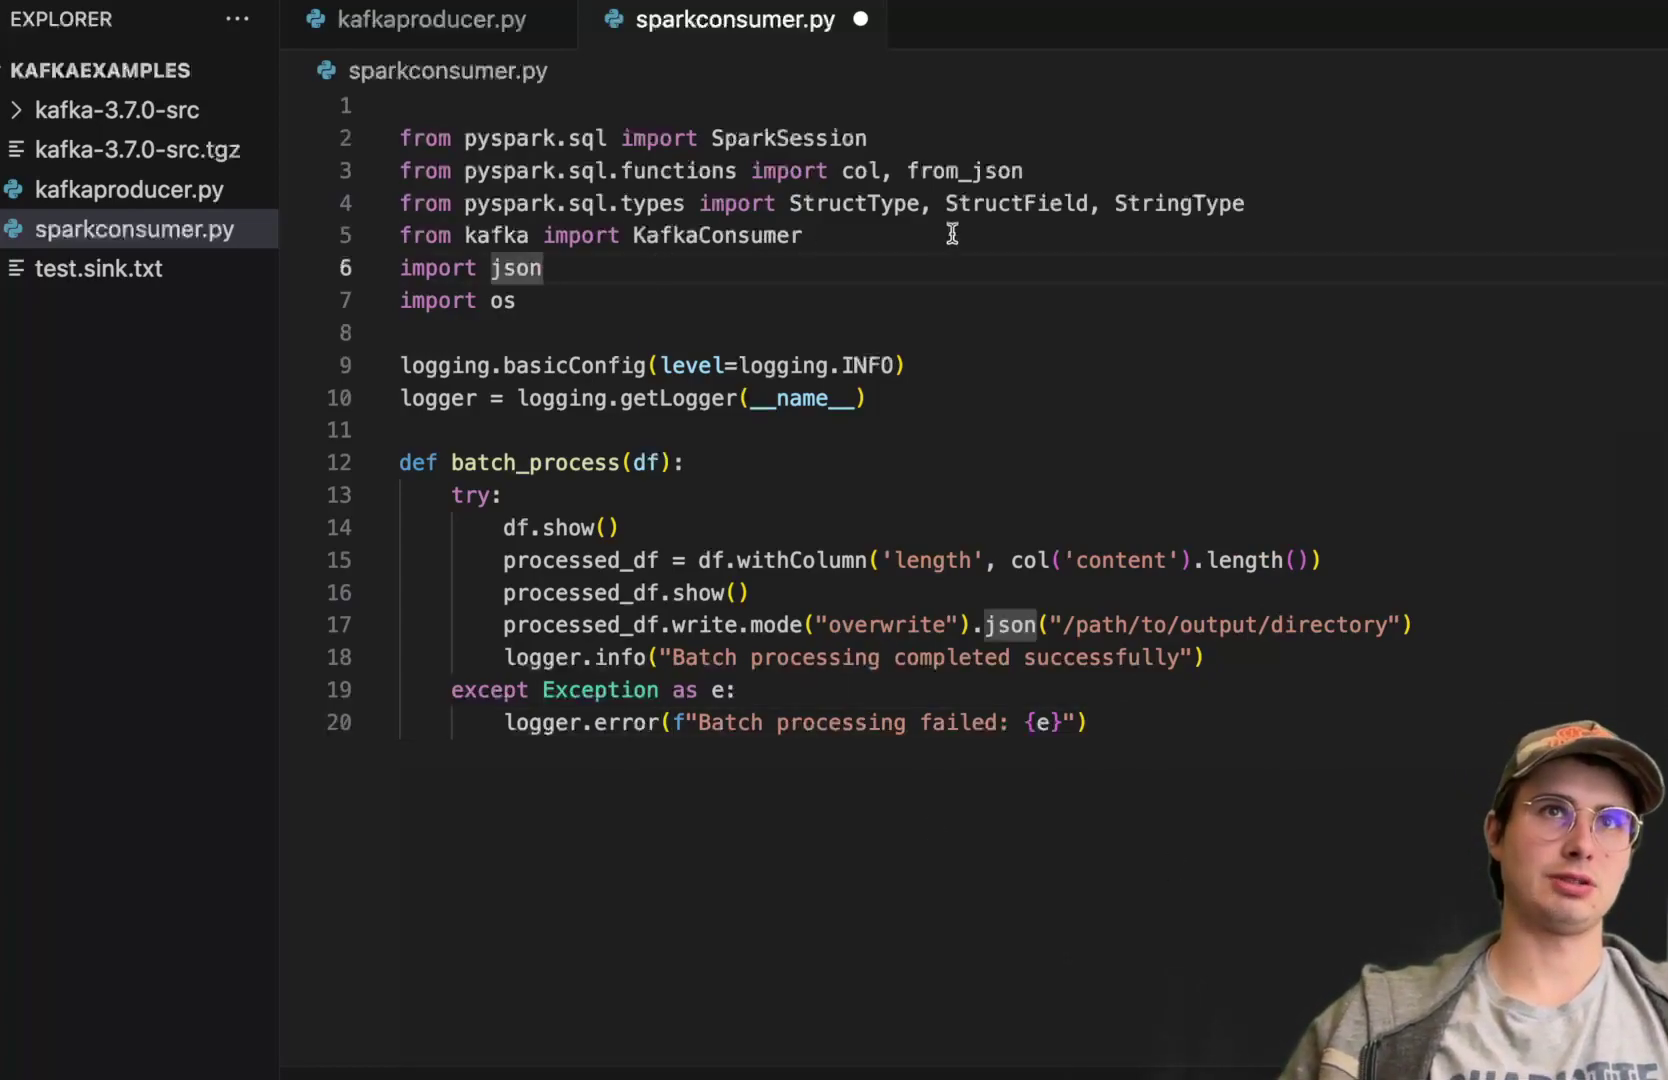
# Import logging and define start_spark_batch_processing with a KafkaSparkBatchProcessing SparkSession and filename/content StructType schema.
pyautogui.write('import logging')
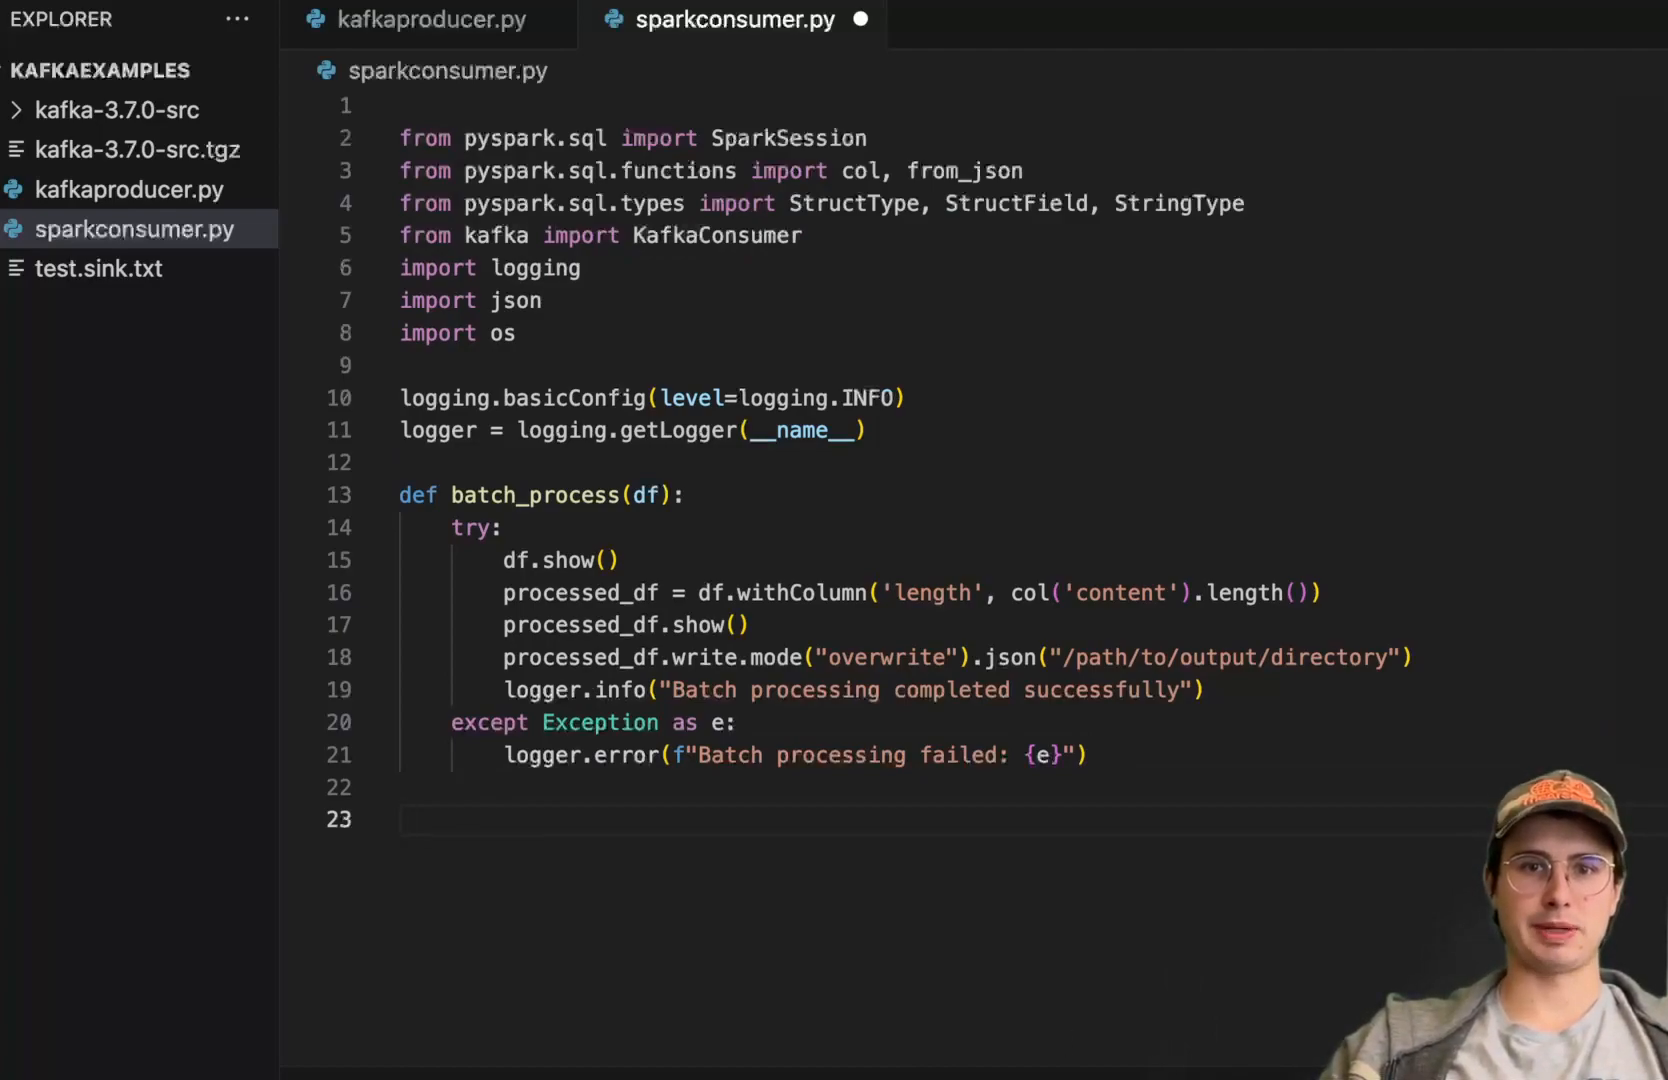
pyautogui.moveTo(548, 844)
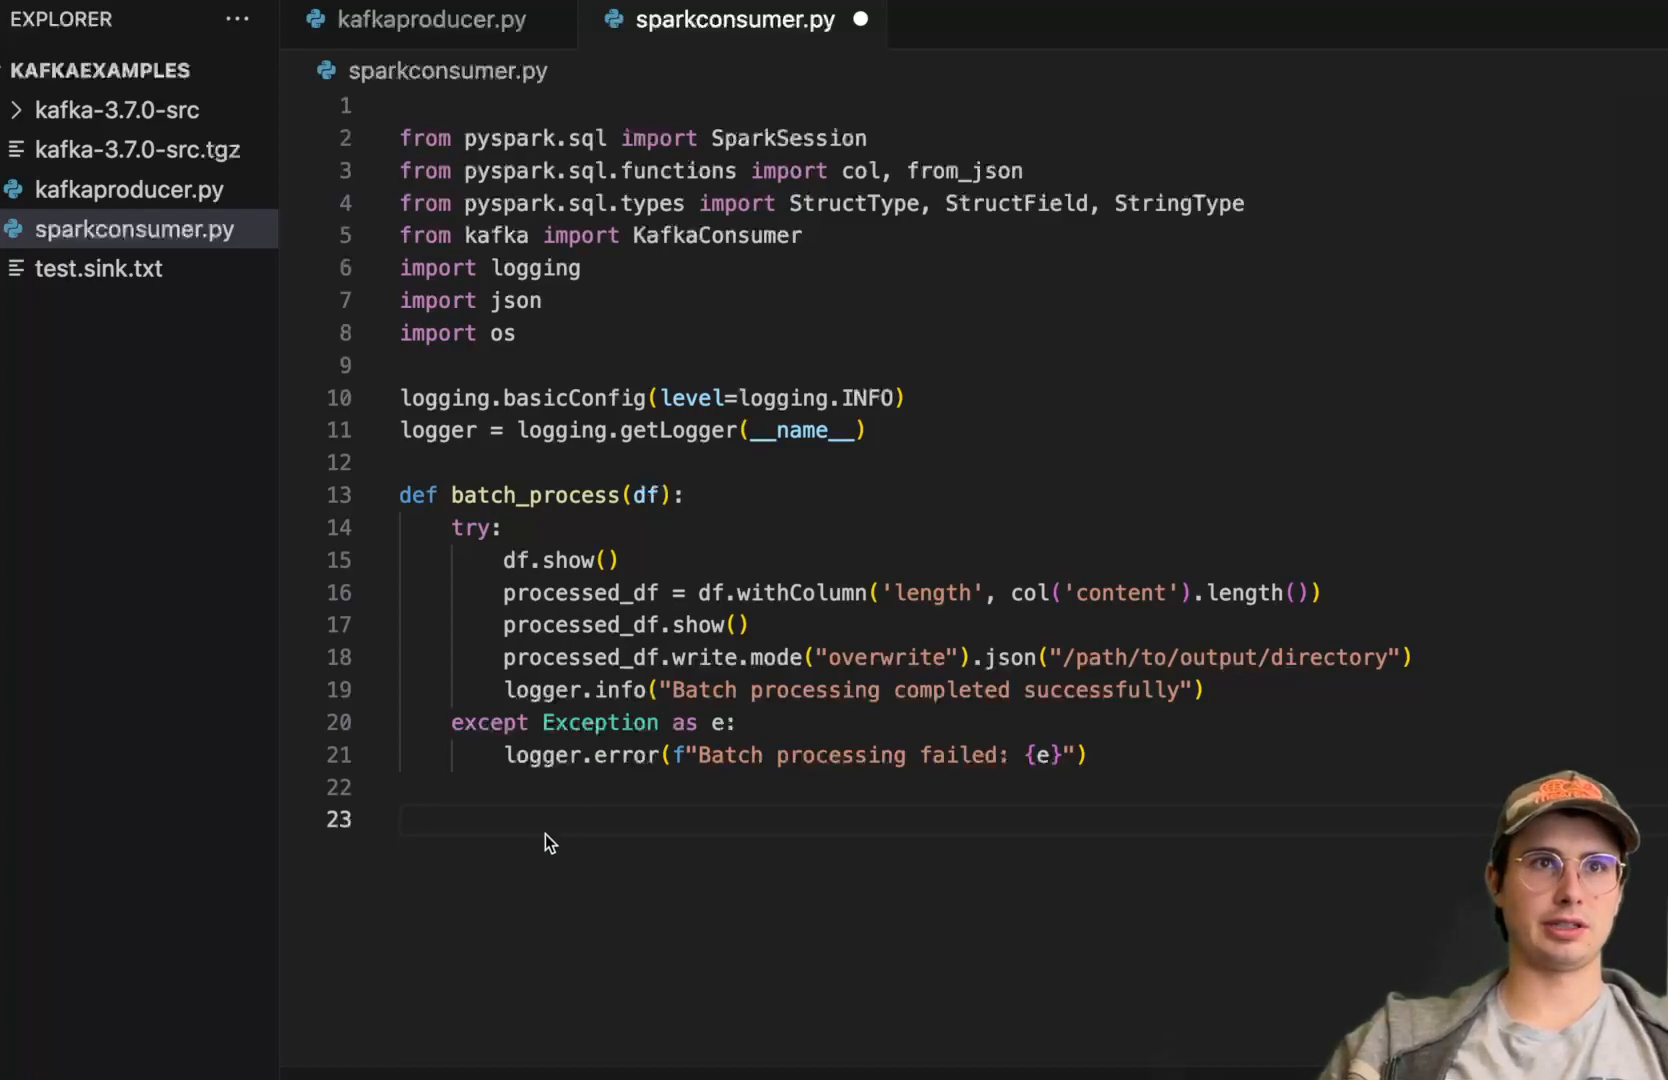
pyautogui.scroll(-3)
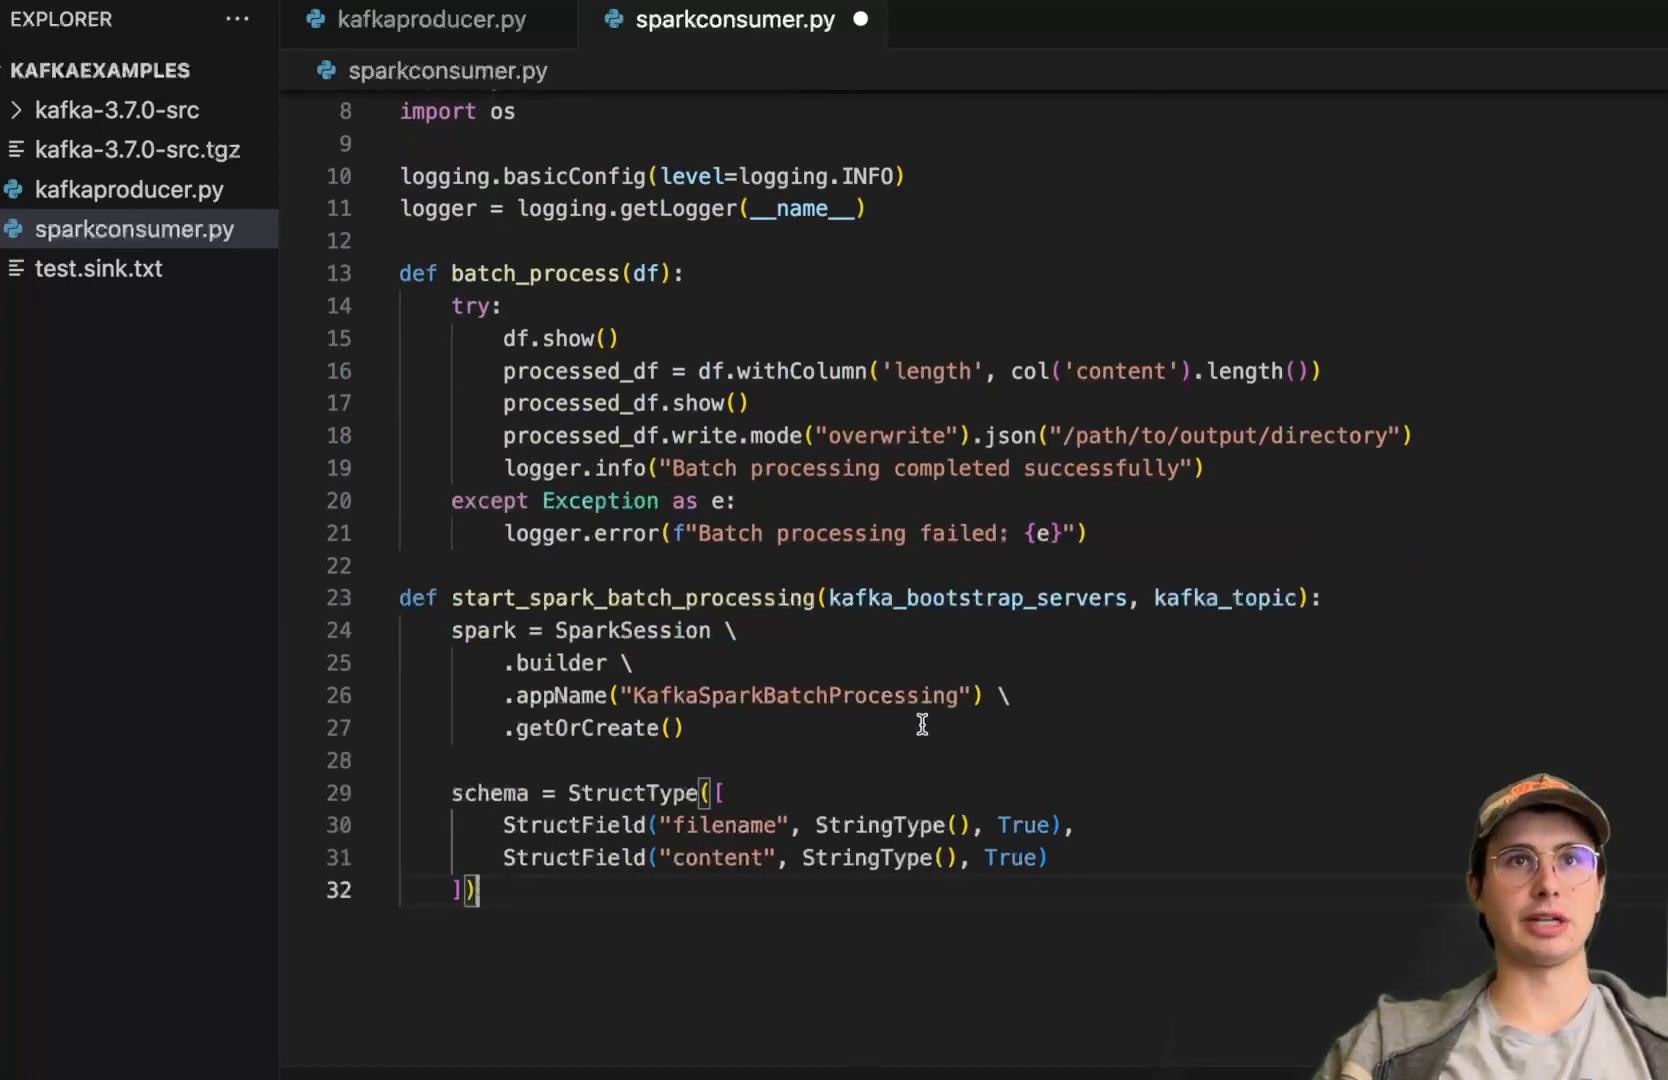
pyautogui.moveTo(1226, 634)
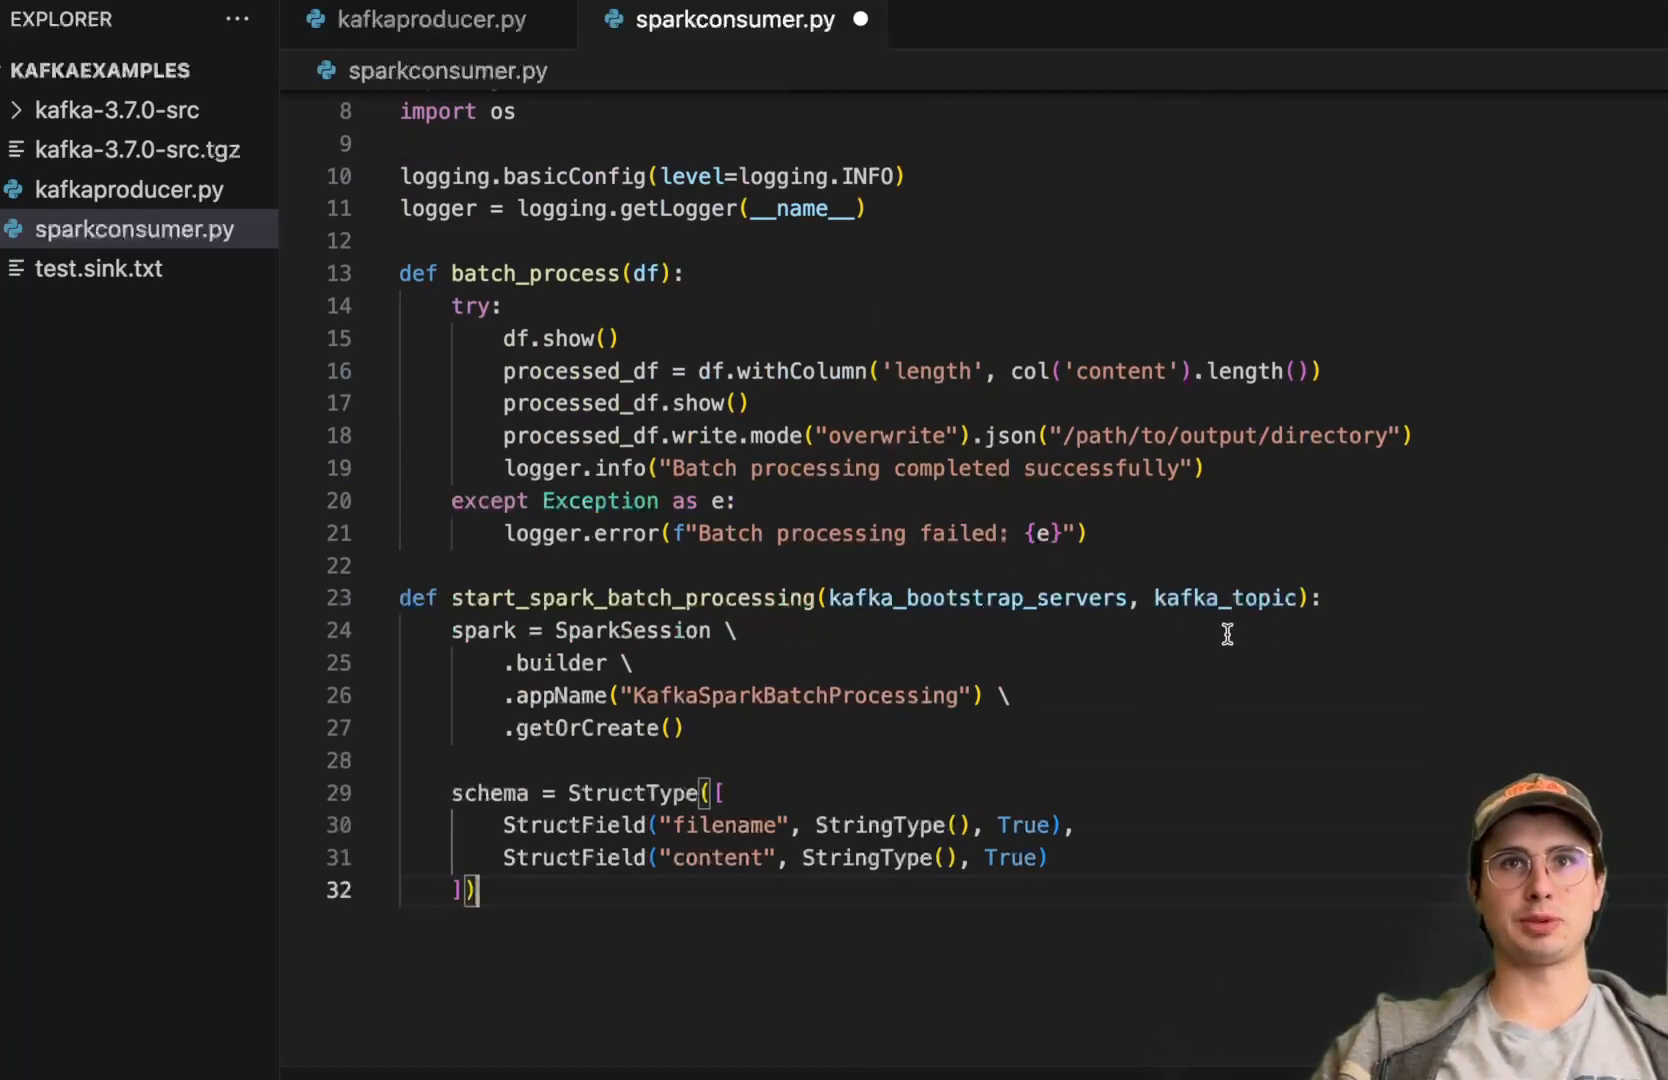
pyautogui.moveTo(458, 630)
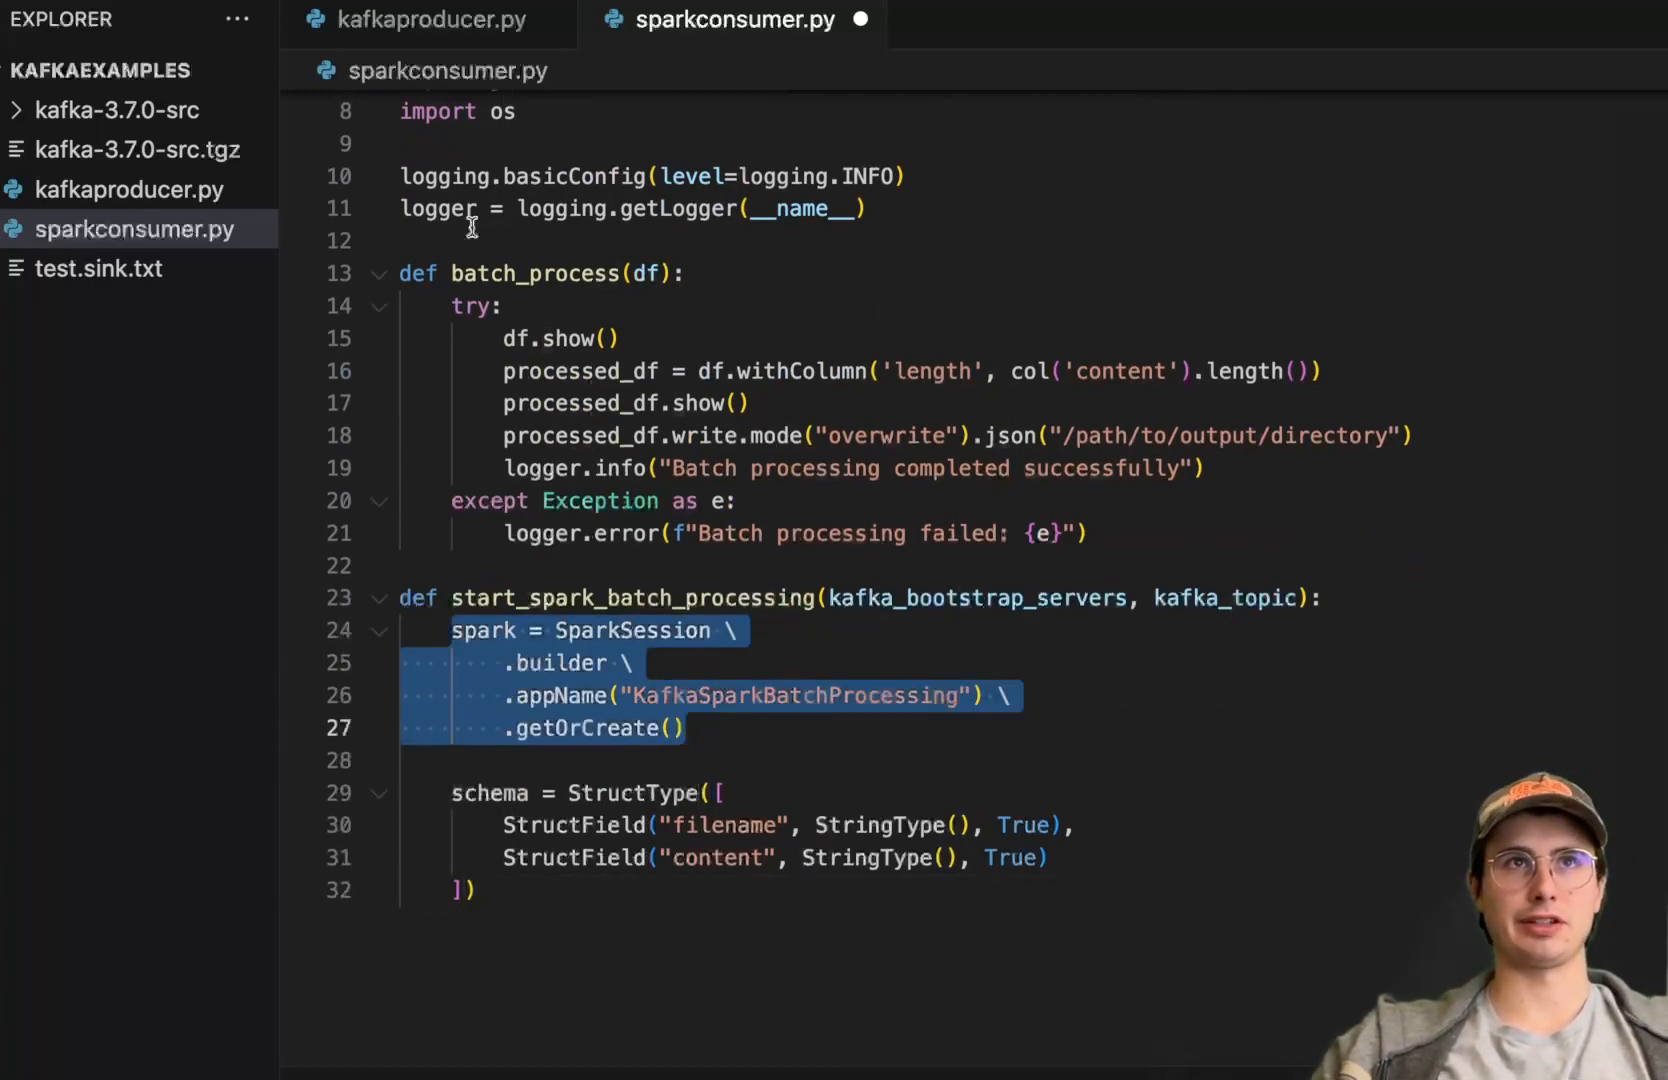
pyautogui.scroll(-3)
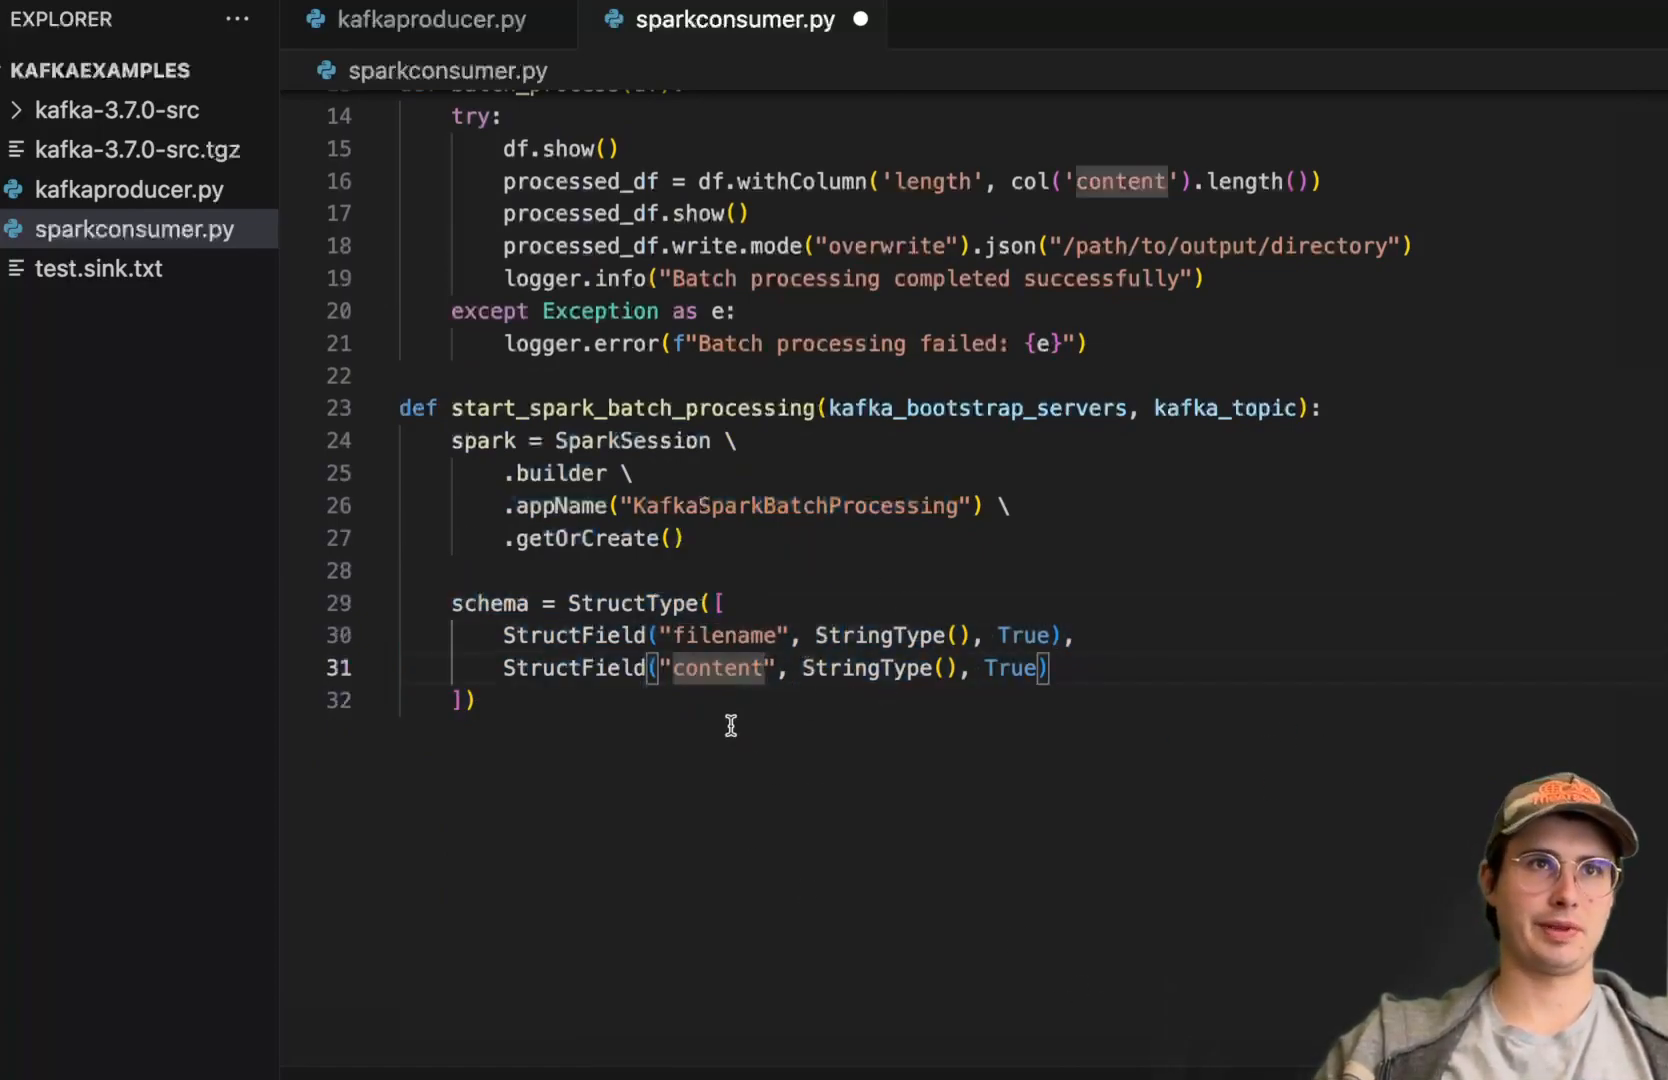
# Add the Kafka read with batch_process(df), except Exception logging via logger.error, and finally: spark.stop().
pyautogui.scroll(-3)
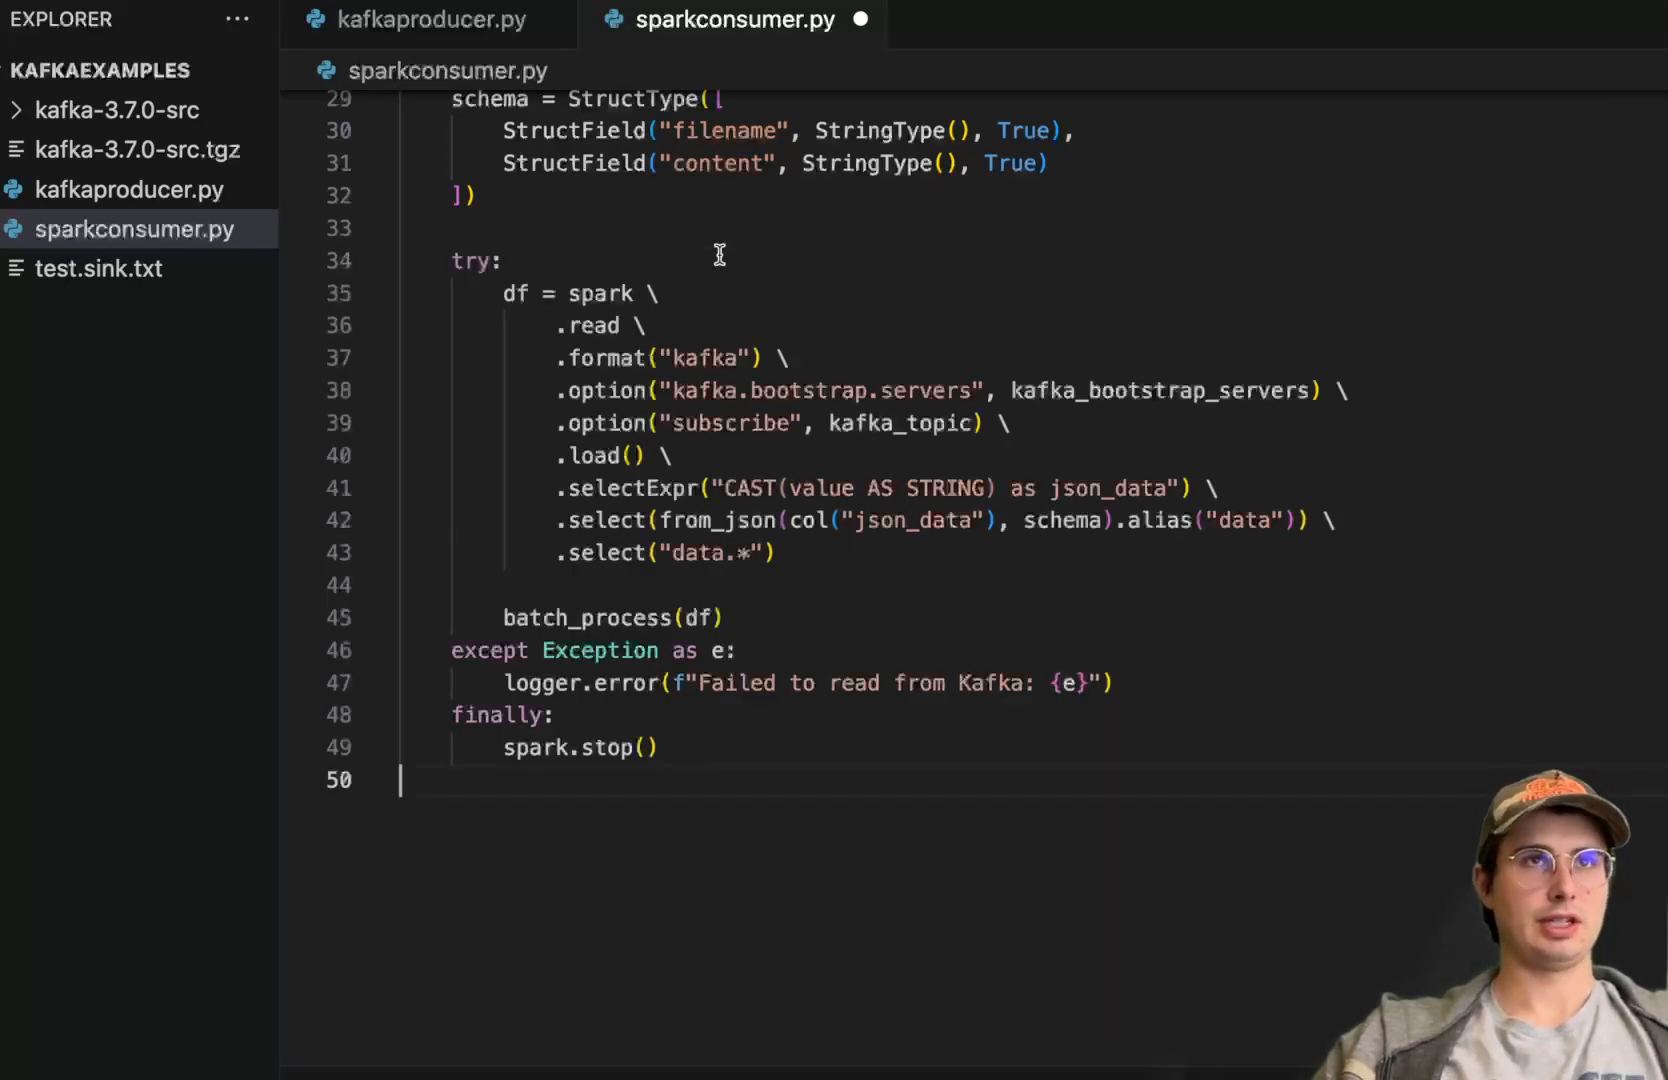
pyautogui.moveTo(712, 314)
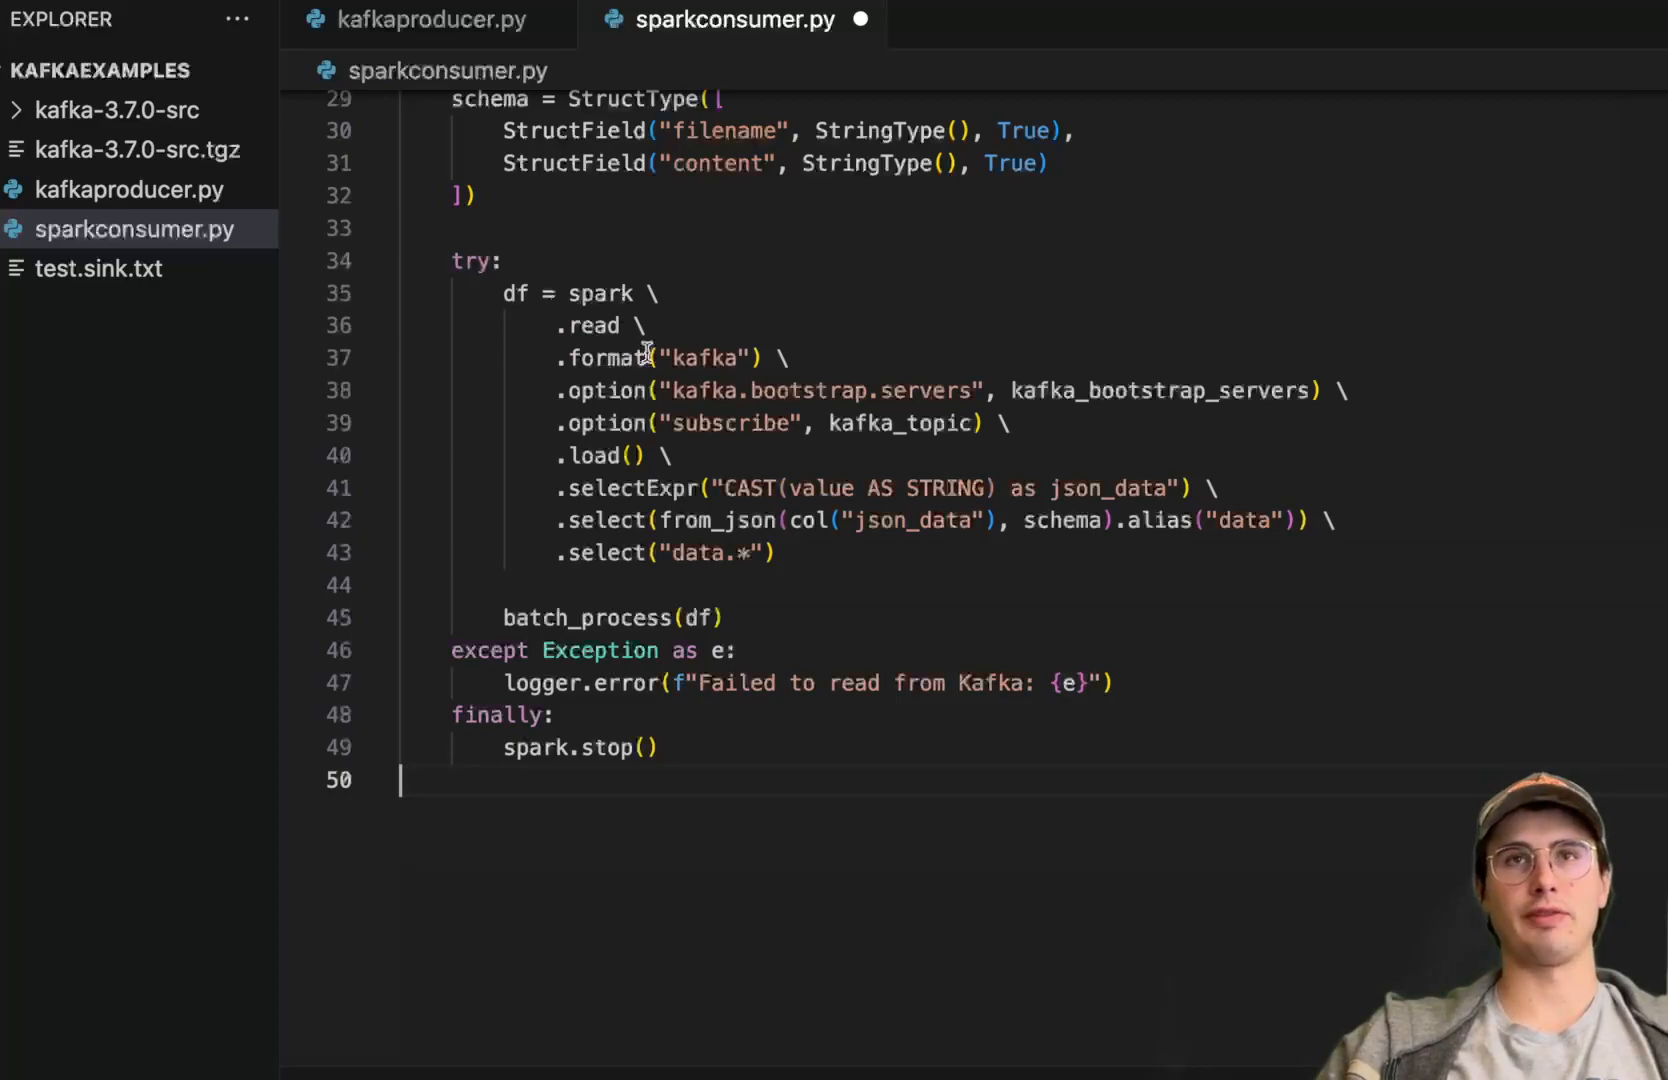
pyautogui.moveTo(1130, 390)
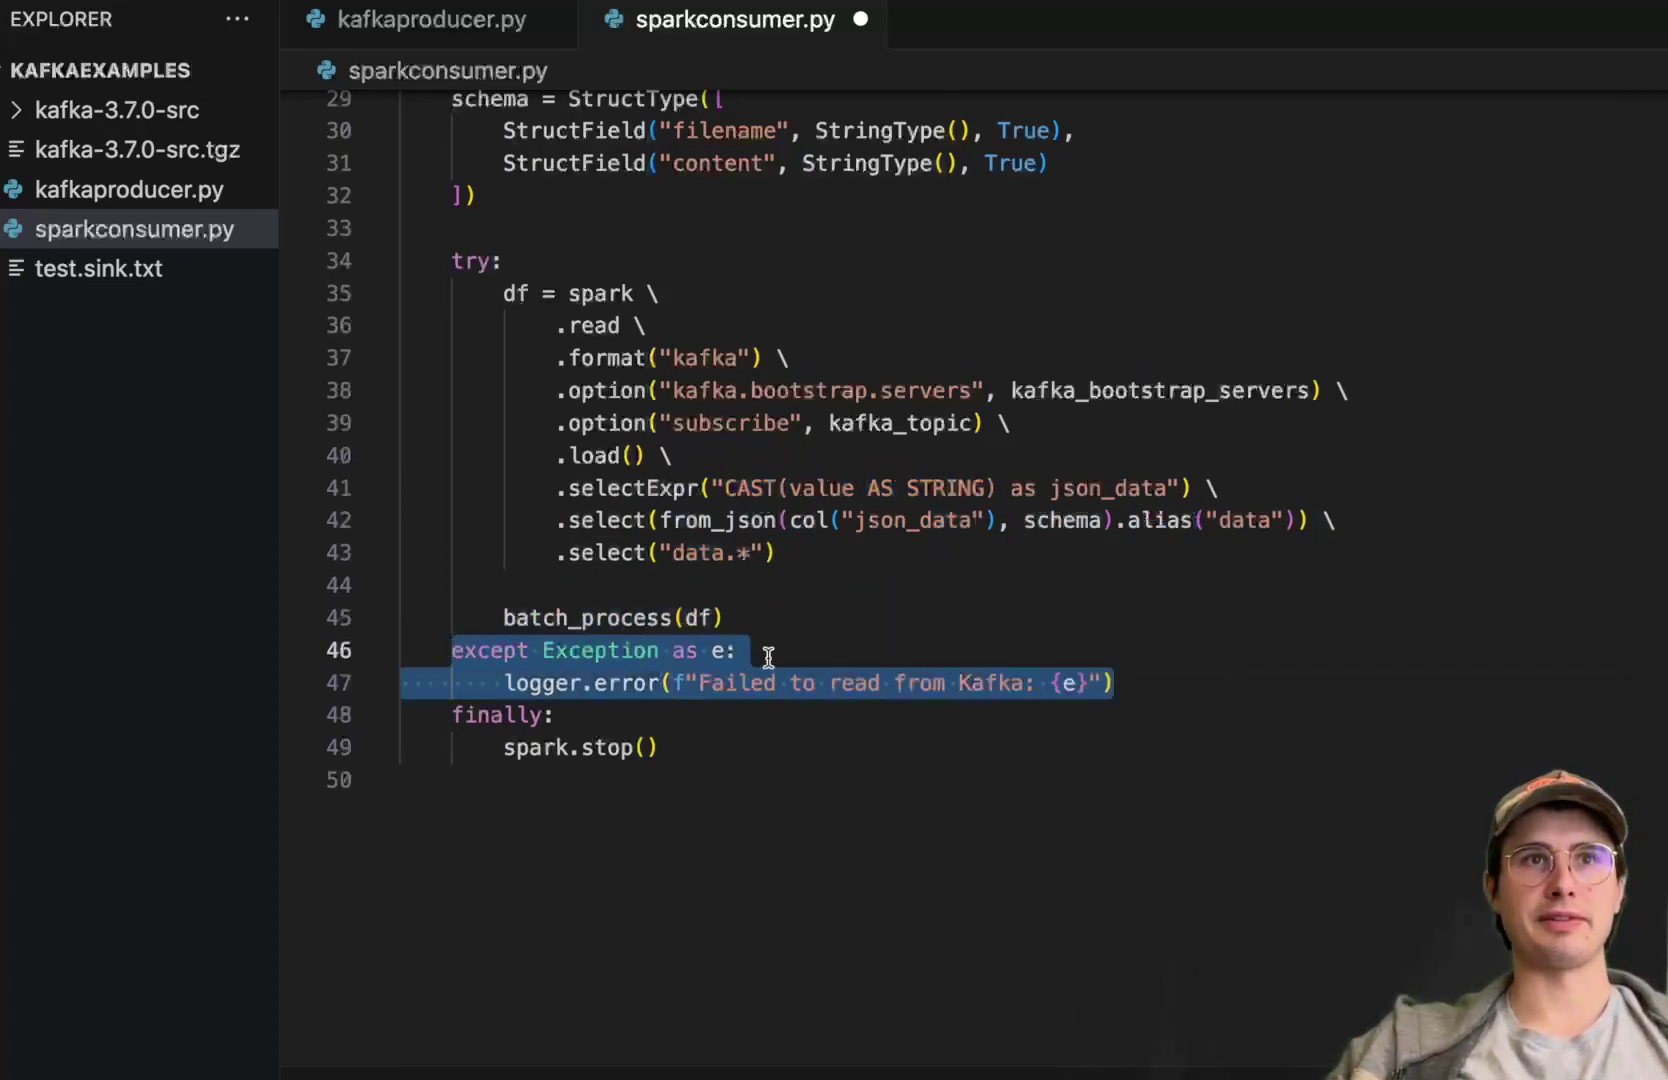
pyautogui.moveTo(860, 662)
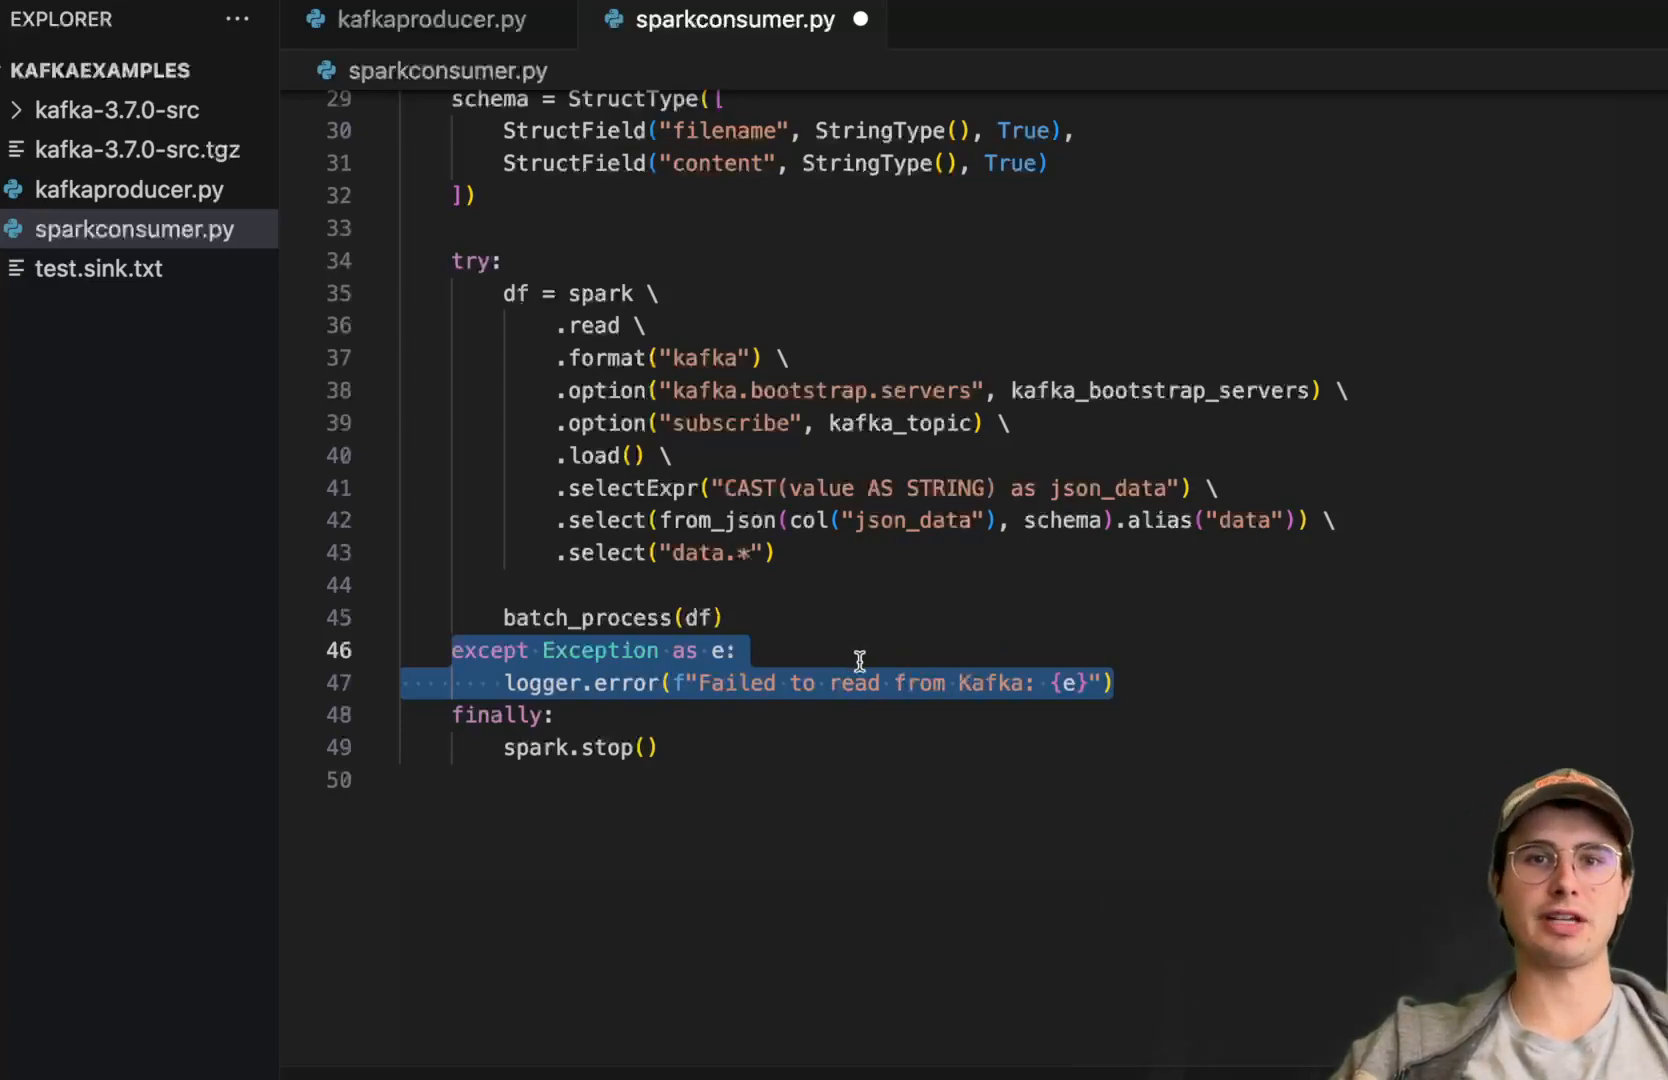
pyautogui.moveTo(574, 618)
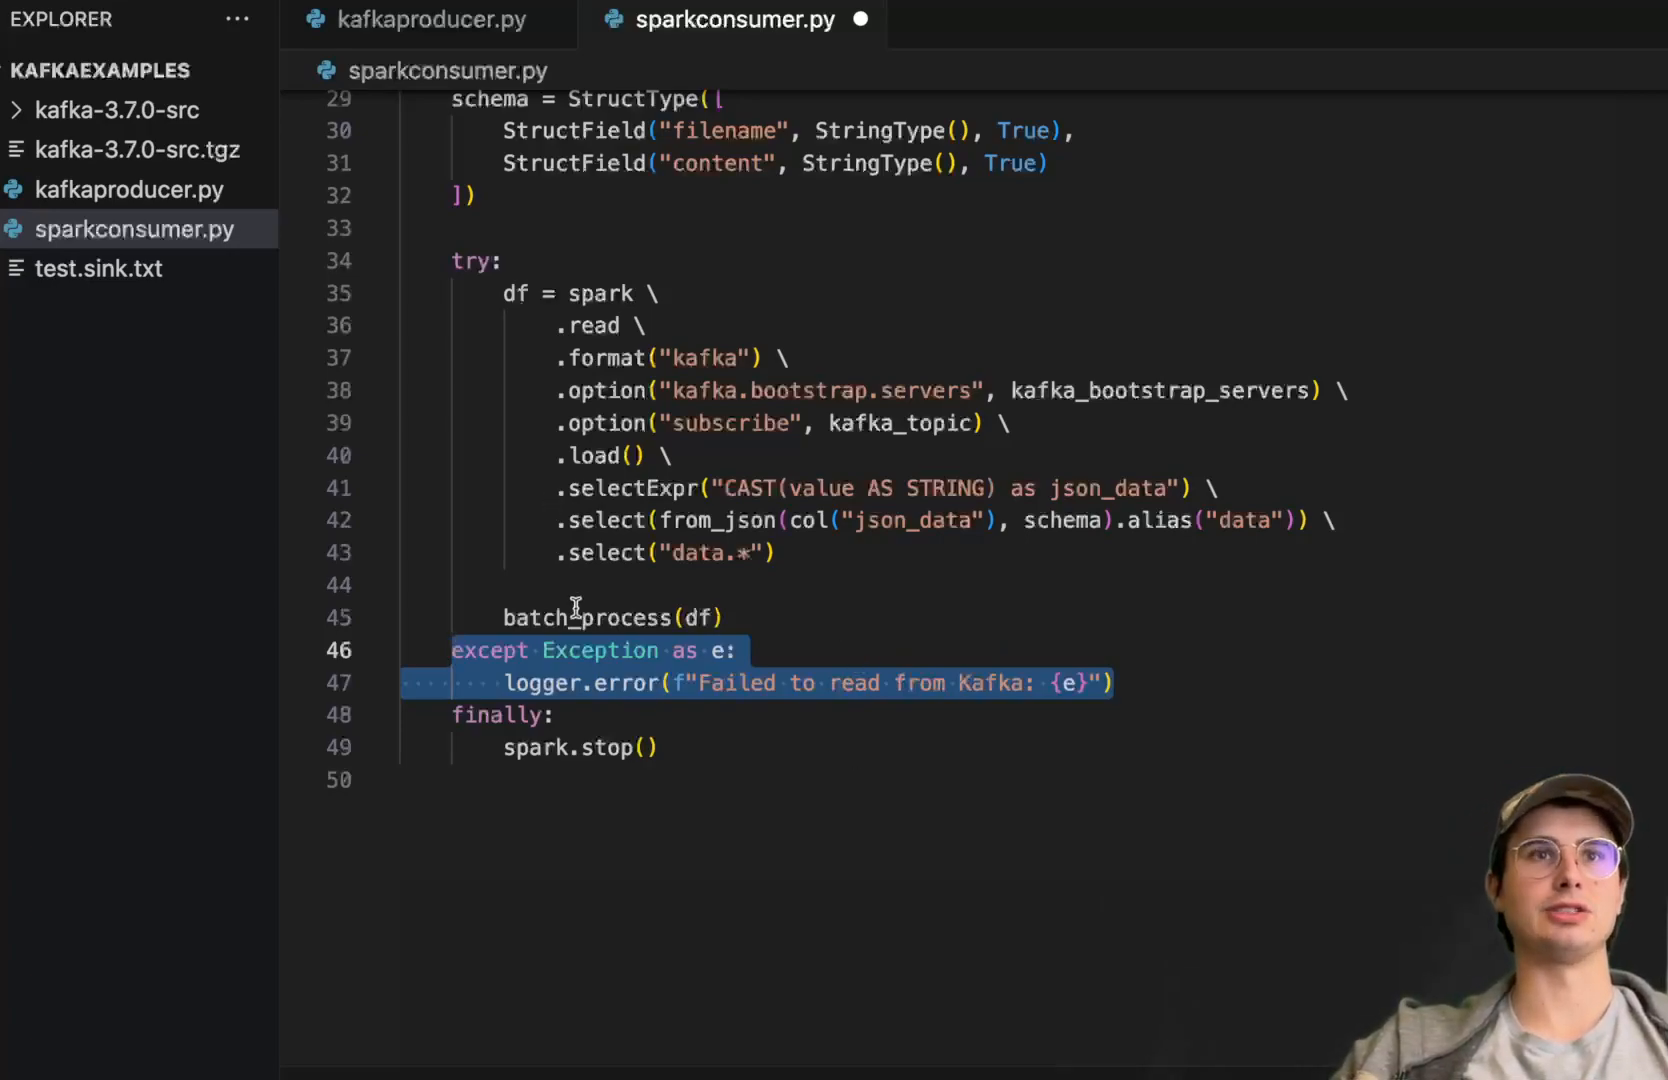
pyautogui.click(670, 746)
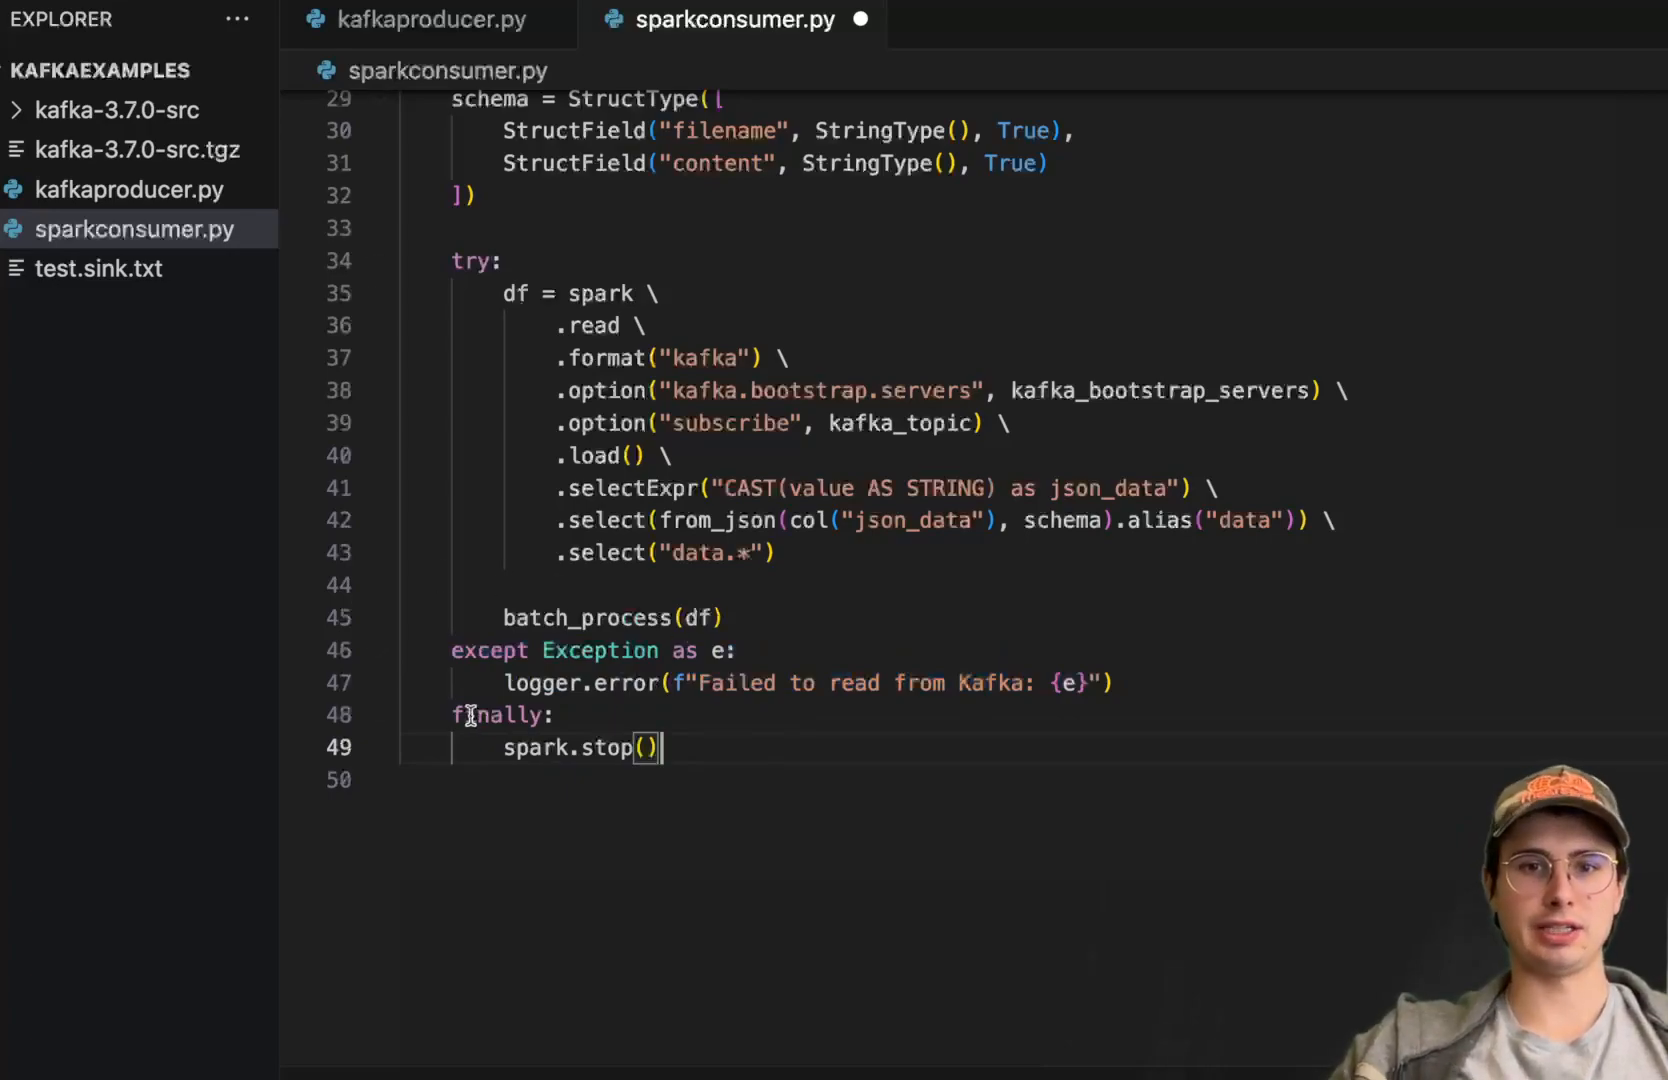
pyautogui.moveTo(694, 760)
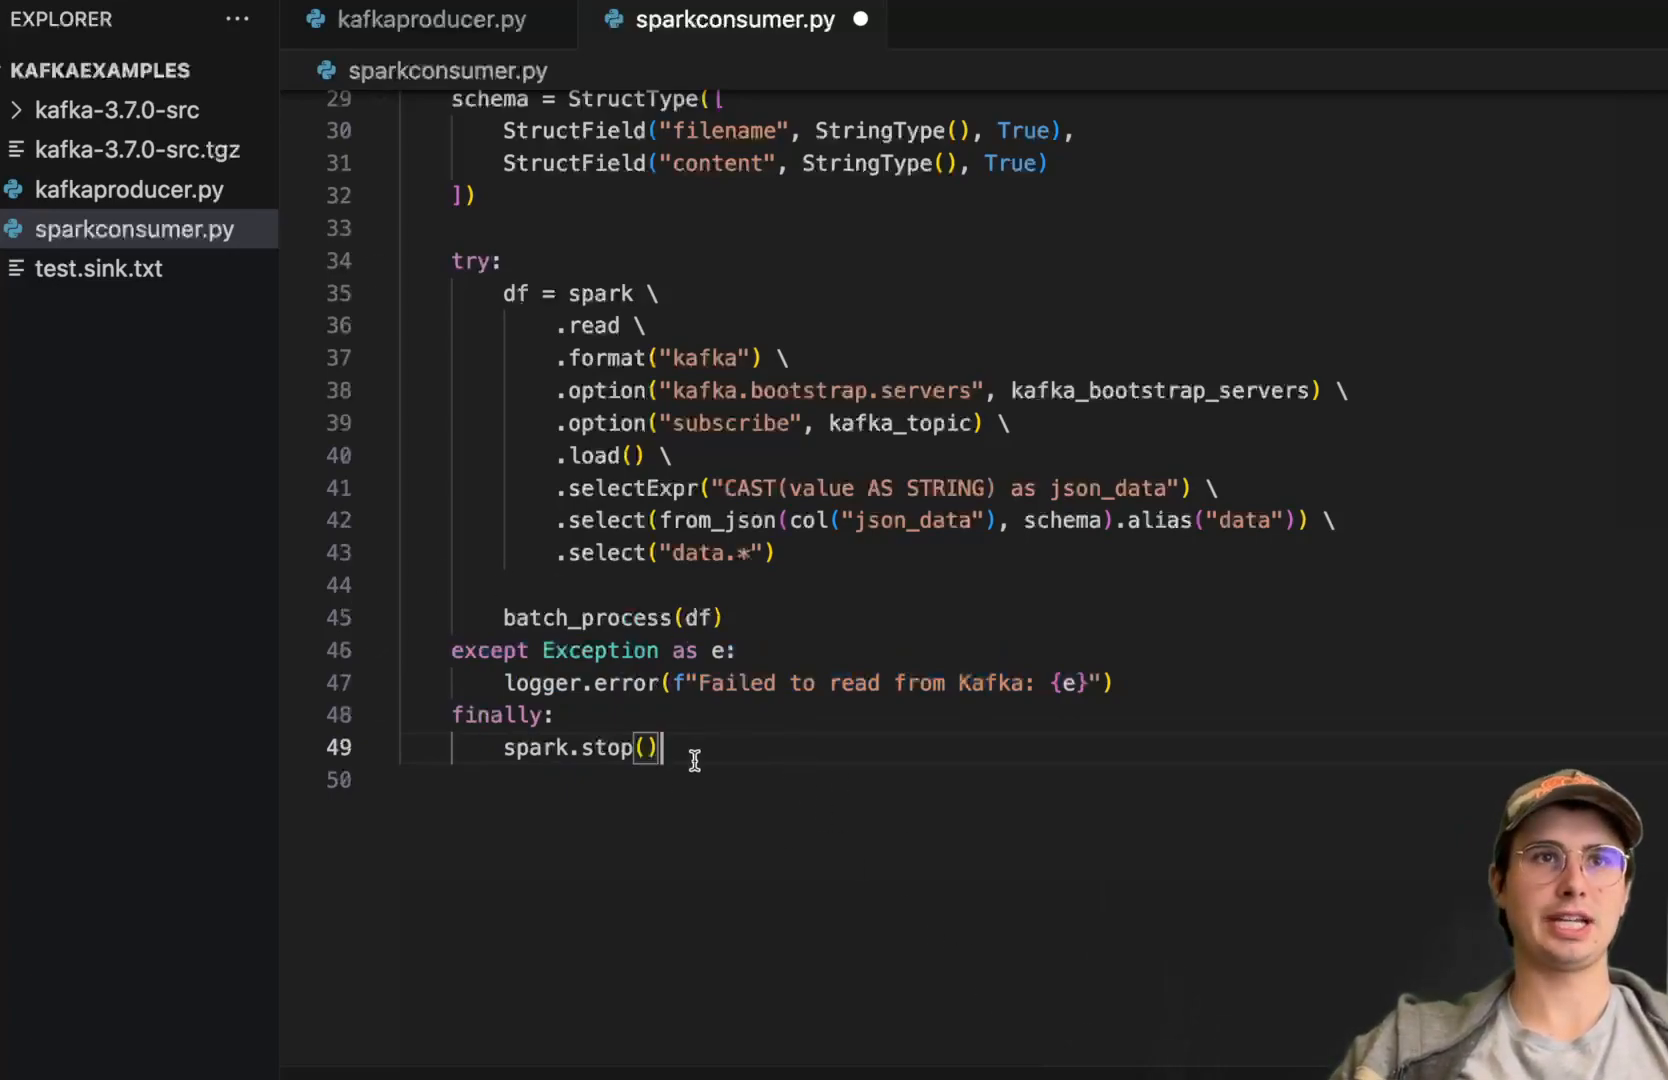
pyautogui.press('Backspace')
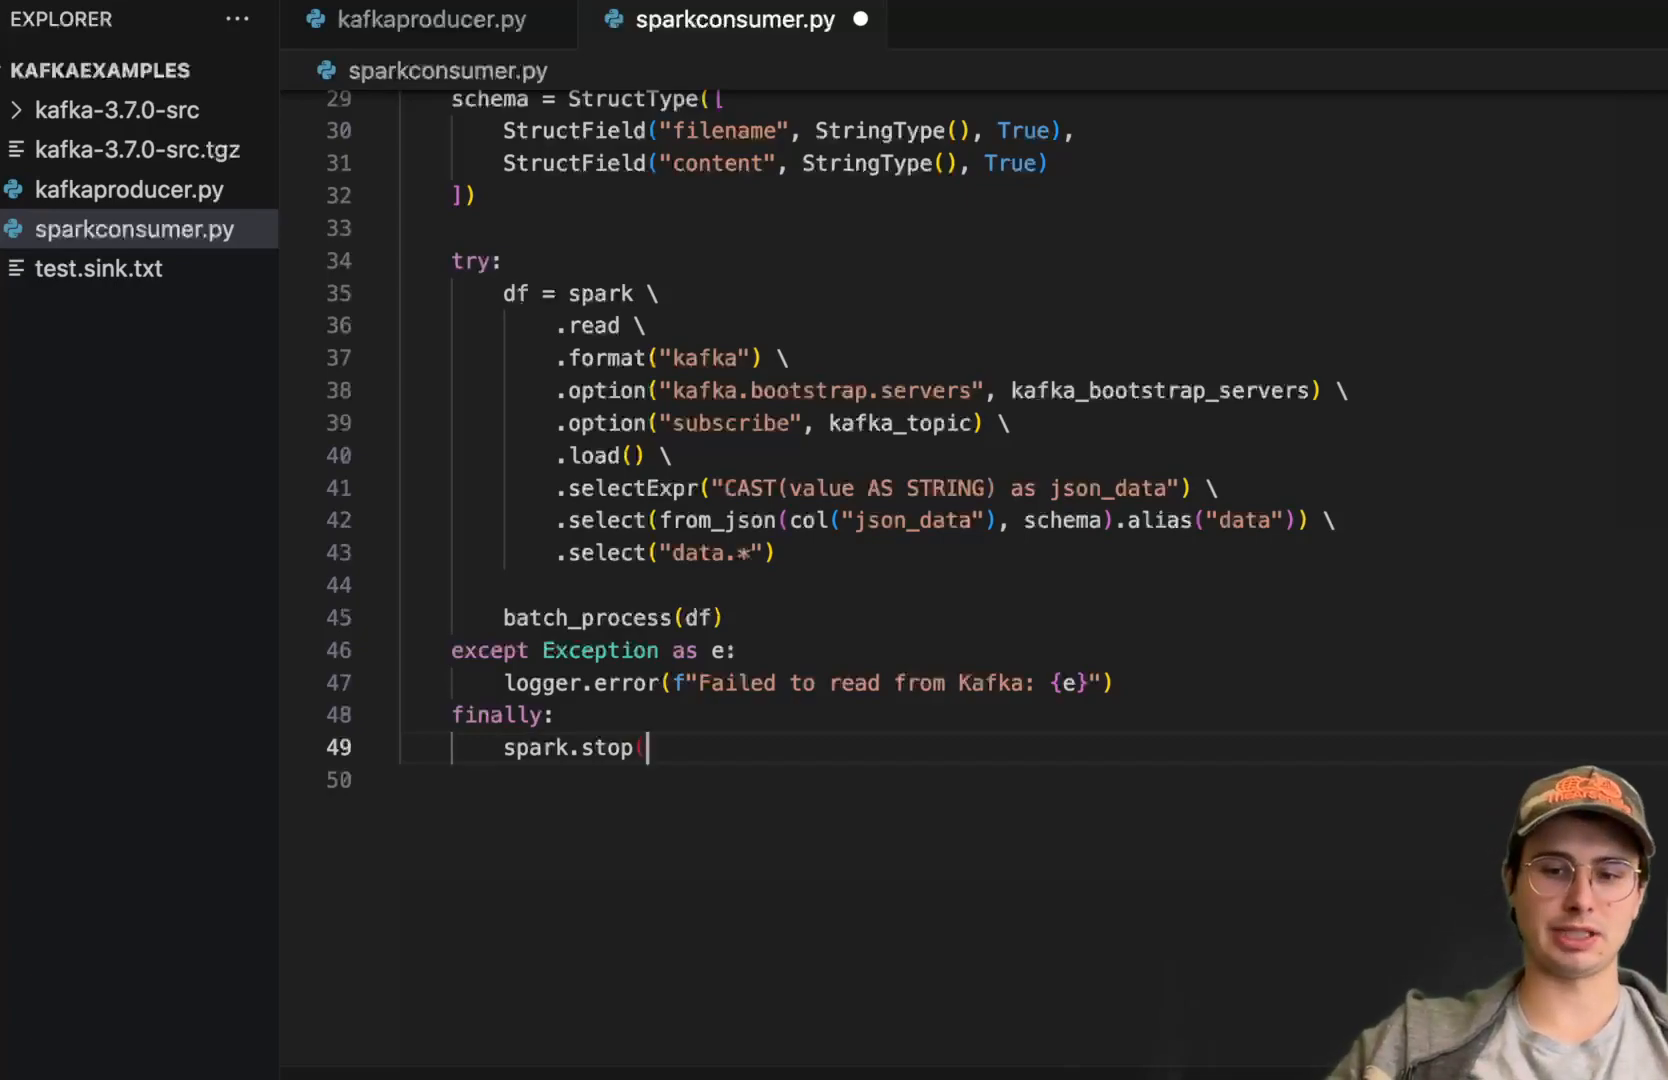
pyautogui.write('()')
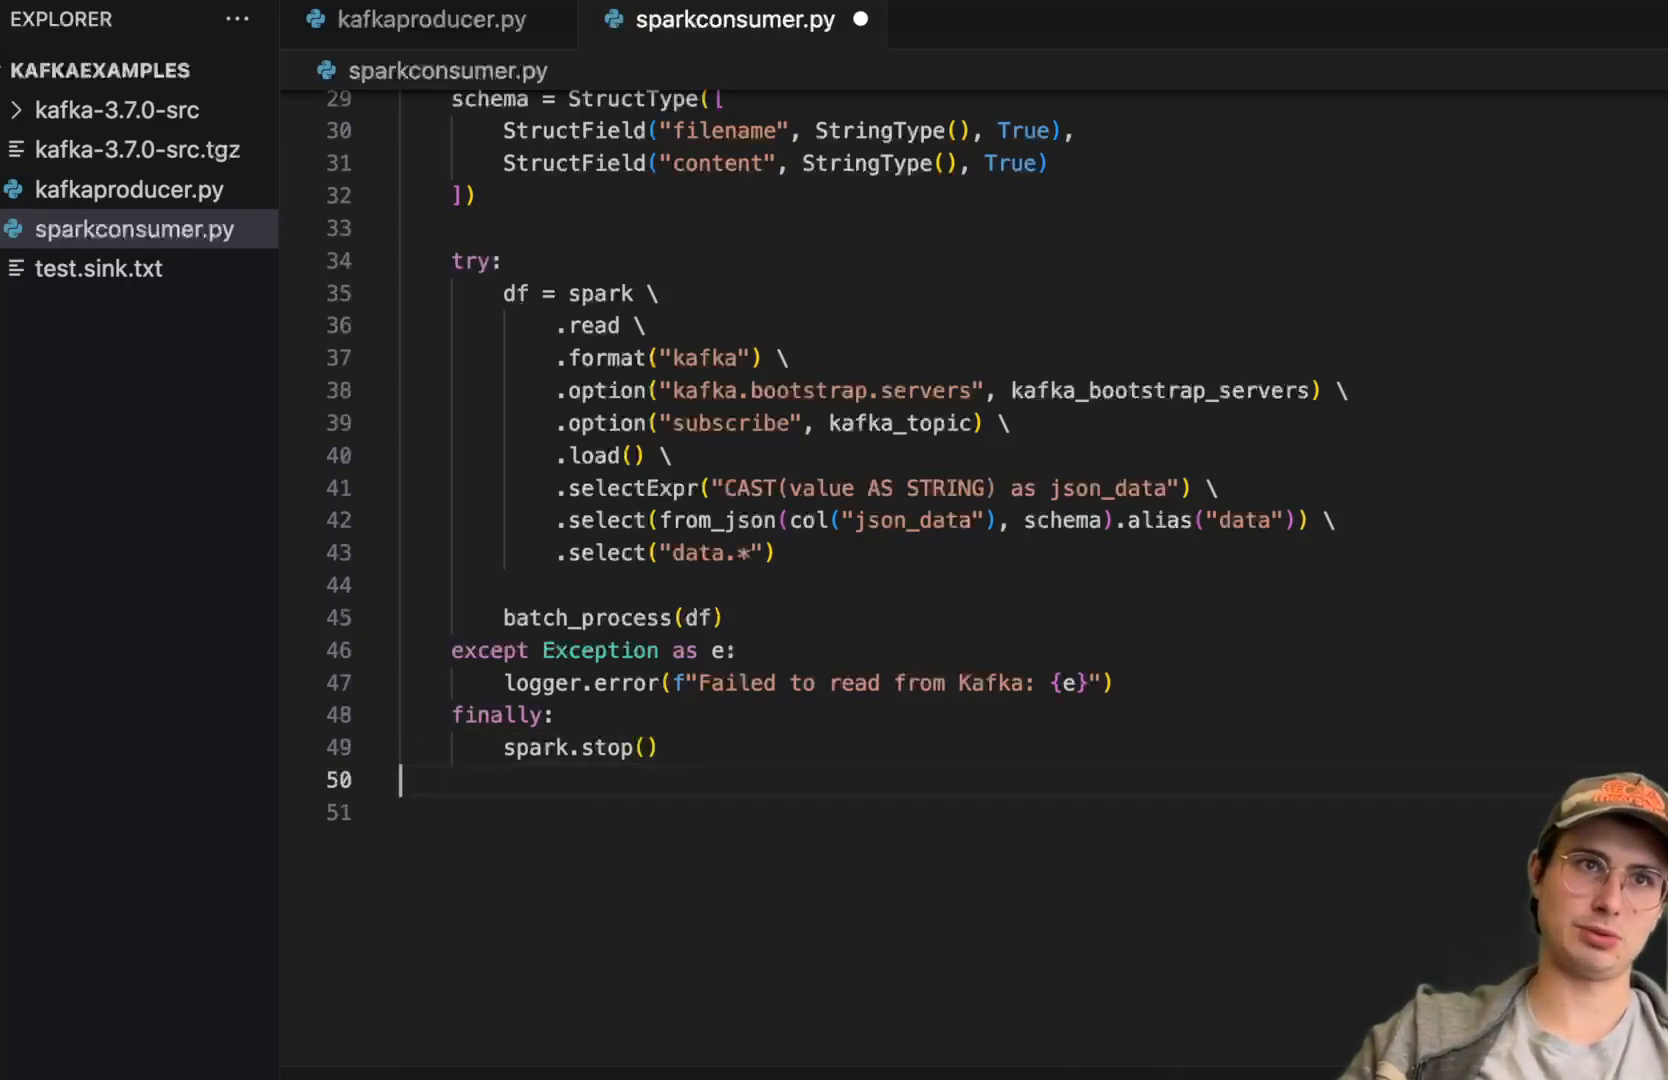
pyautogui.press('enter')
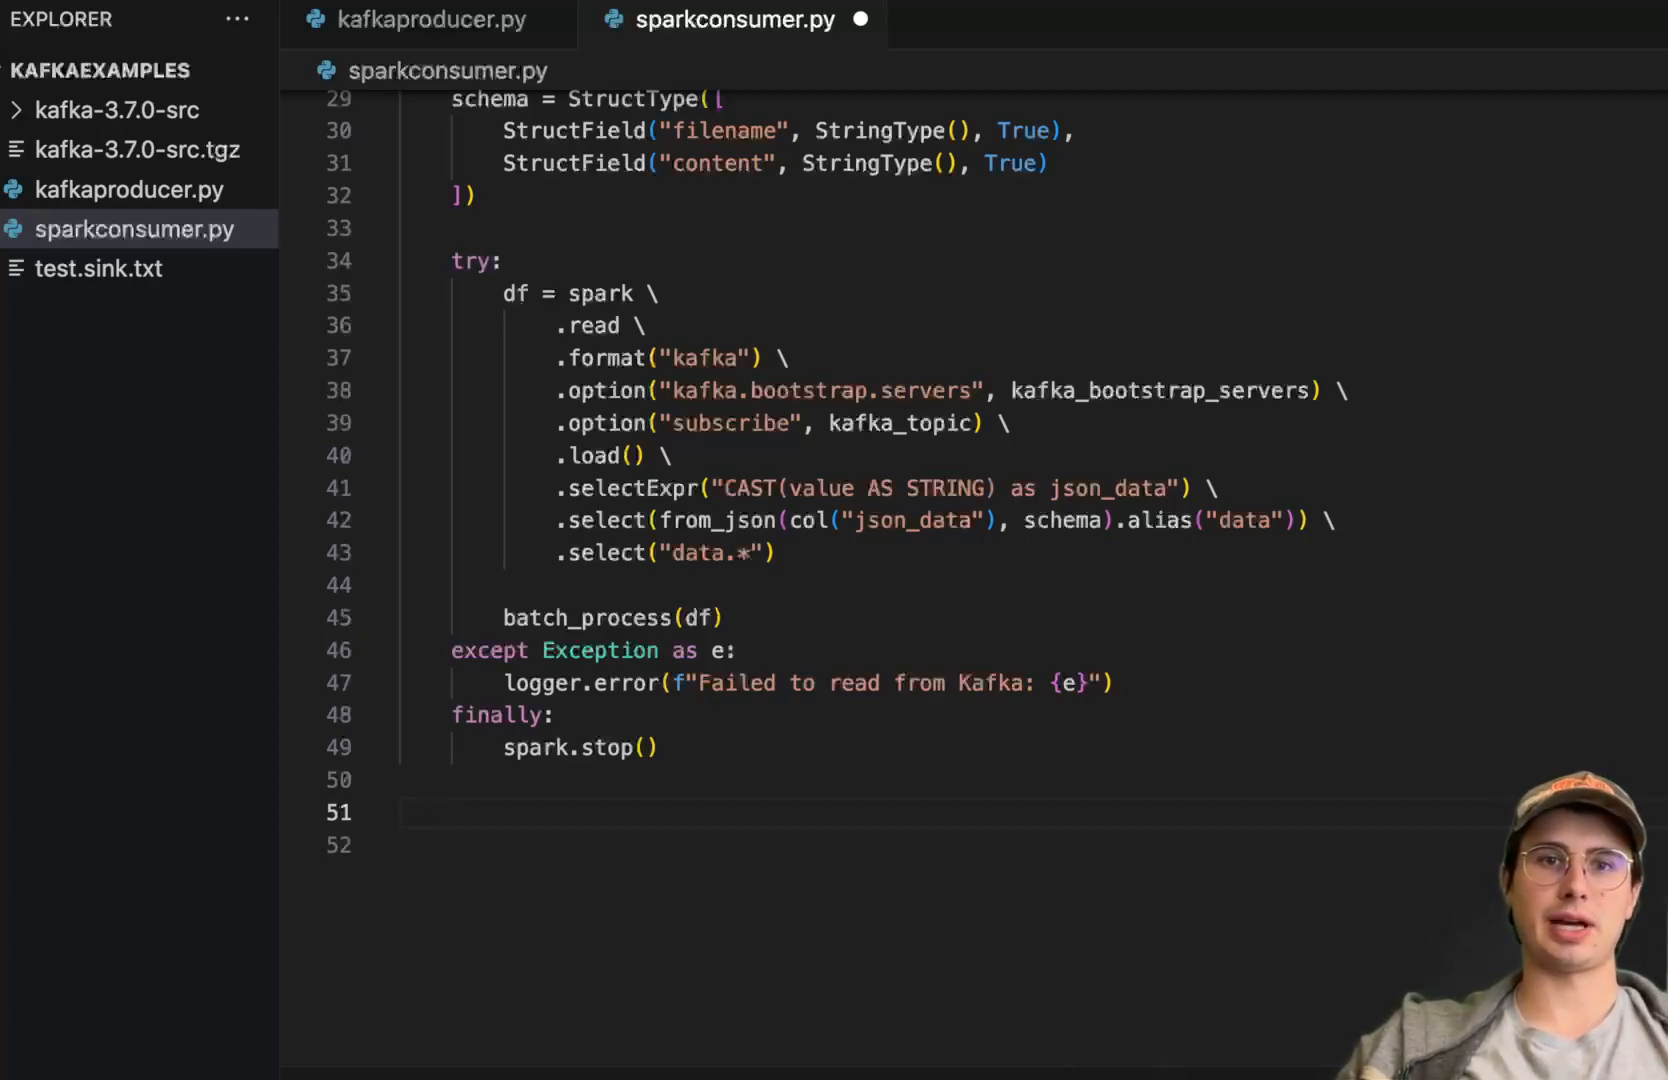
# Add a __main__ block setting localhost:9092 and file-updates and calling start_spark_batch_processing.
pyautogui.write('if __name__ == "__main__":')
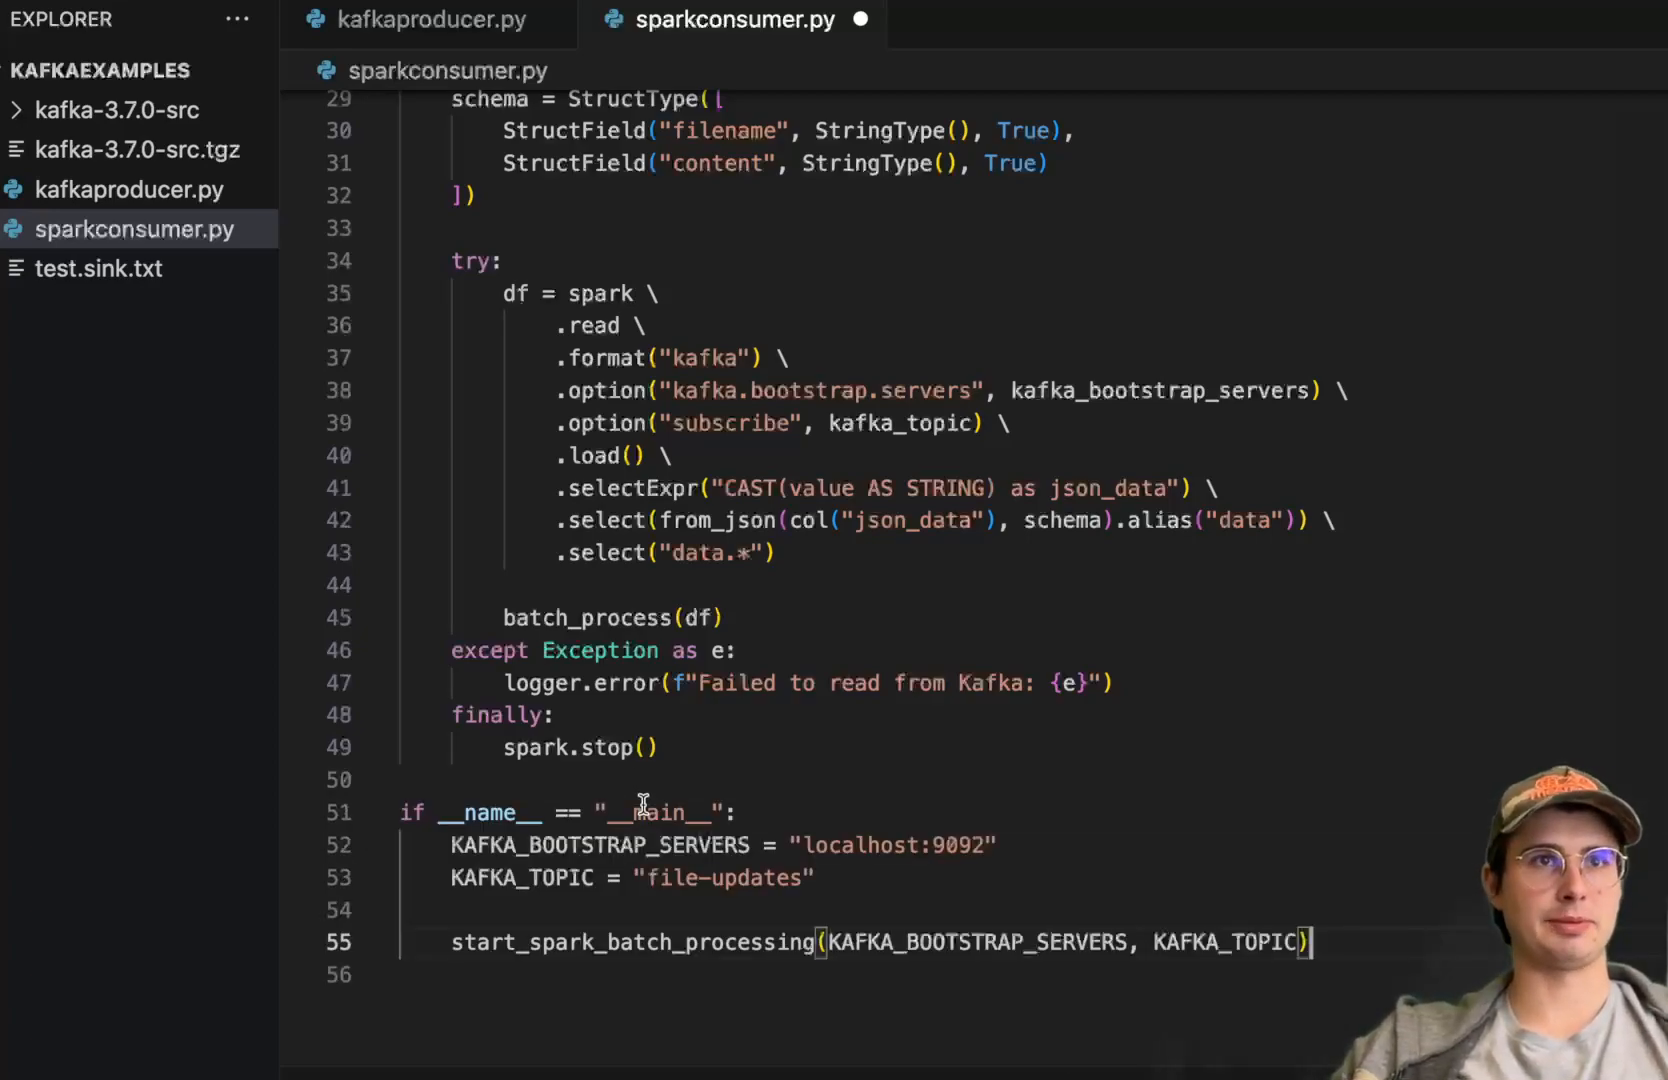
pyautogui.moveTo(582, 844)
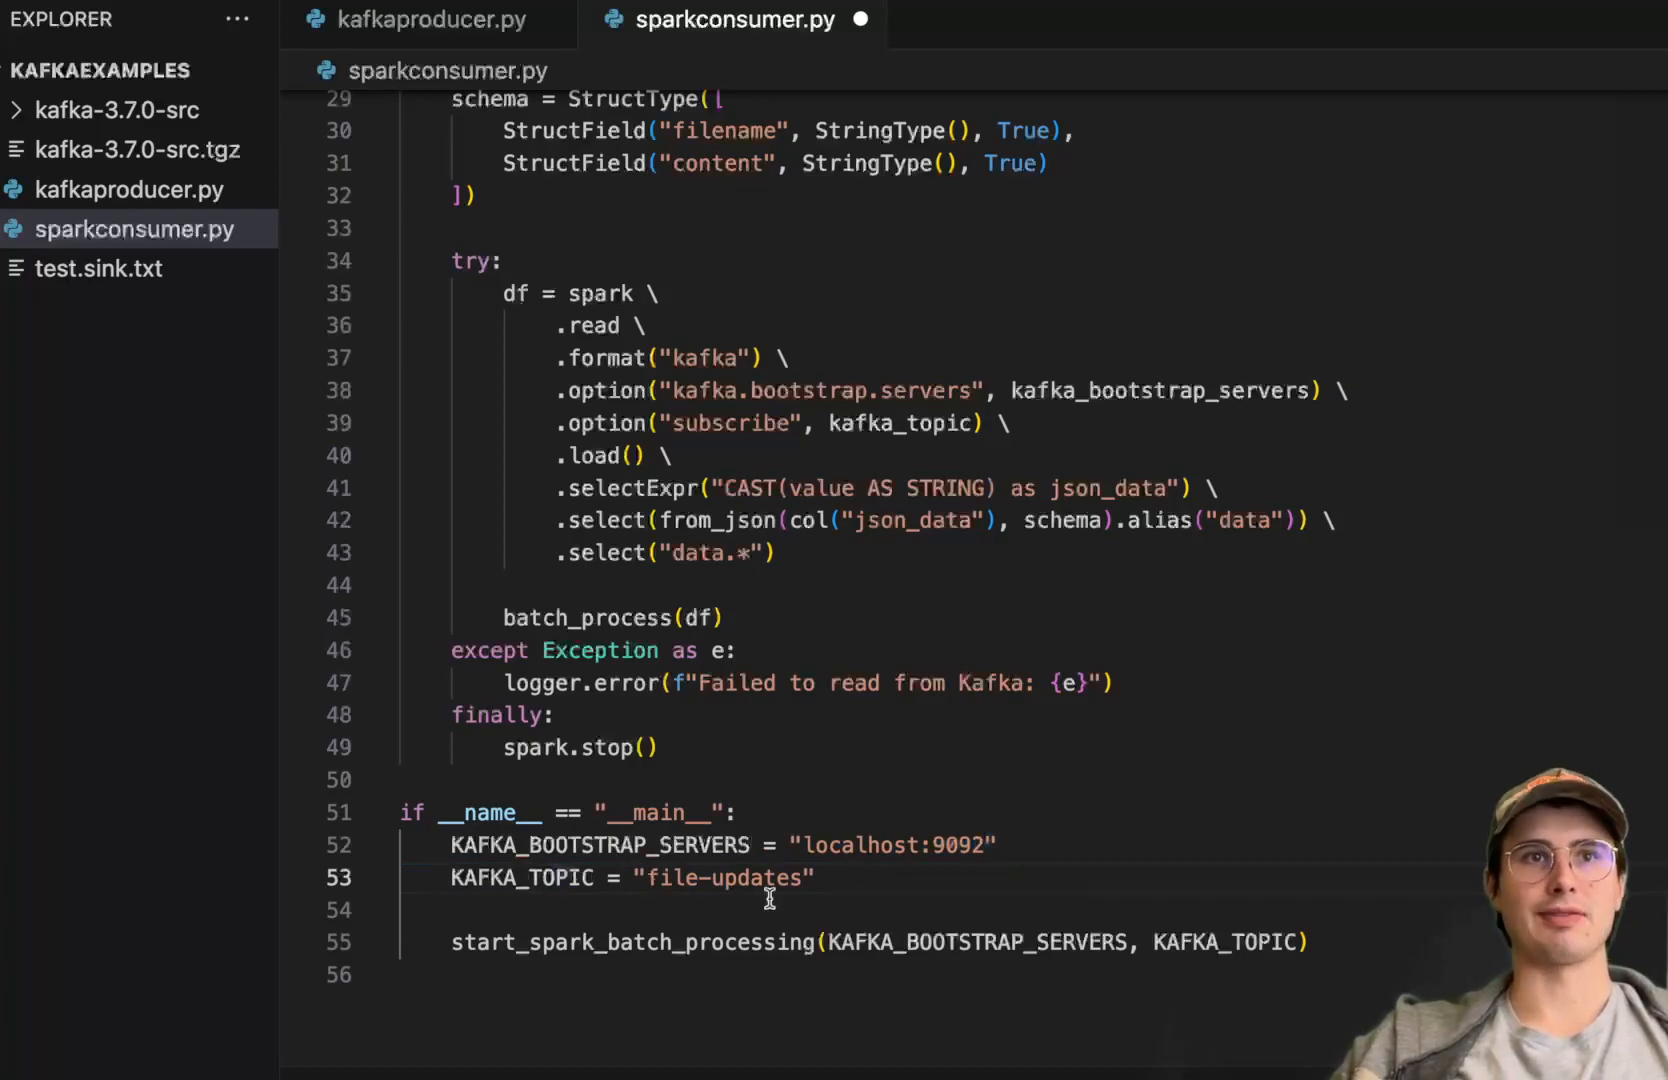
pyautogui.moveTo(852, 946)
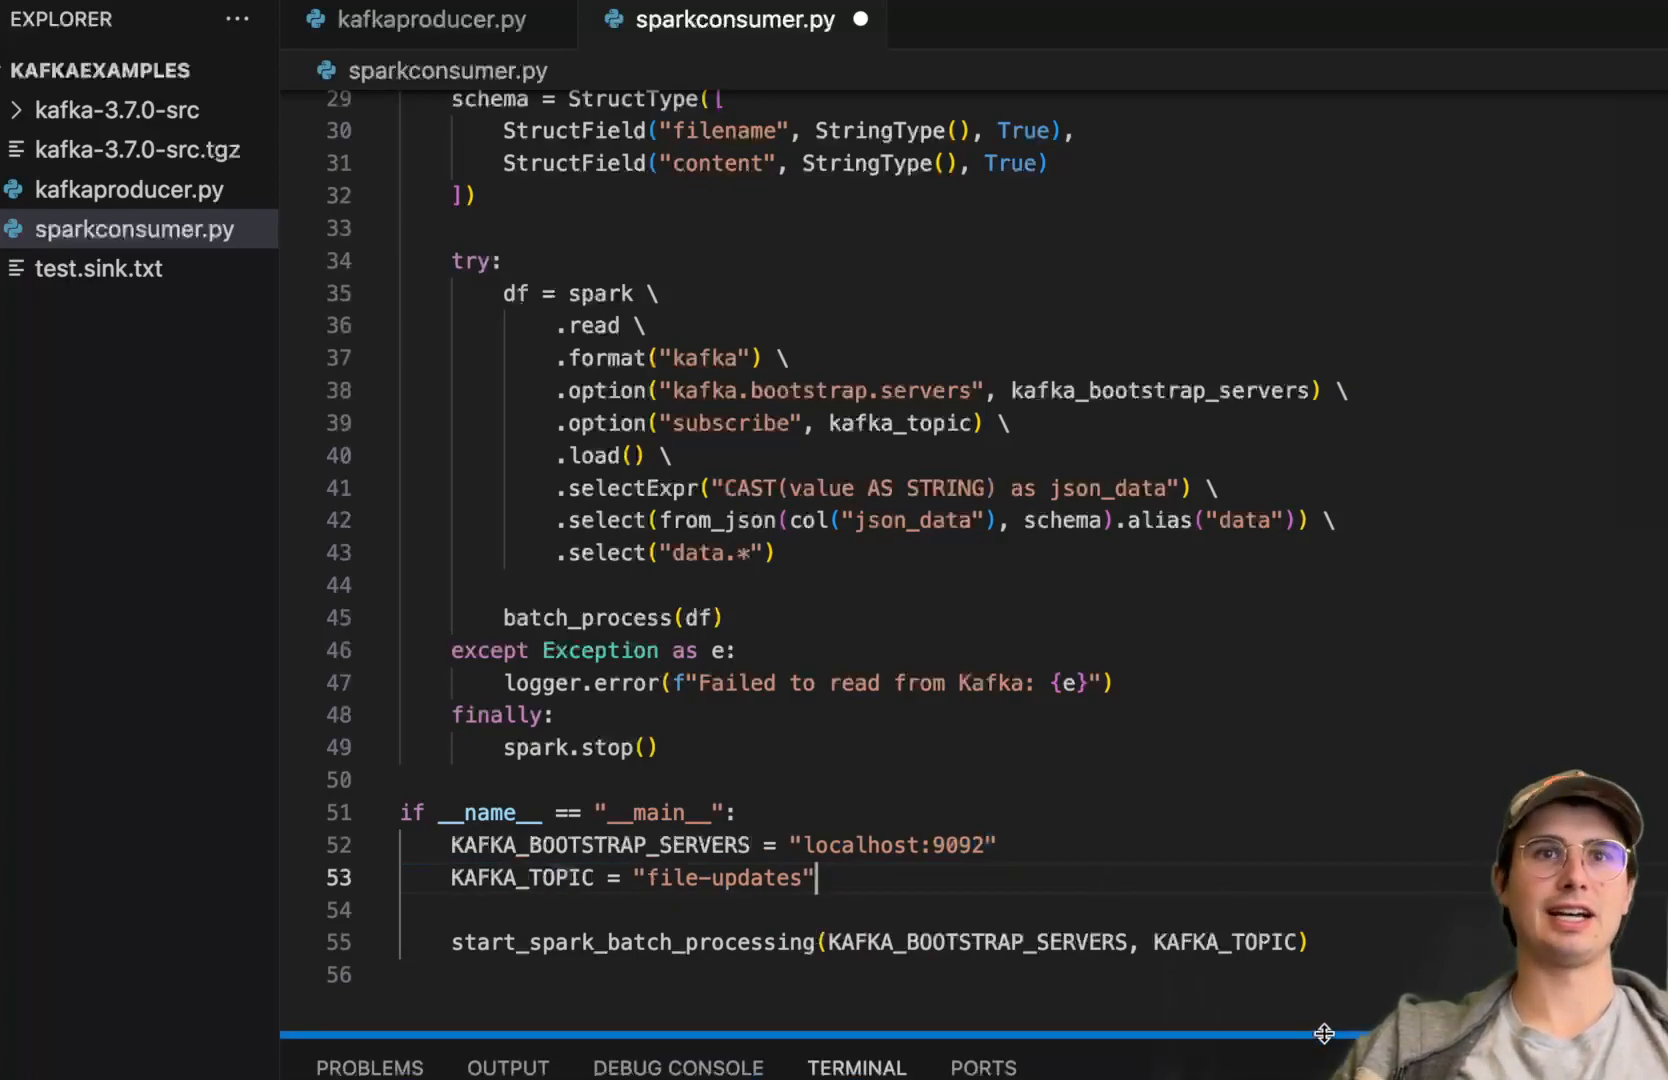
pyautogui.moveTo(1148, 818)
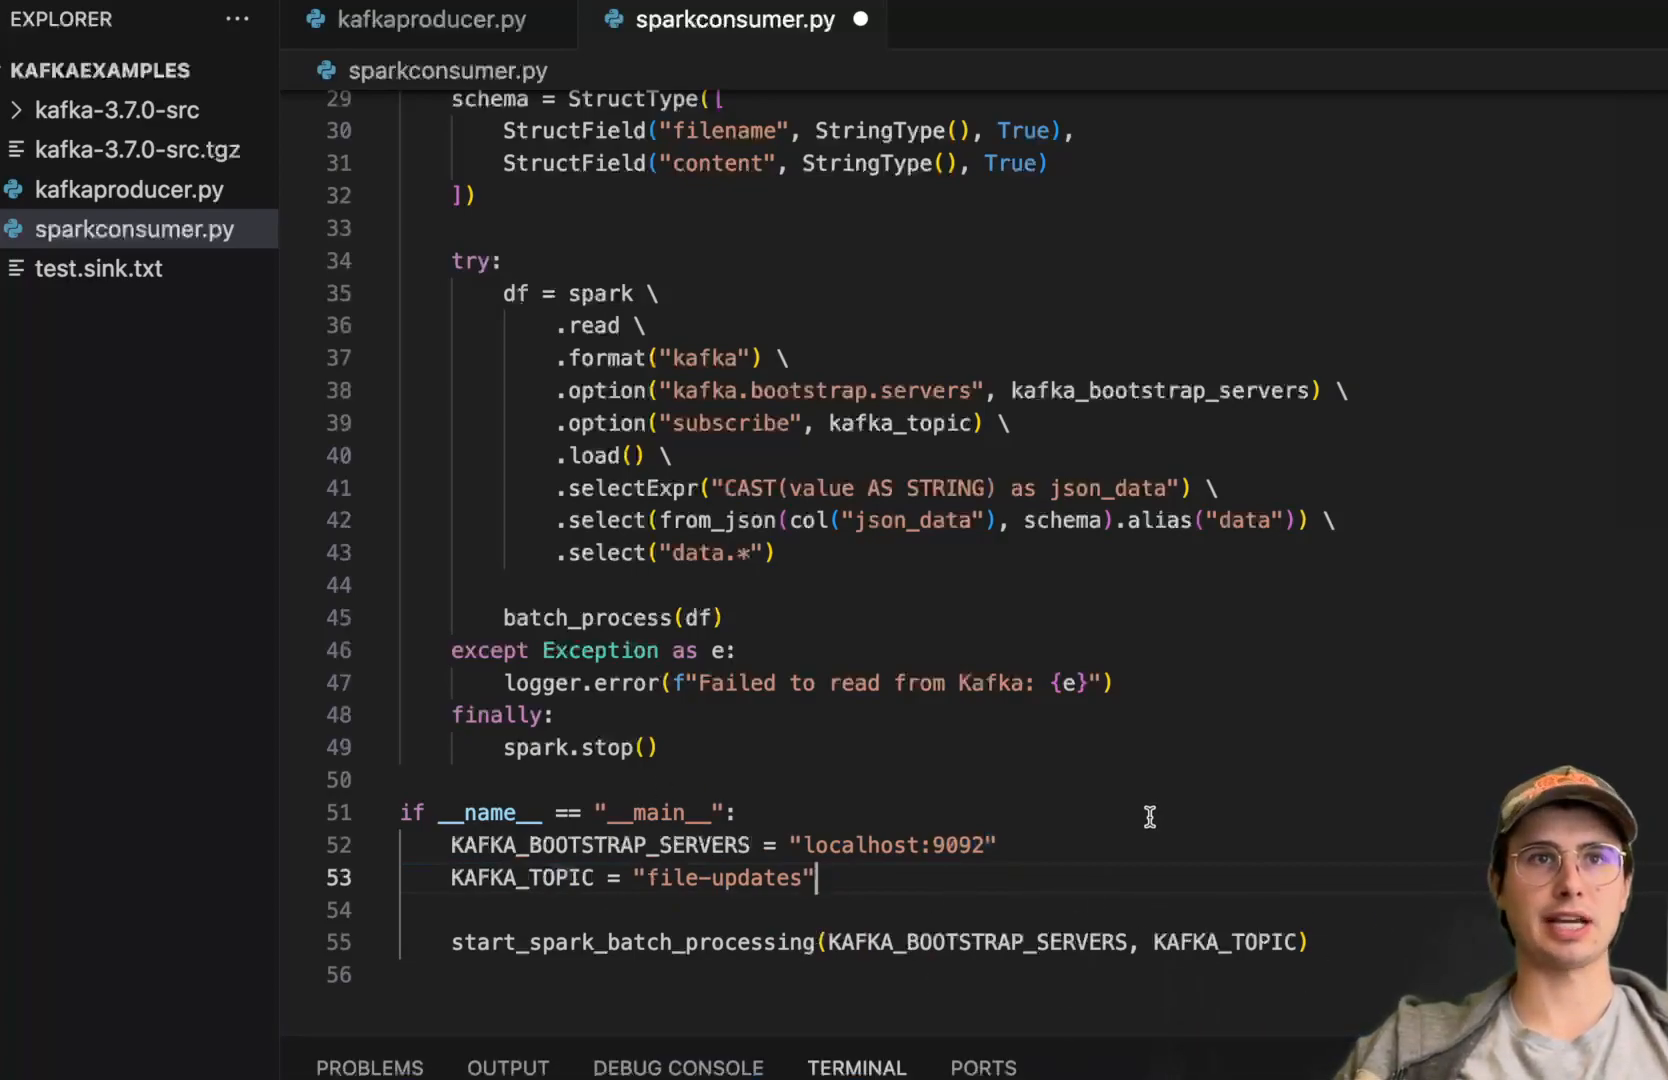
pyautogui.scroll(3)
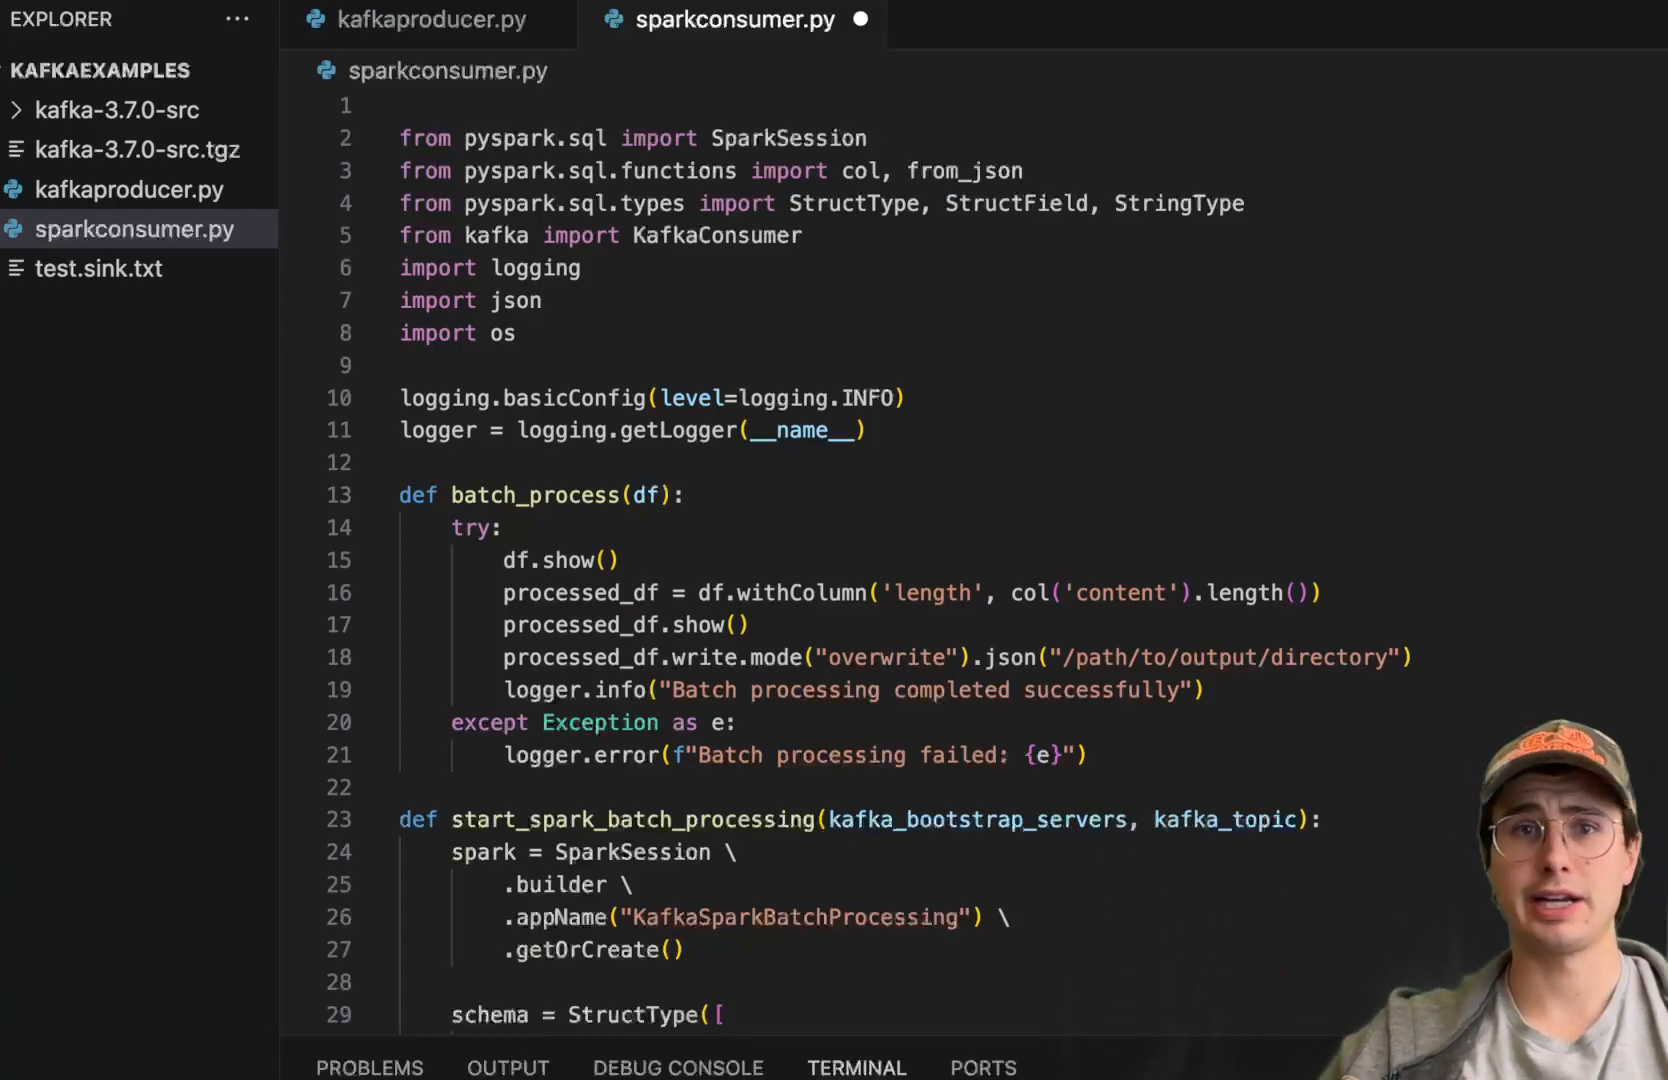
pyautogui.scroll(-3)
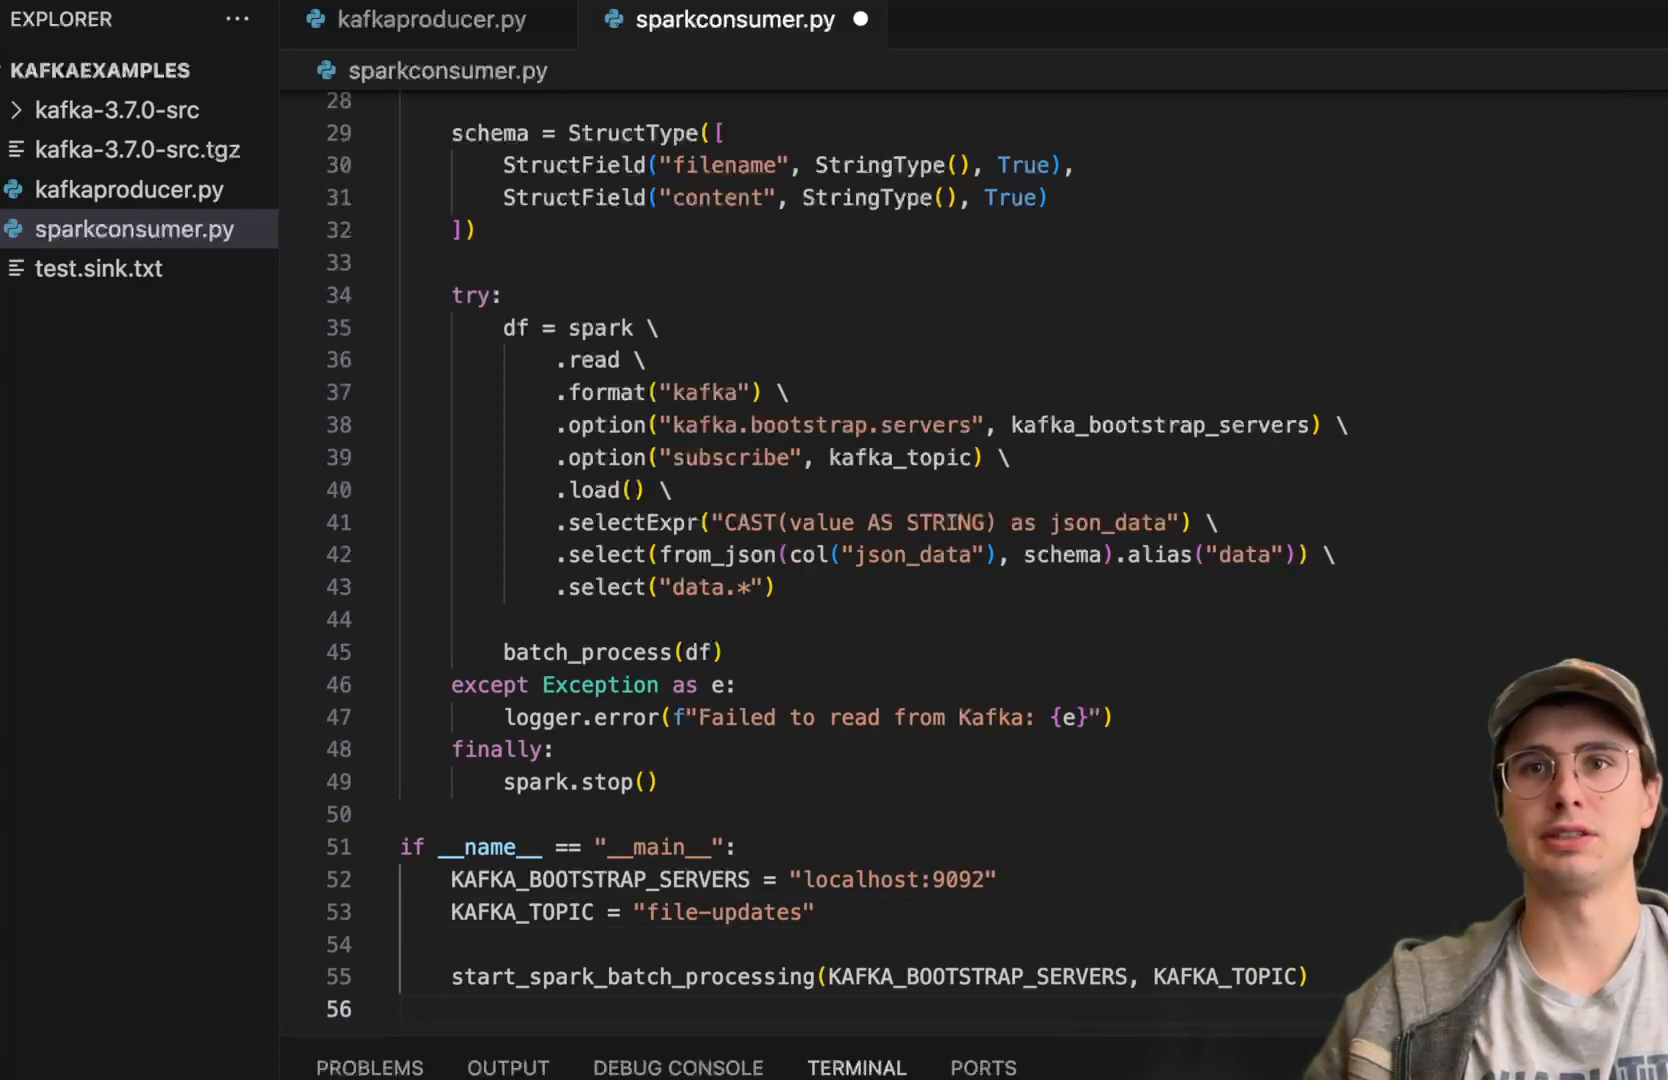
# Begin running python kafkaproducer.py in the terminal, then return to sparkconsumer.py and save it.
pyautogui.click(418, 20)
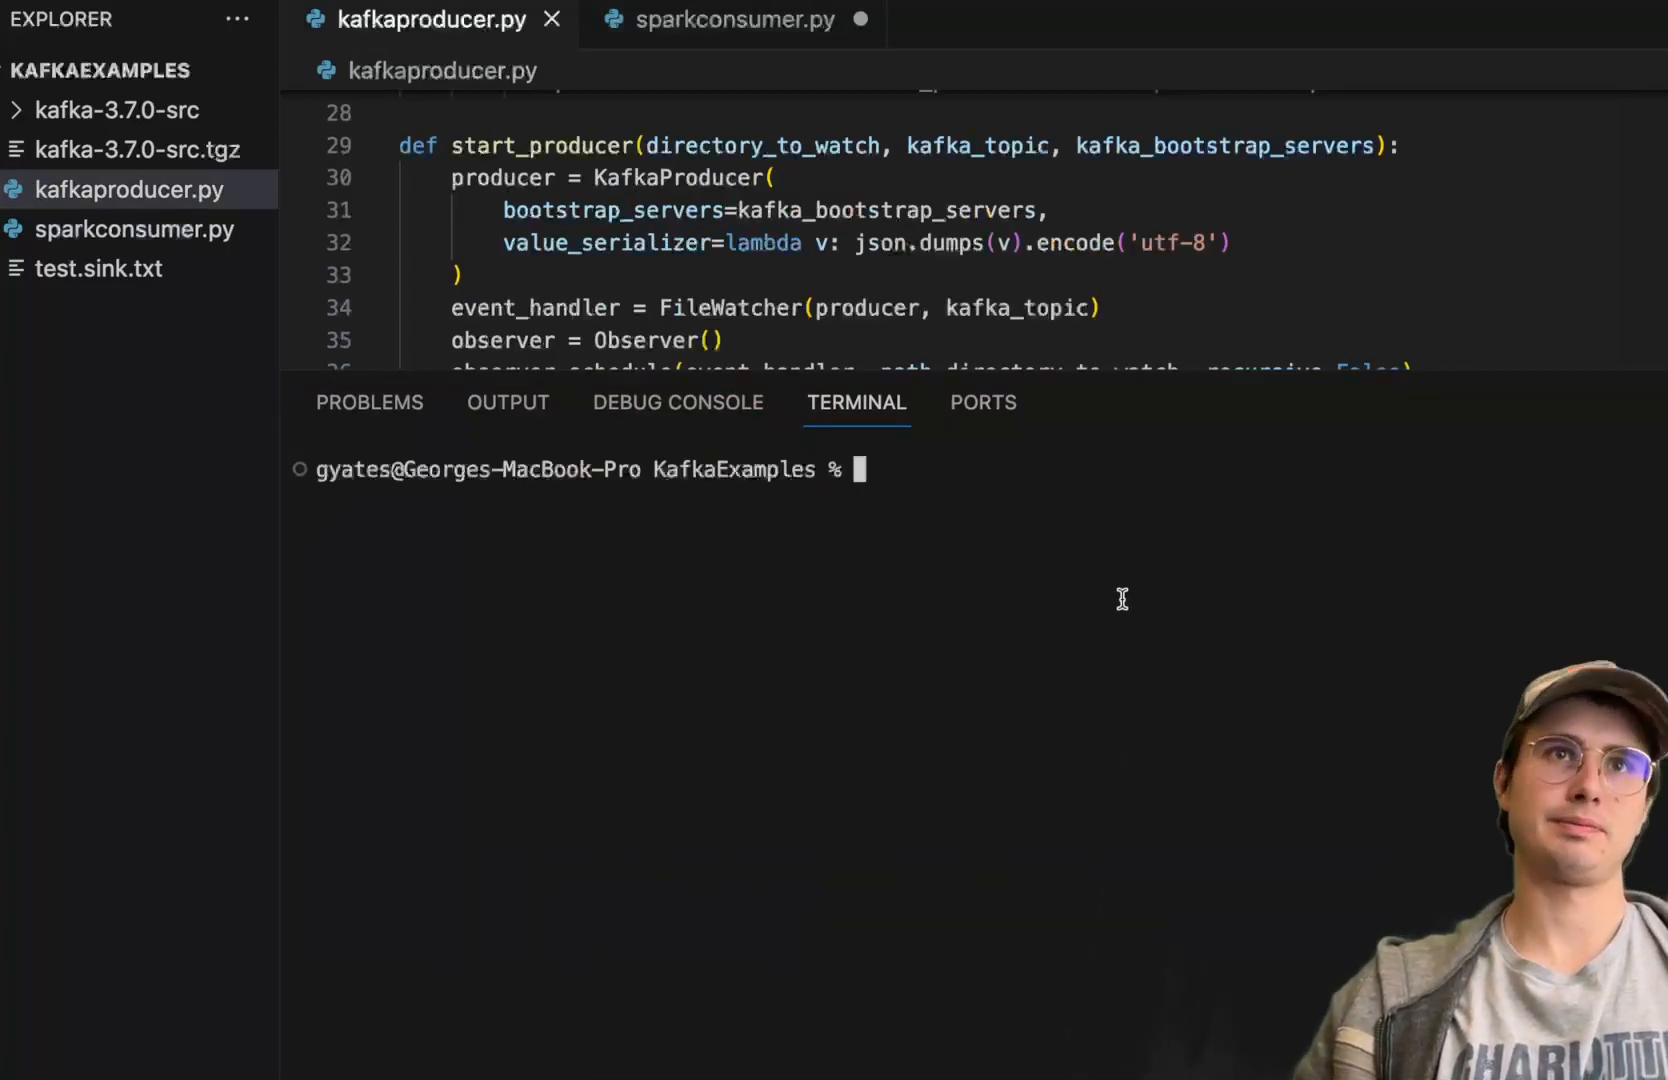
pyautogui.write('python kafk')
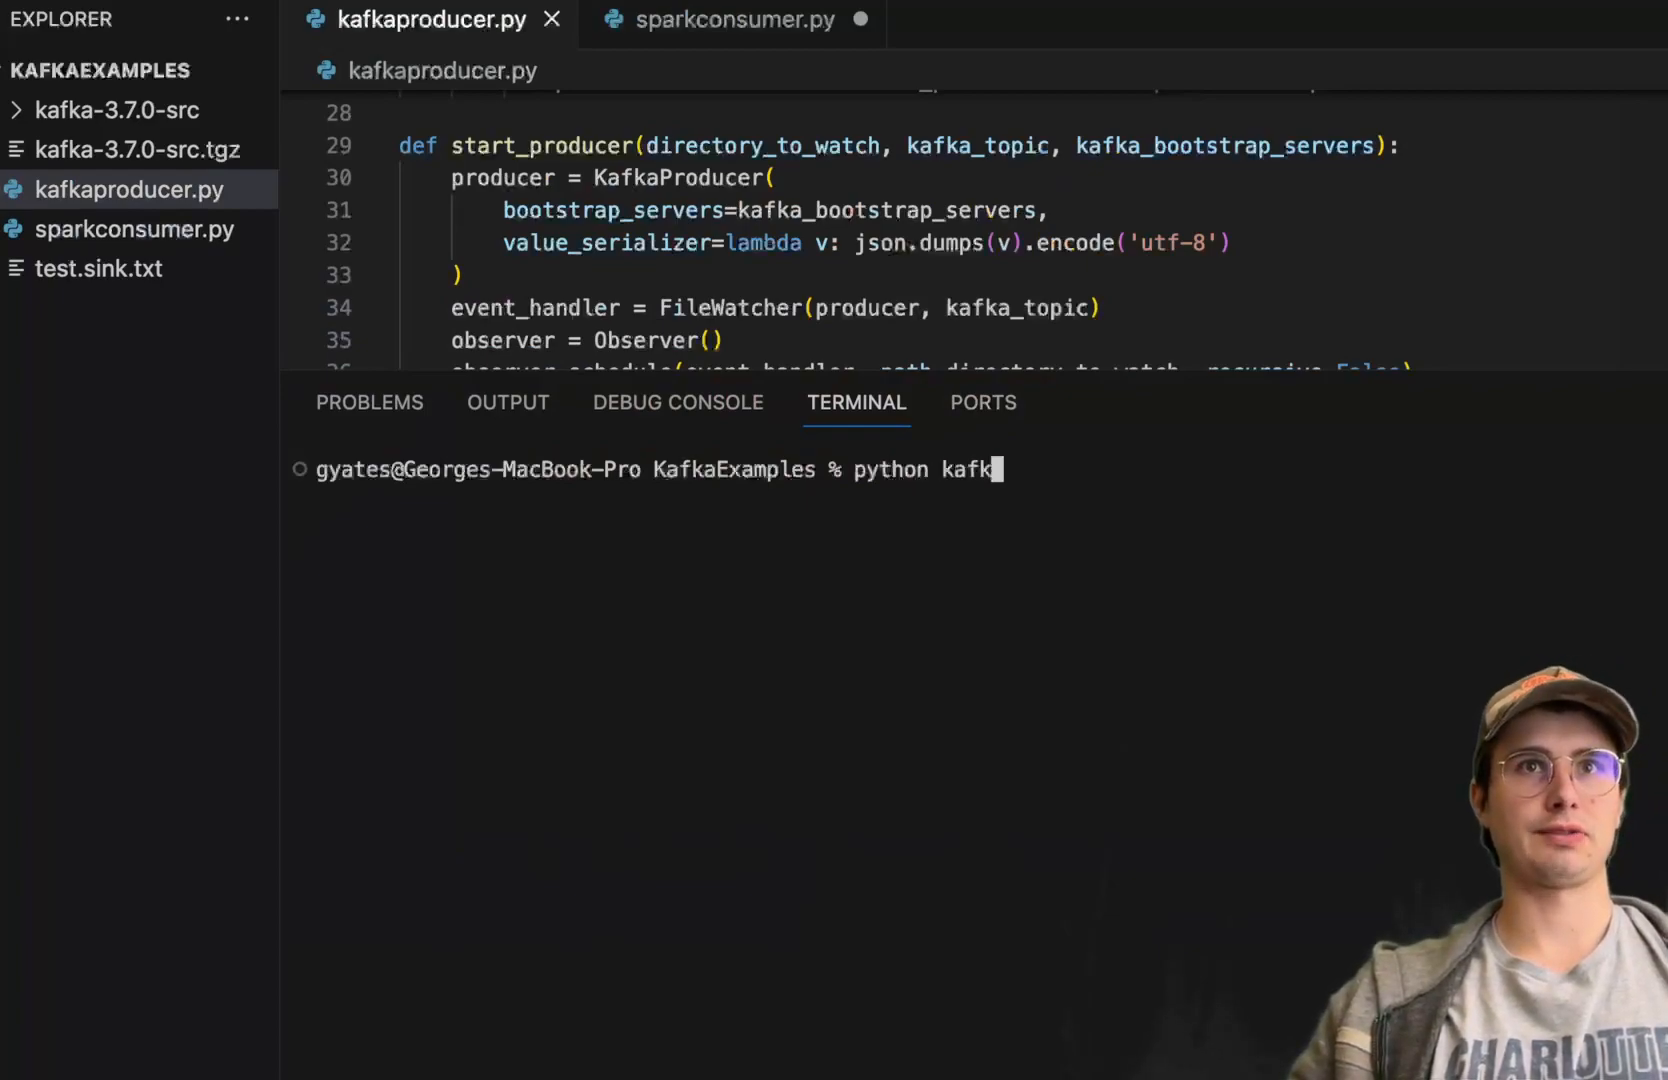
pyautogui.press('Return')
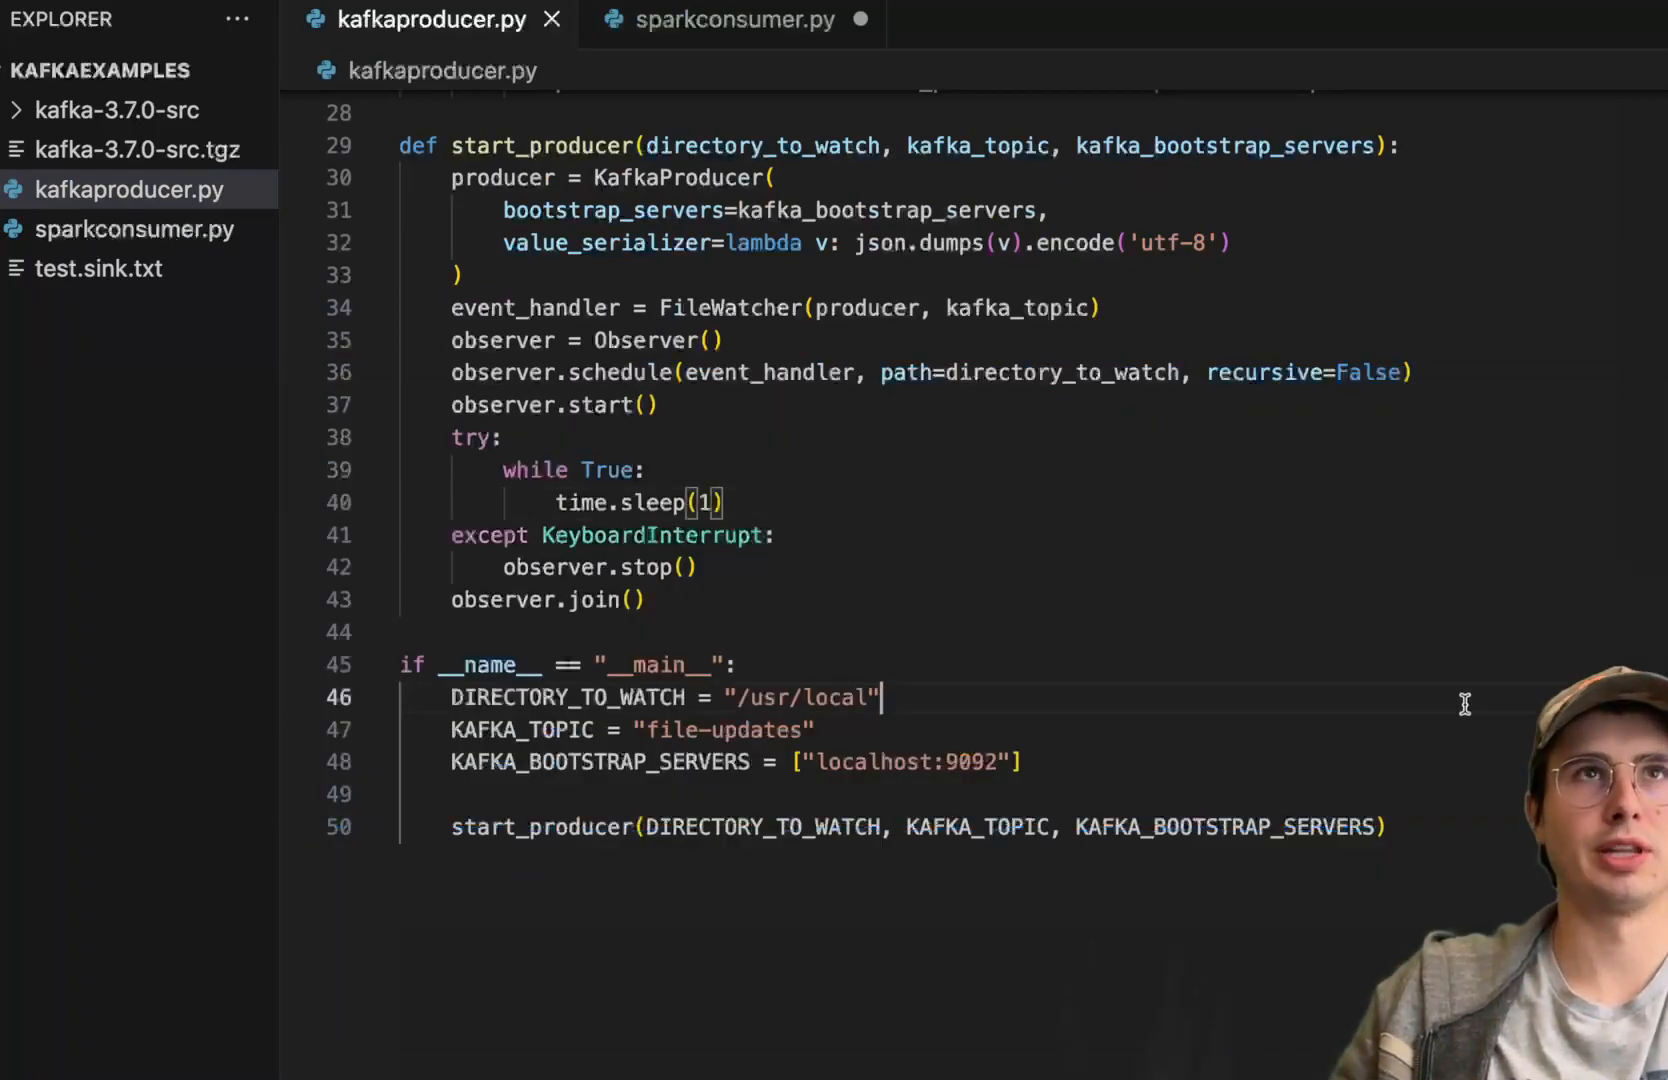
pyautogui.click(730, 20)
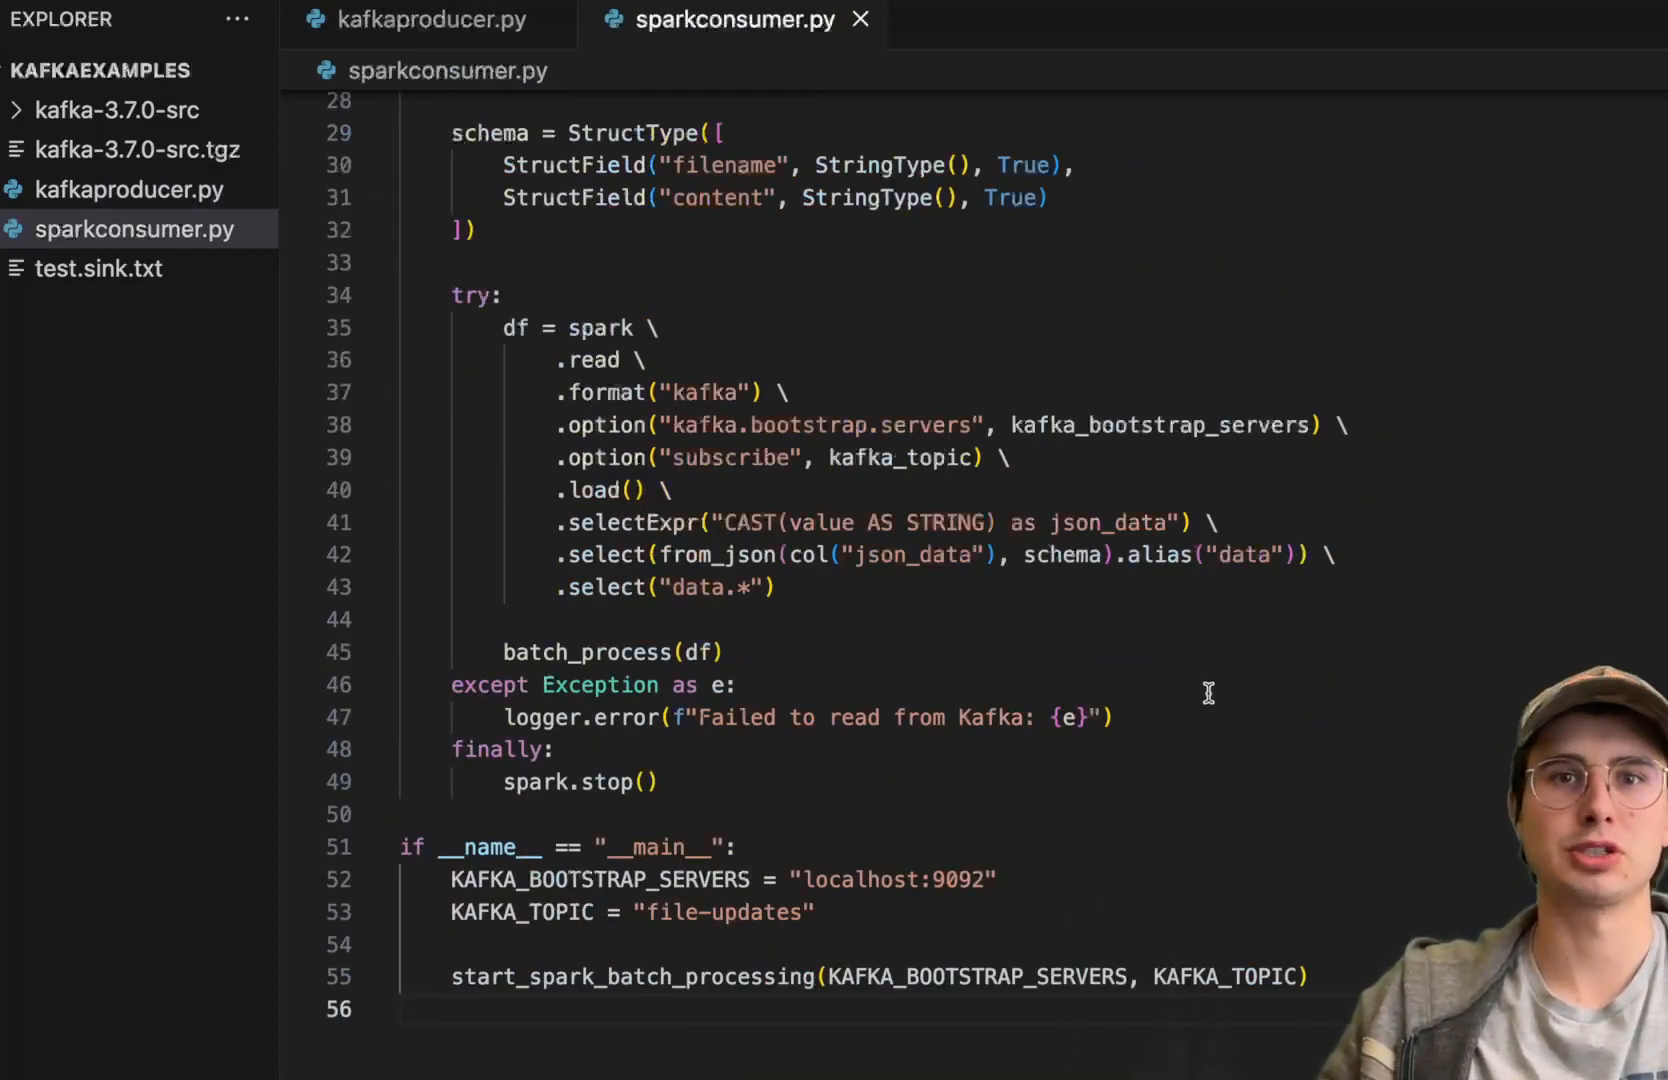
pyautogui.scroll(3)
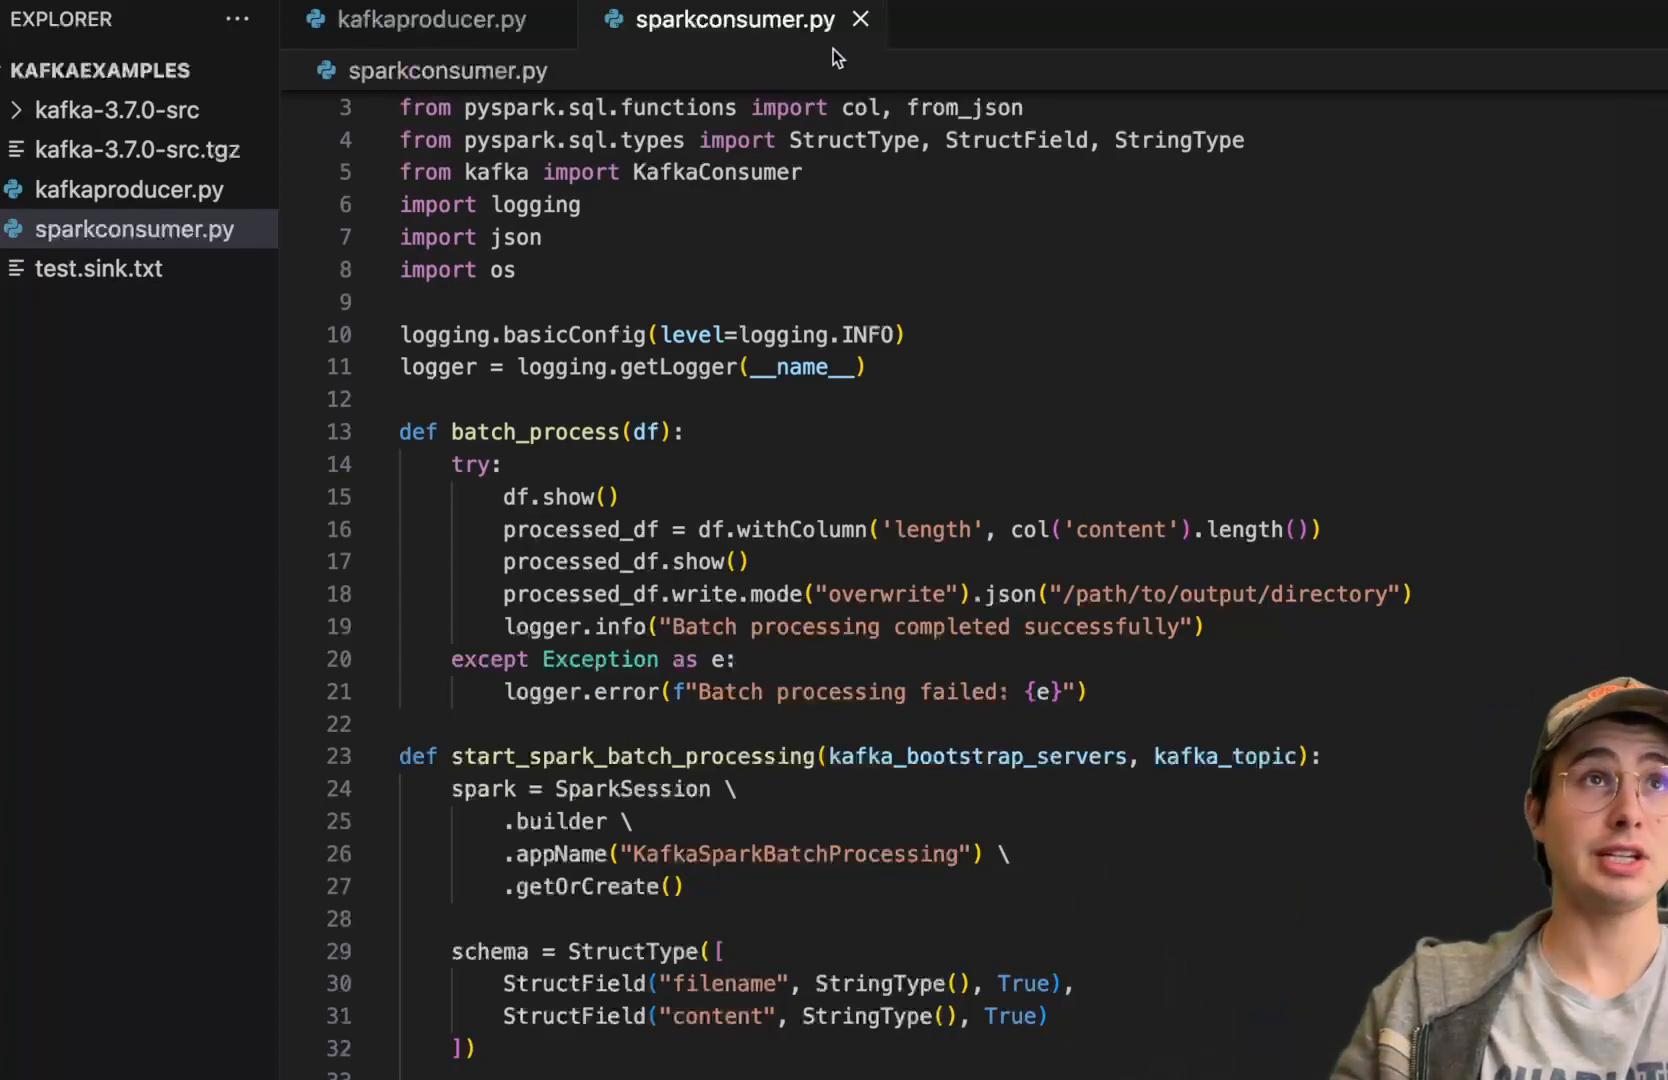
pyautogui.moveTo(426, 20)
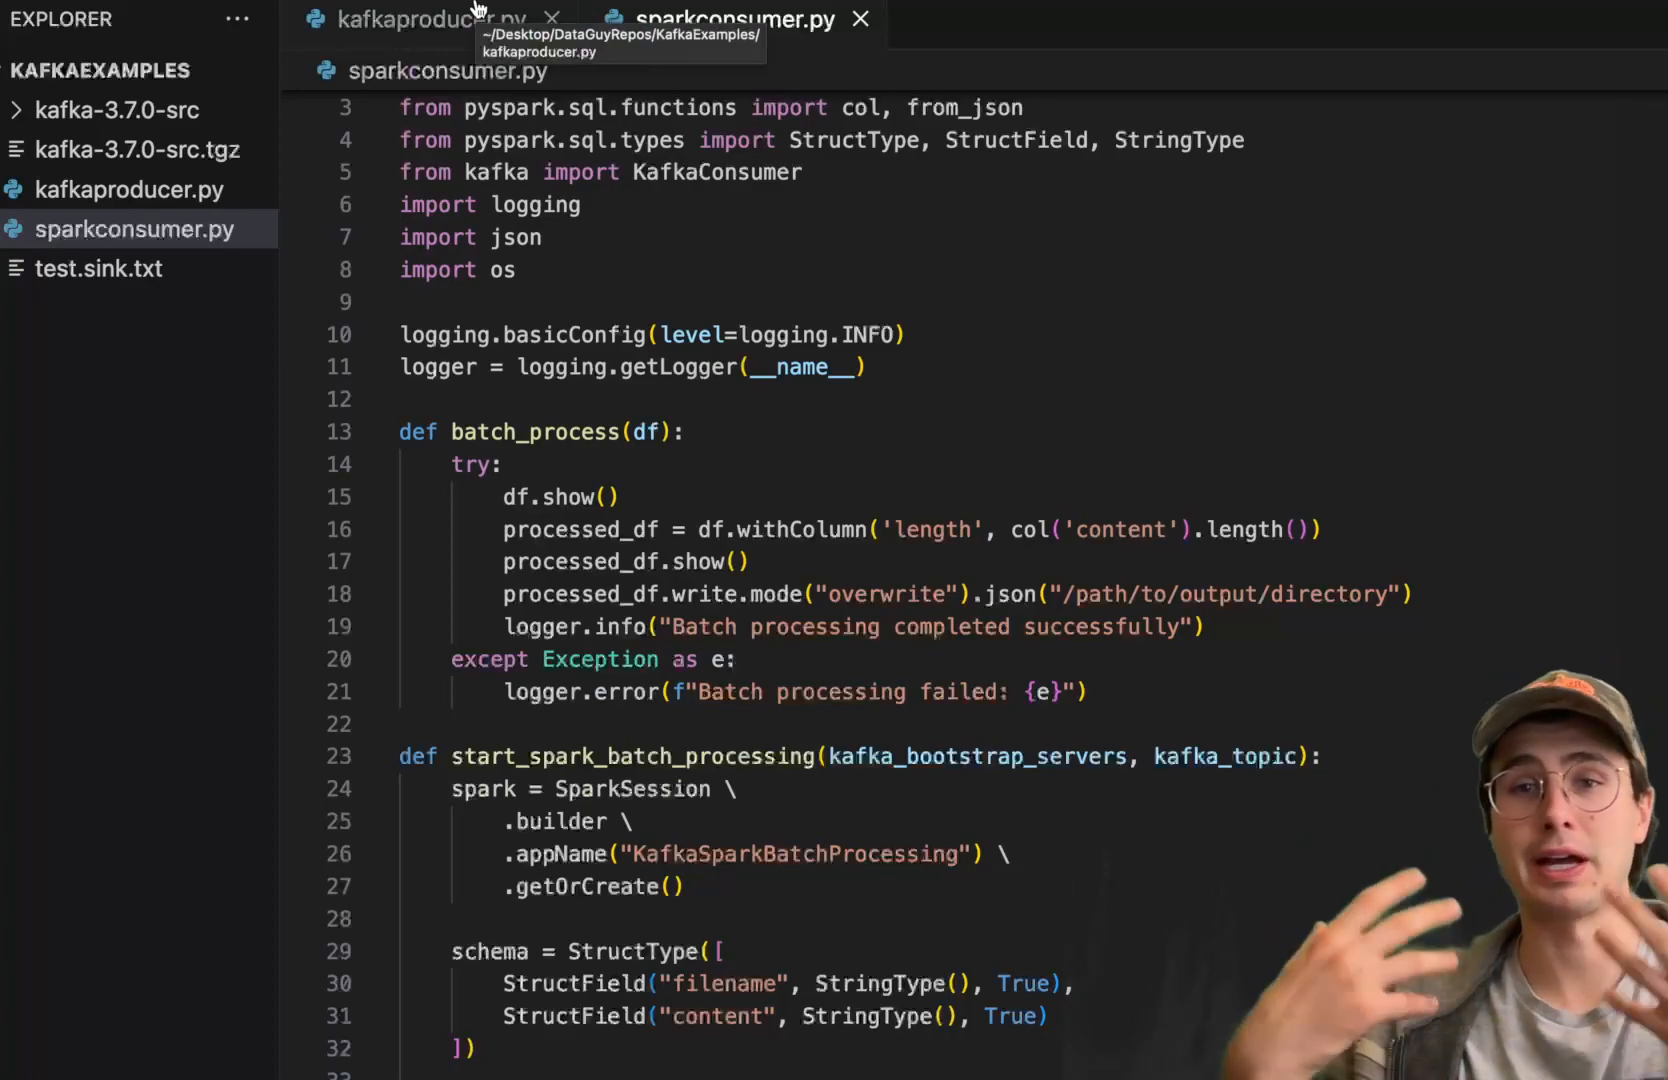
pyautogui.click(426, 20)
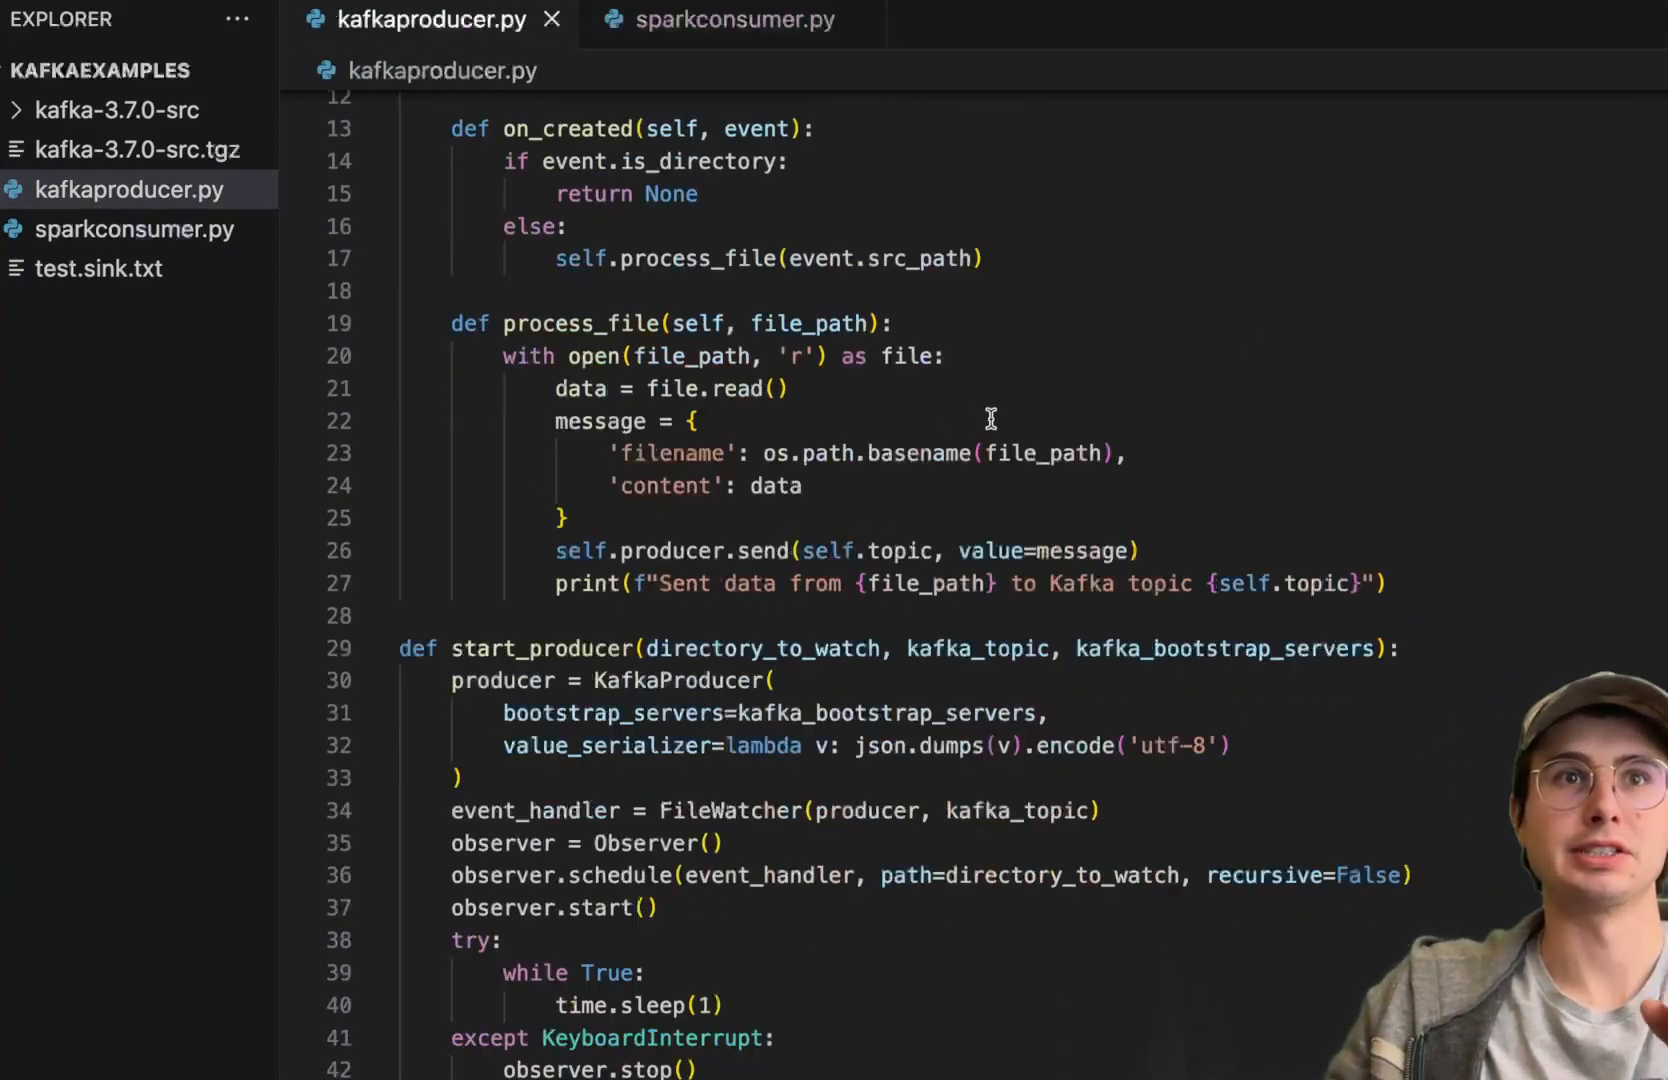
pyautogui.scroll(-3)
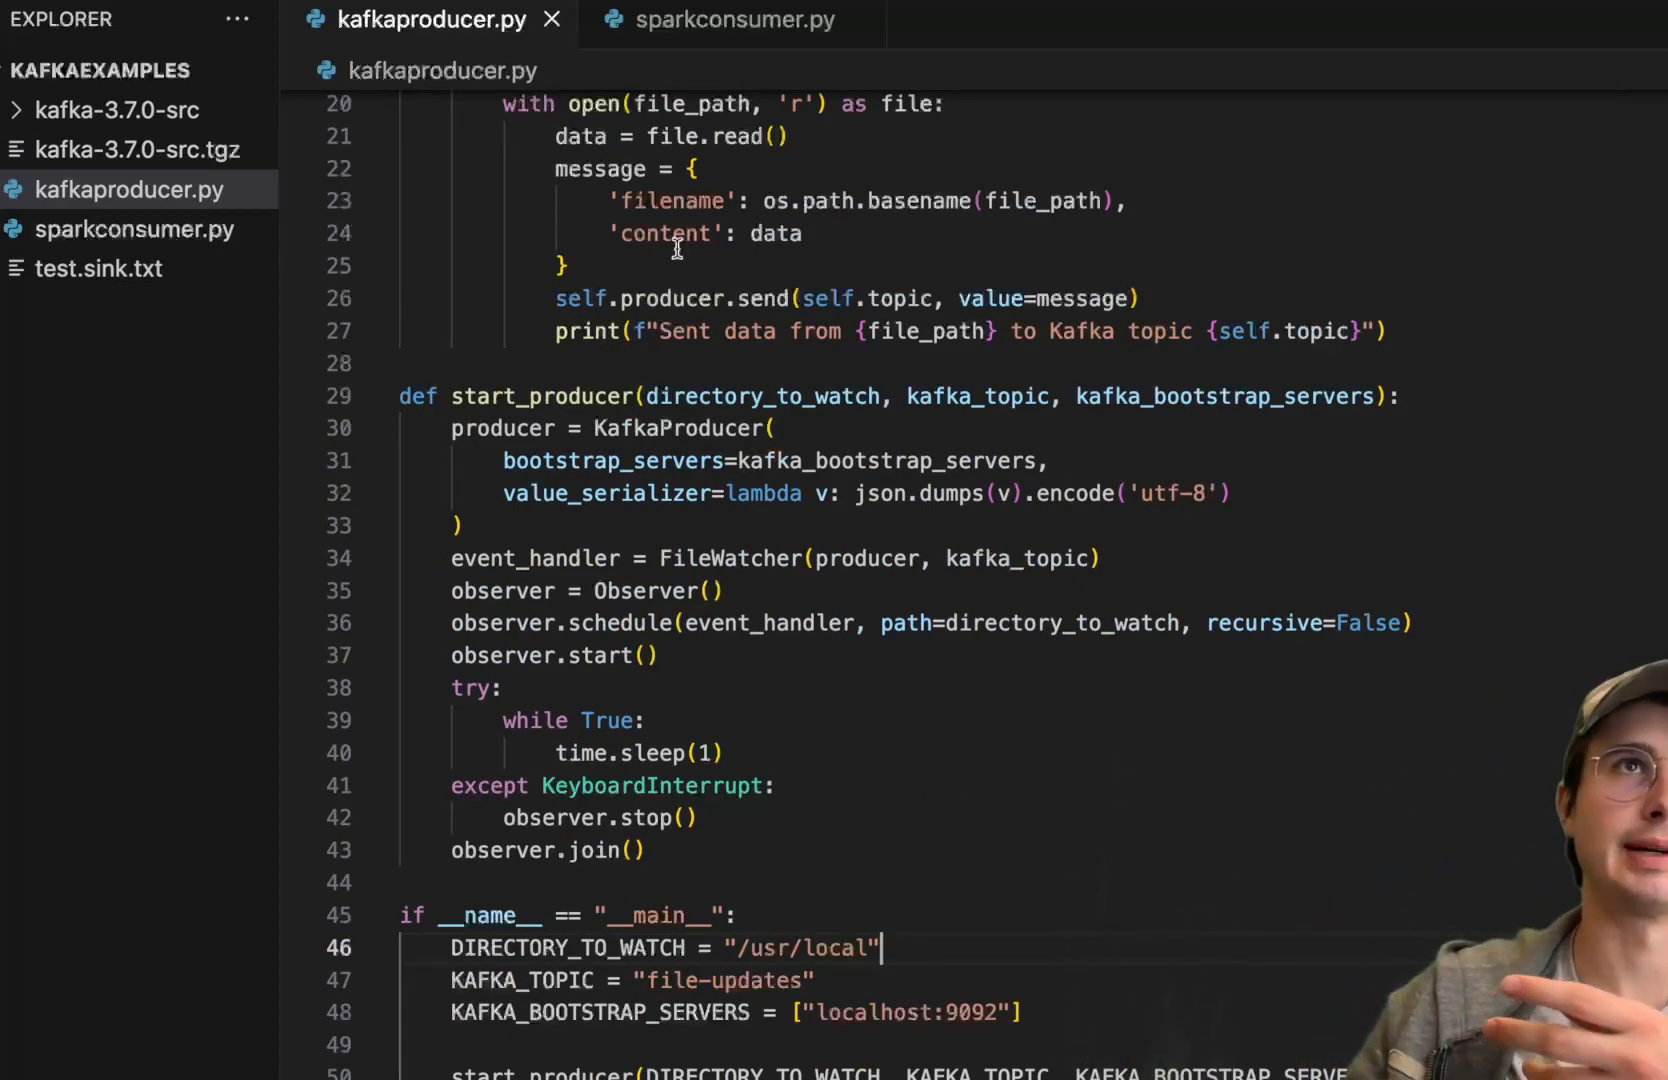
pyautogui.click(732, 20)
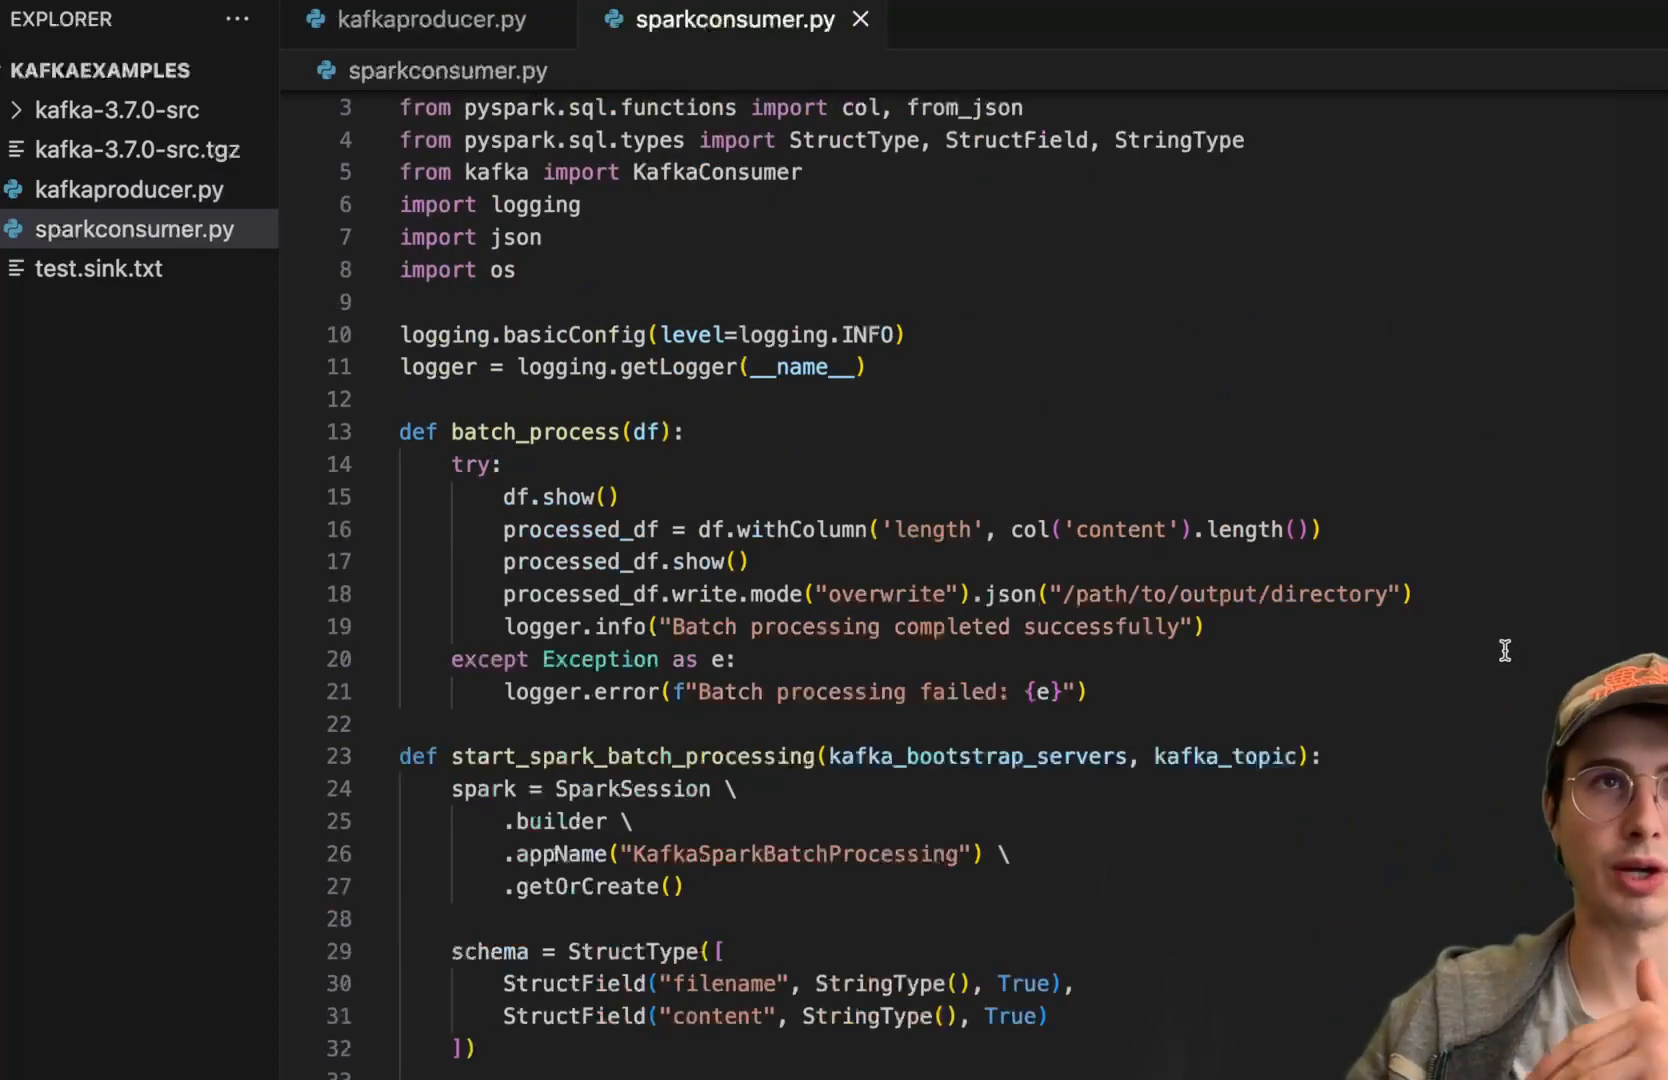
pyautogui.scroll(-3)
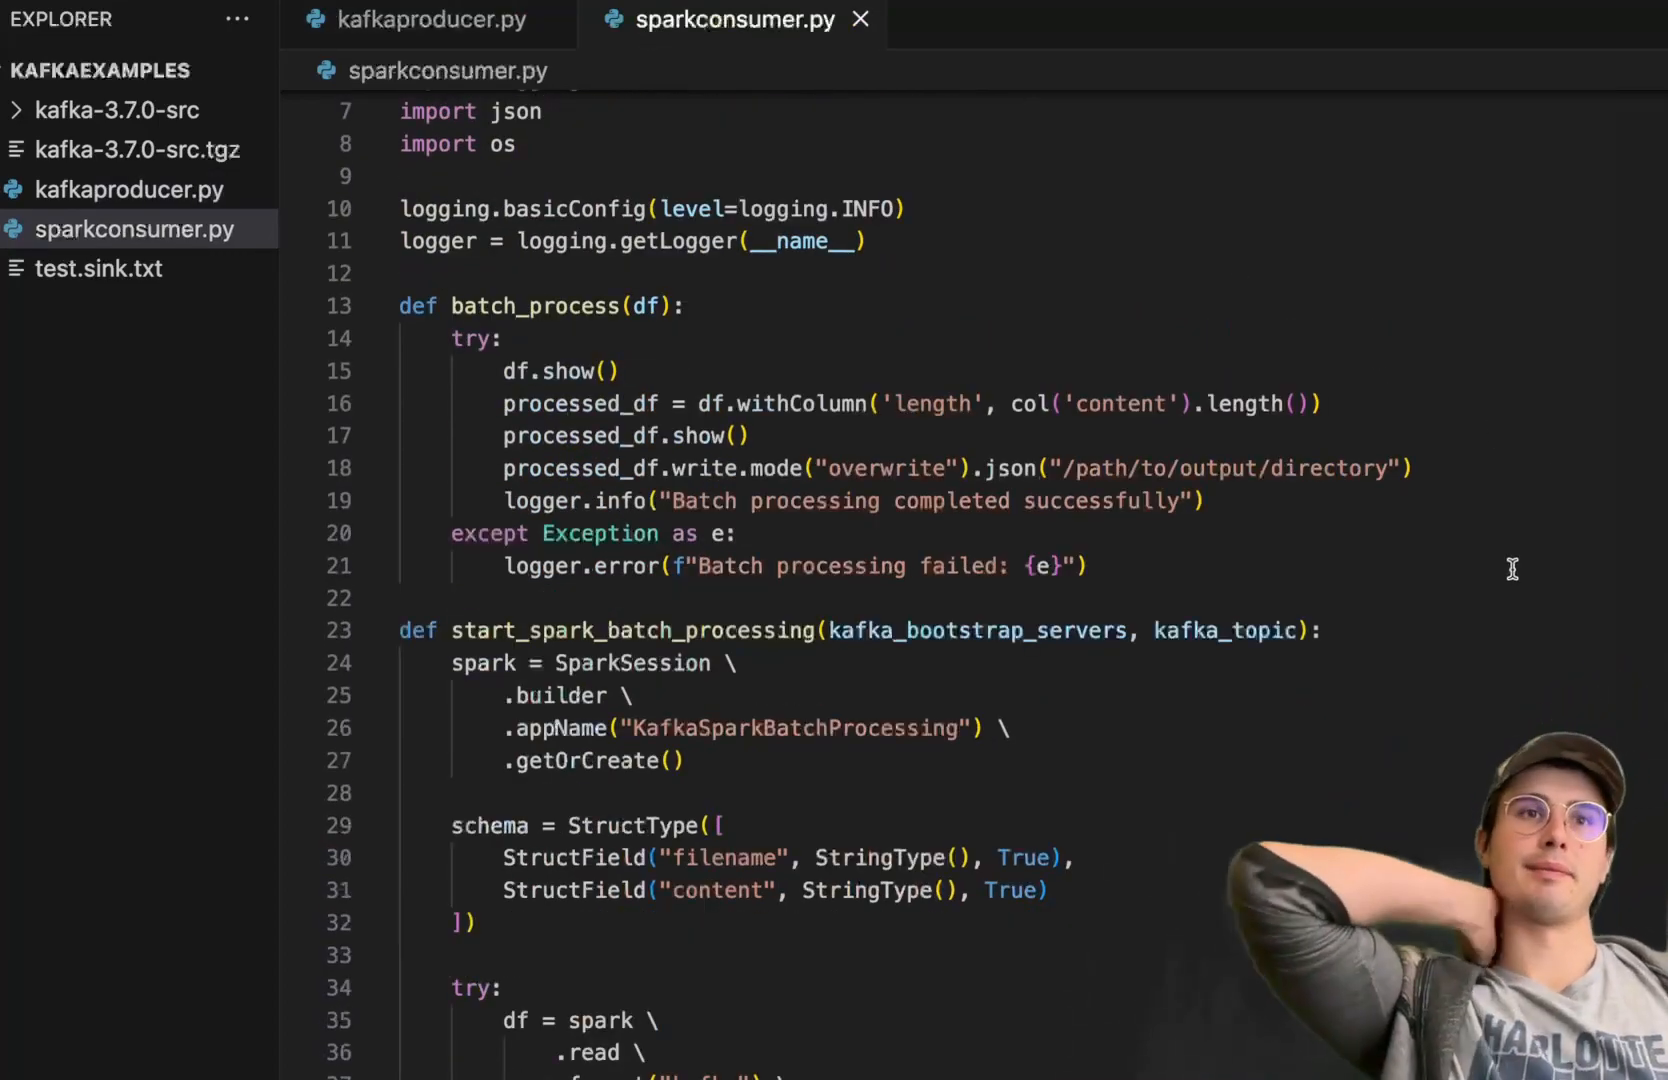